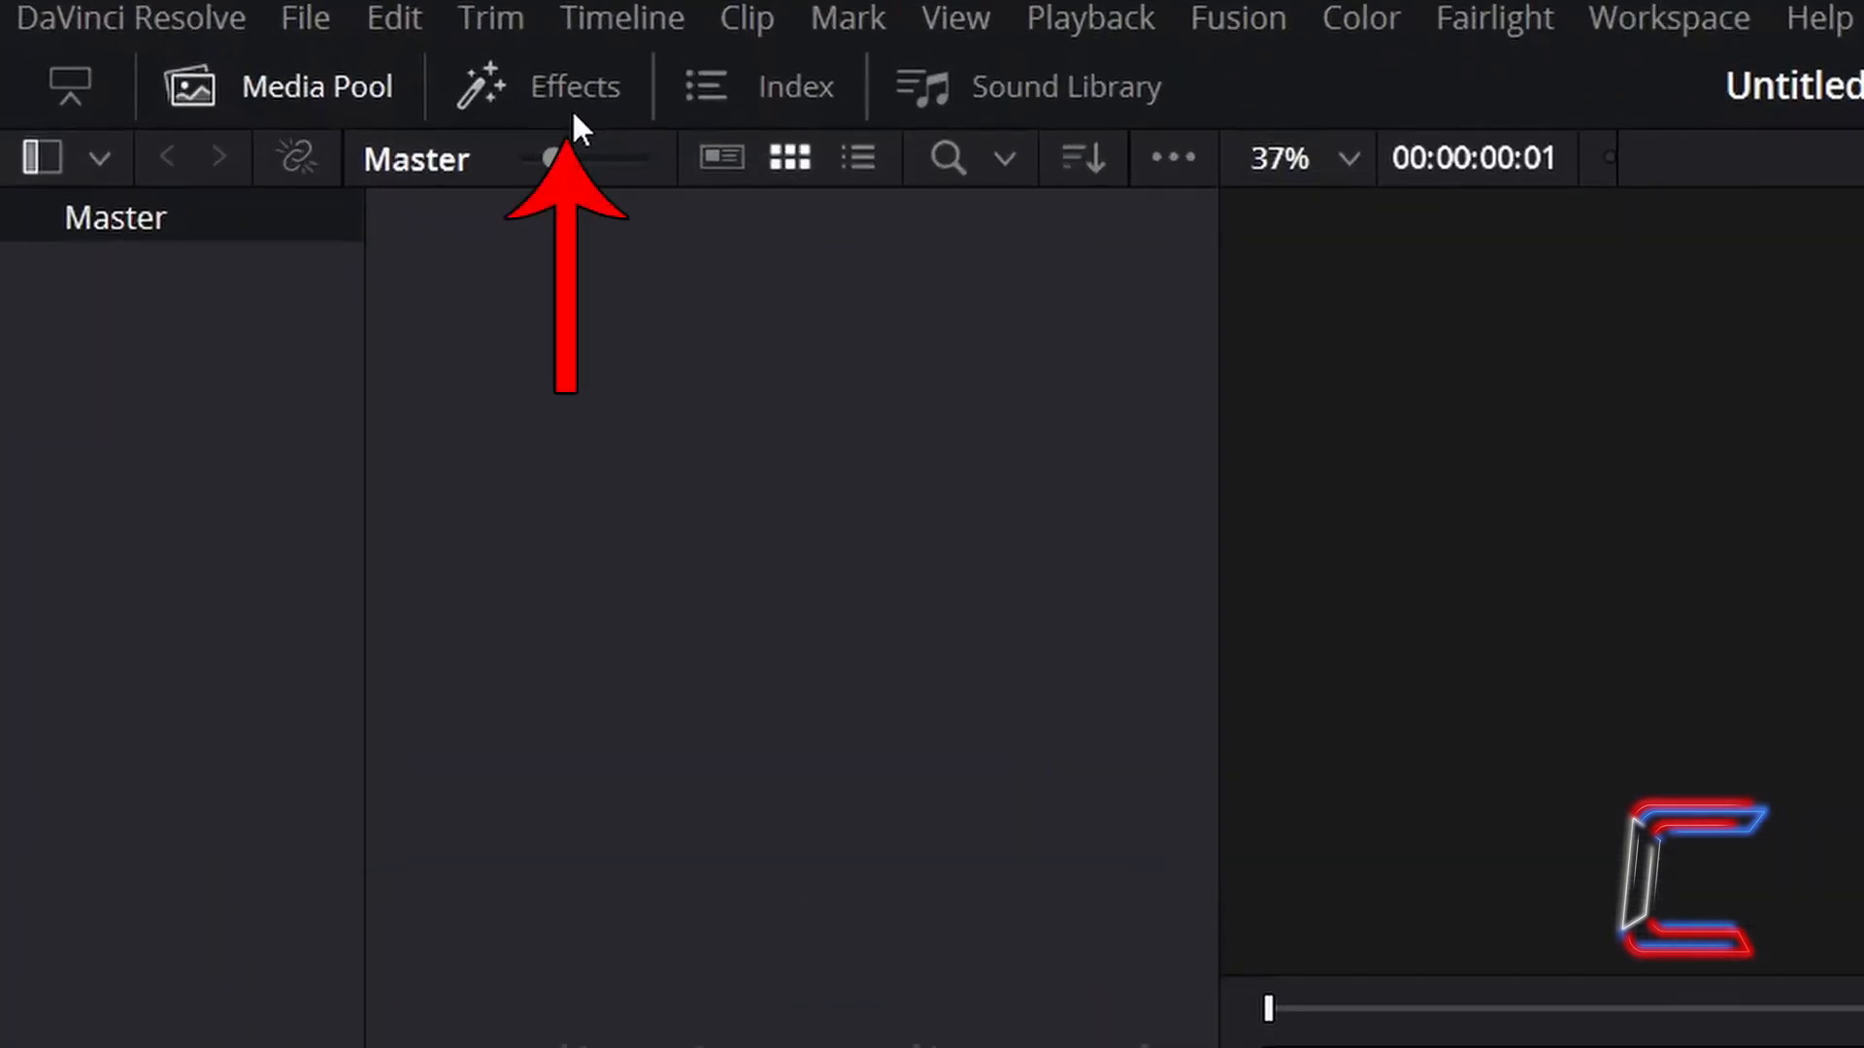
# Step: Add a Fusion Composition clip from Toolbox > Effects onto video track V1
pyautogui.click(574, 86)
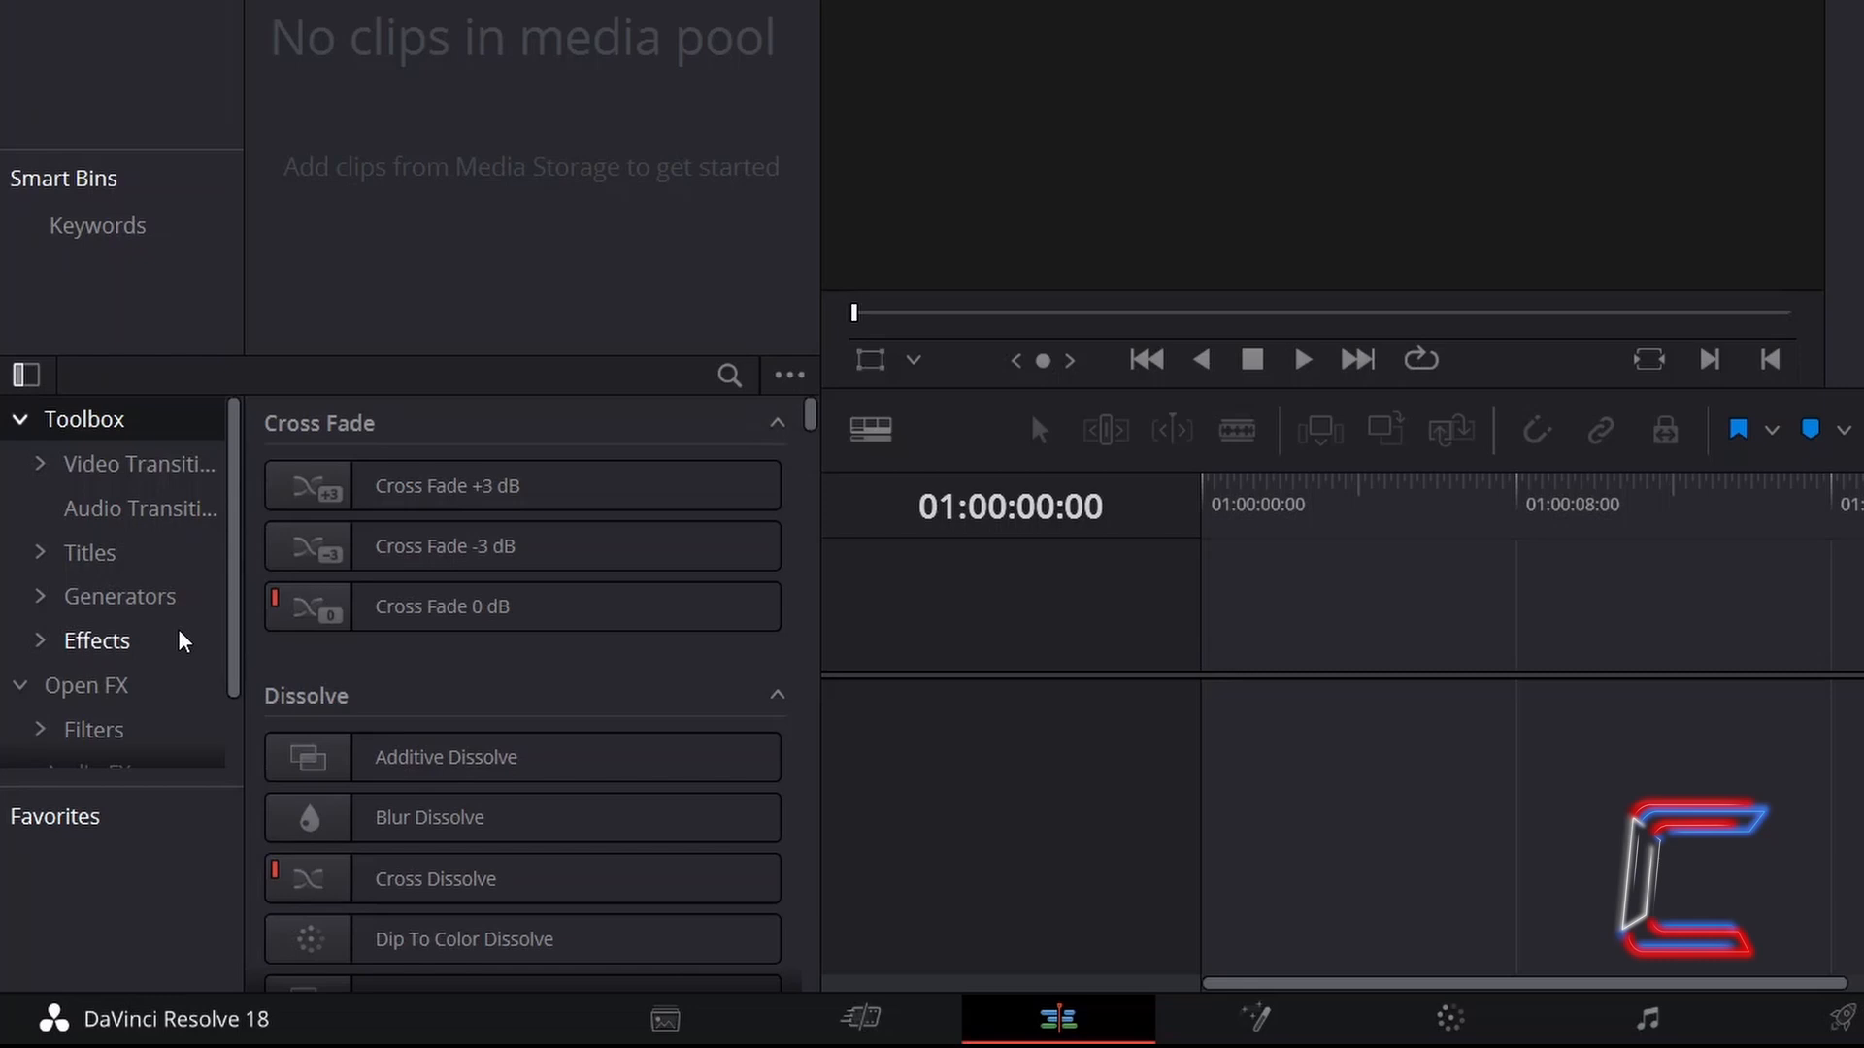
pyautogui.click(96, 640)
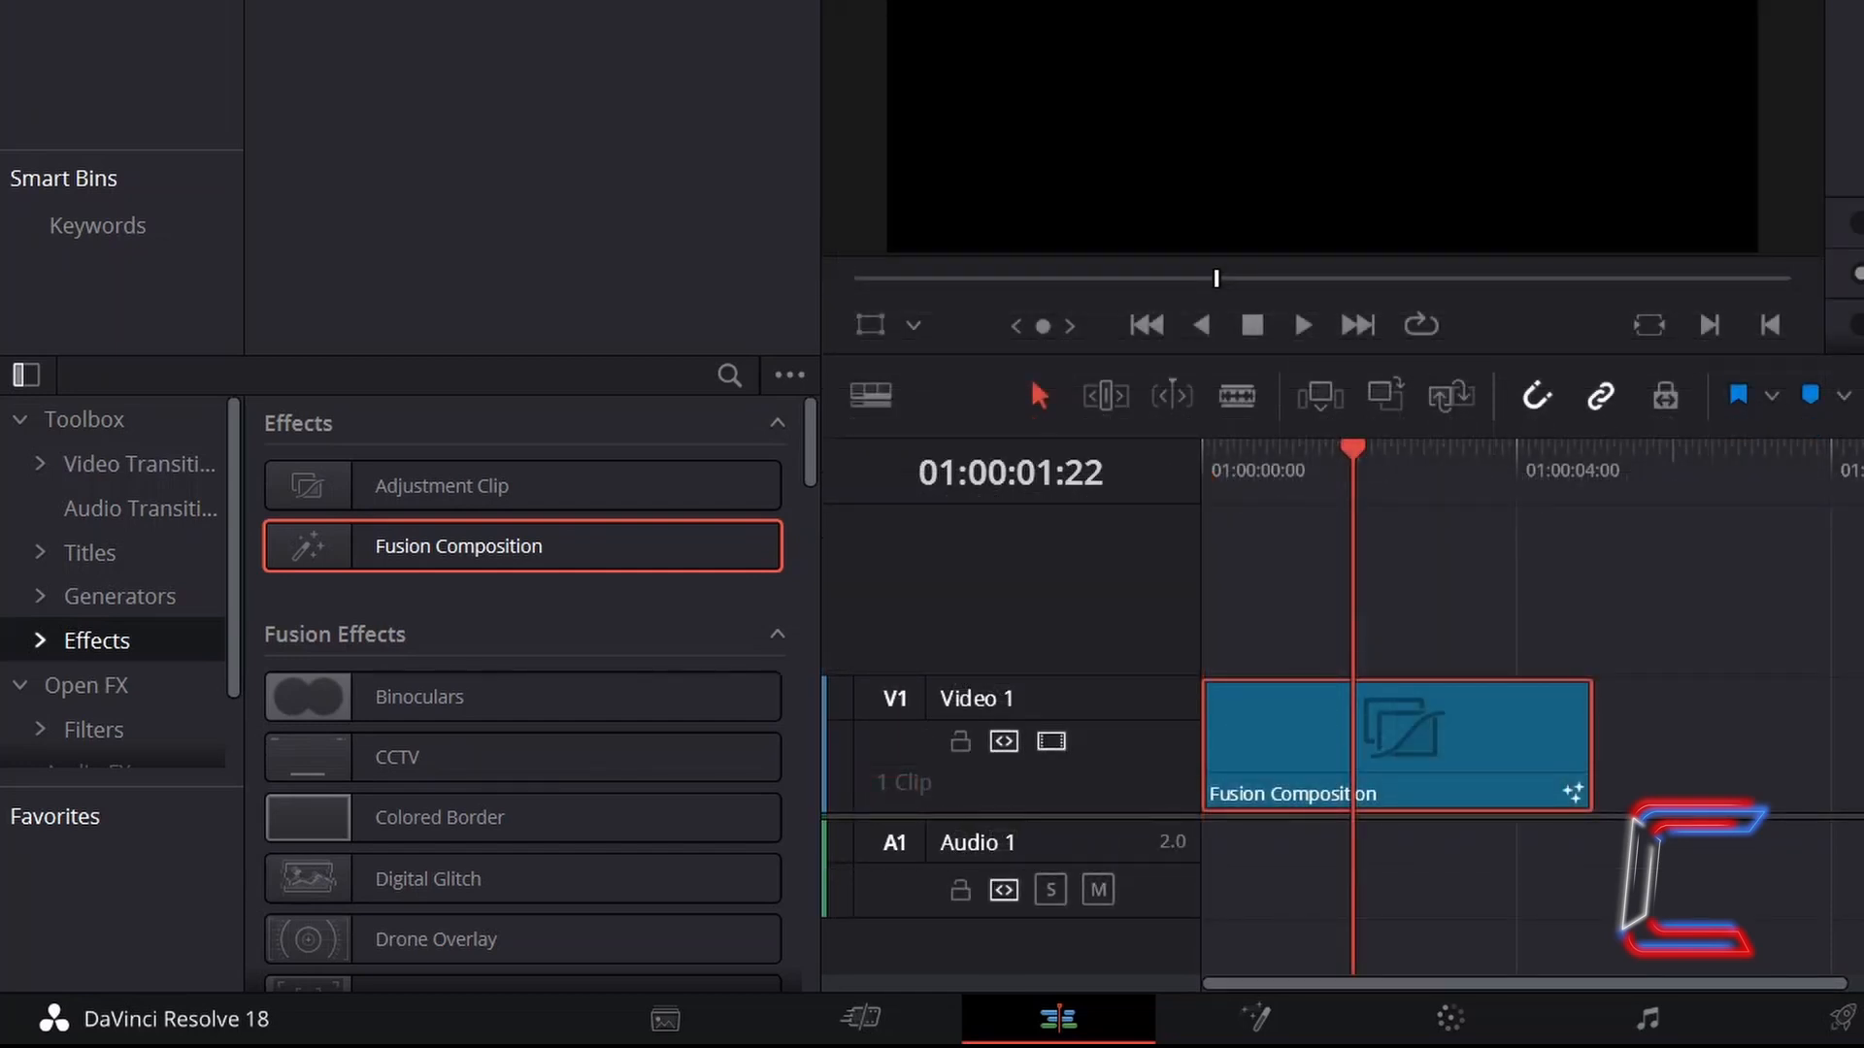
pyautogui.press('ctrl+d')
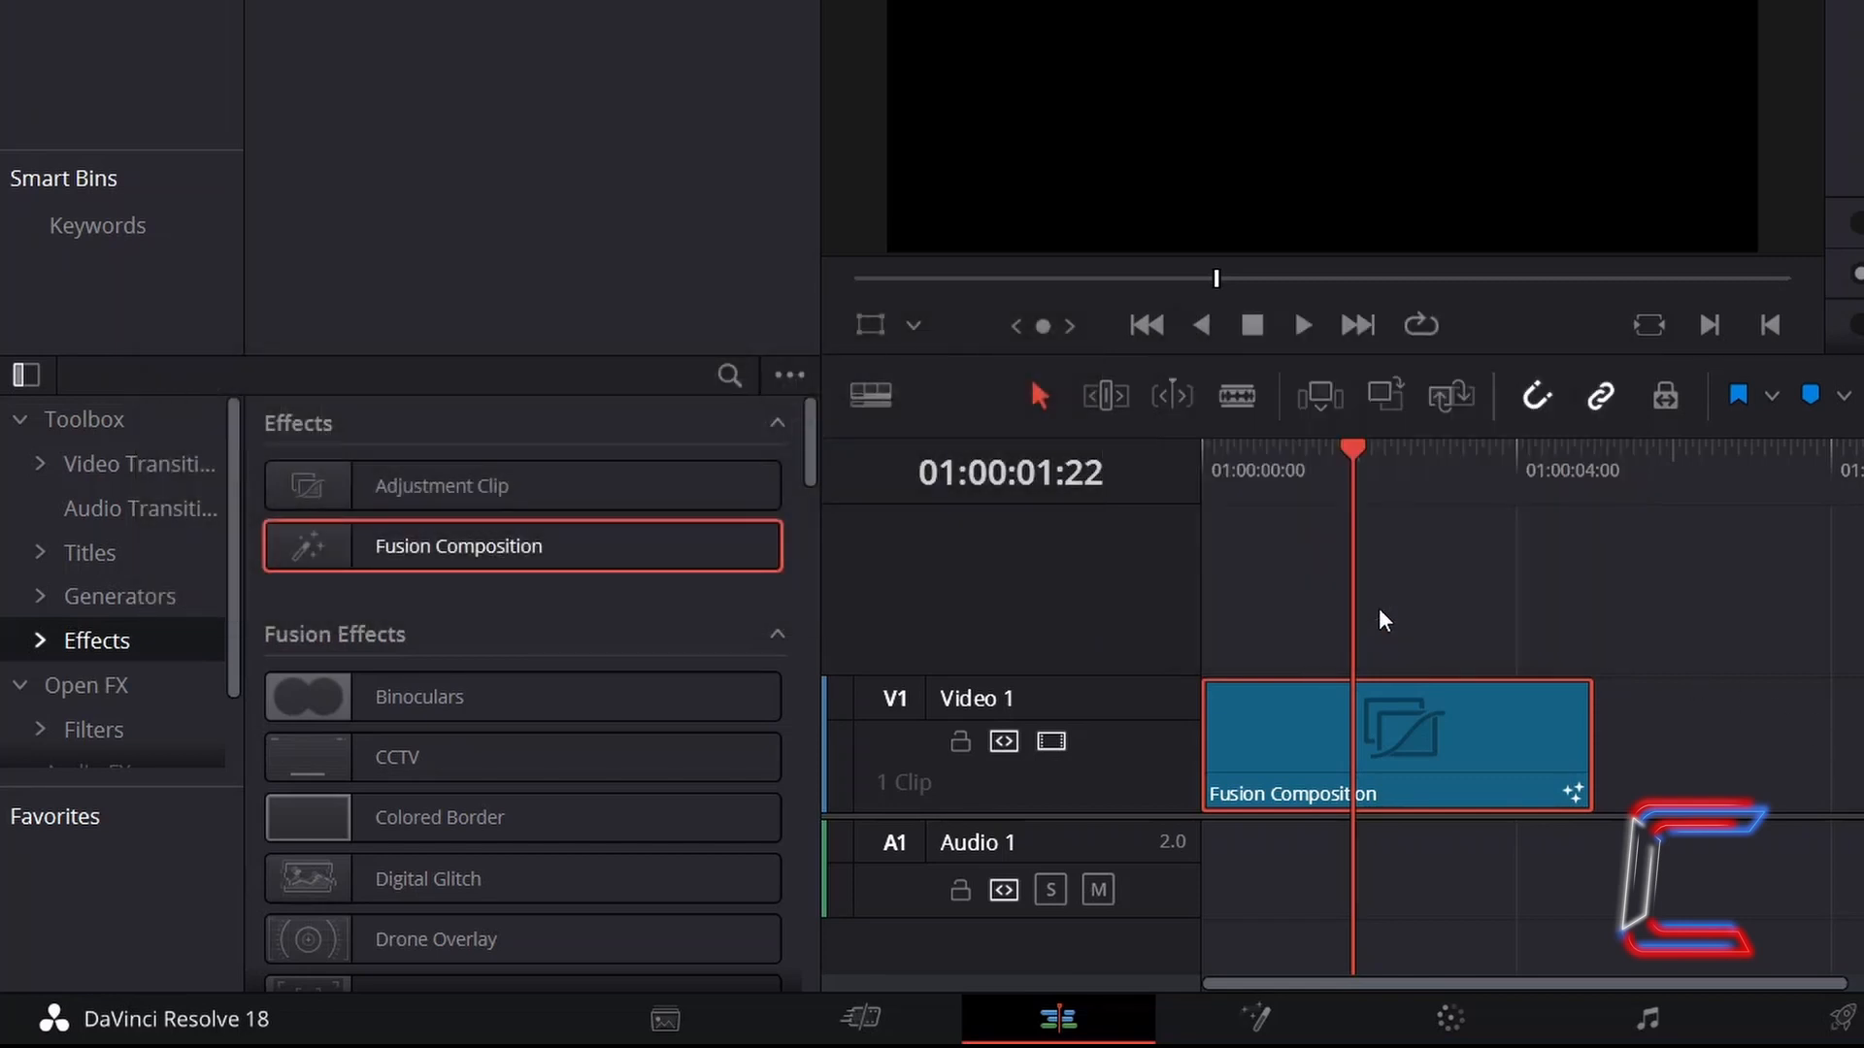
# Step: Open the Fusion Composition clip in the Fusion page, showing only MediaOut1
pyautogui.rightClick(1367, 737)
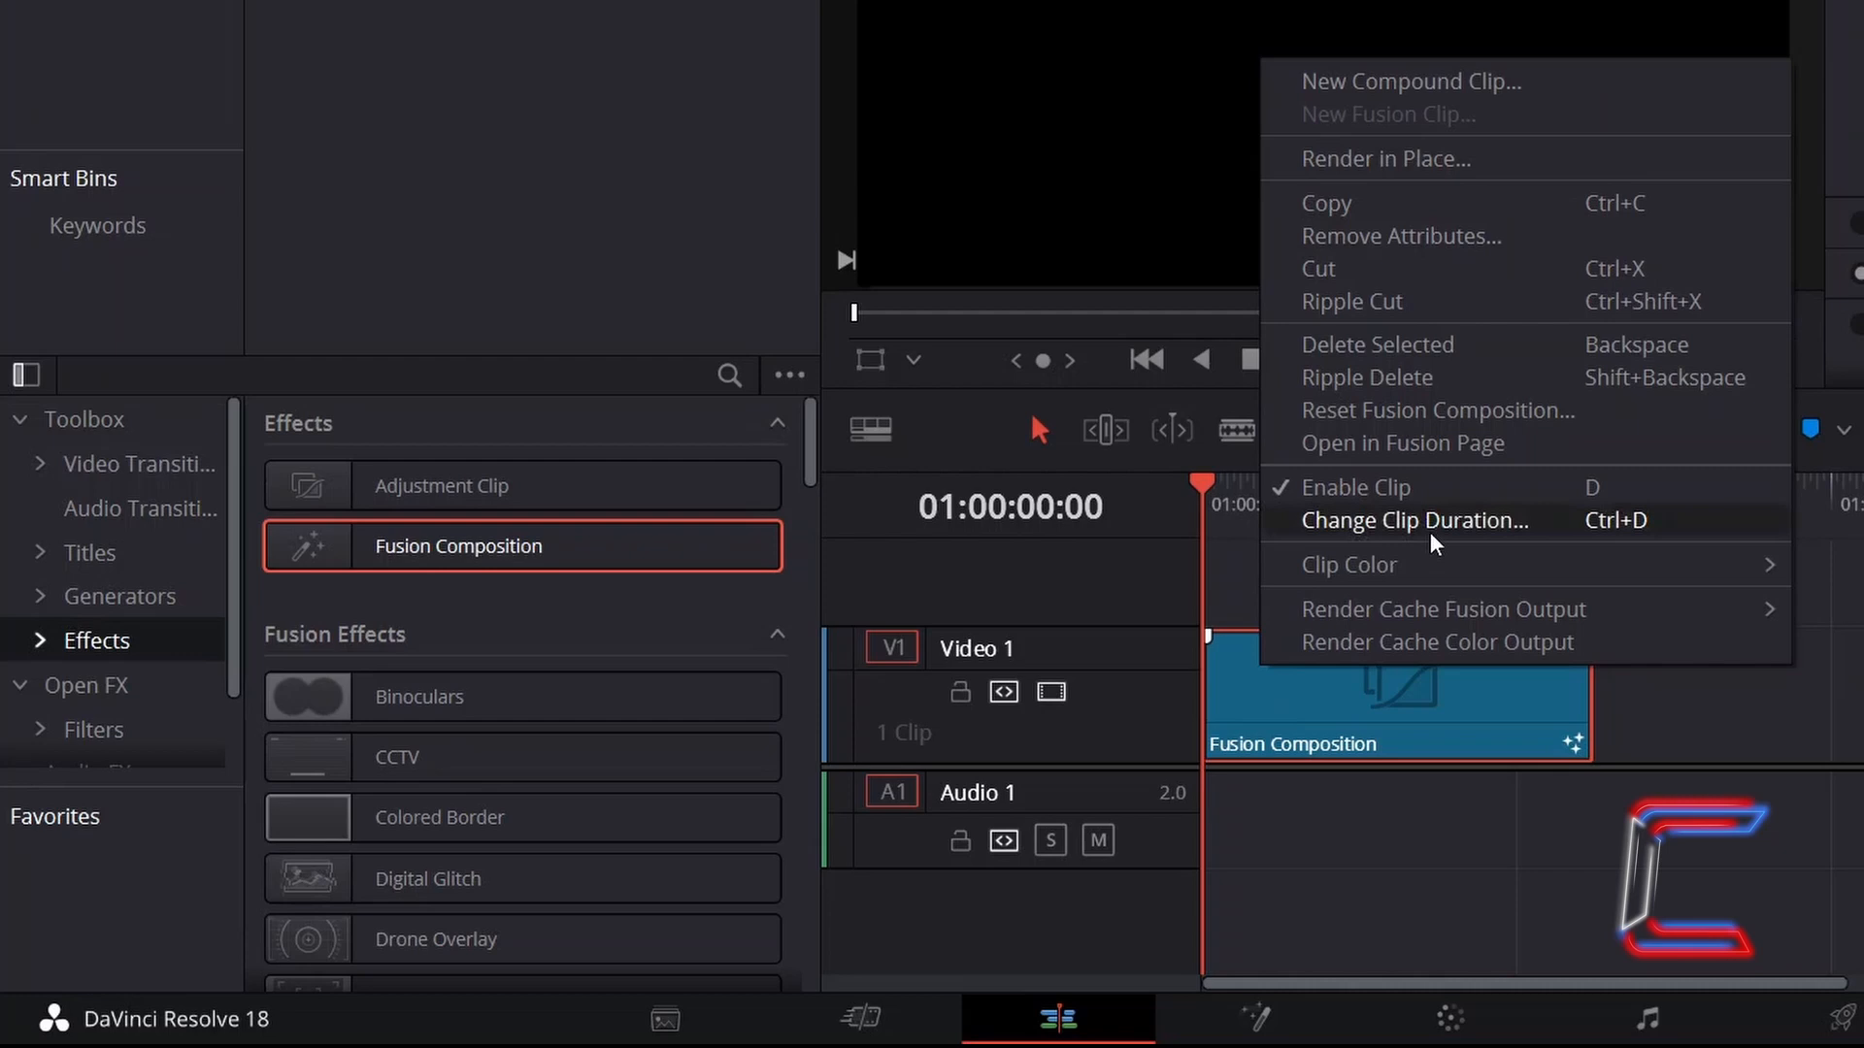
pyautogui.moveTo(1541, 444)
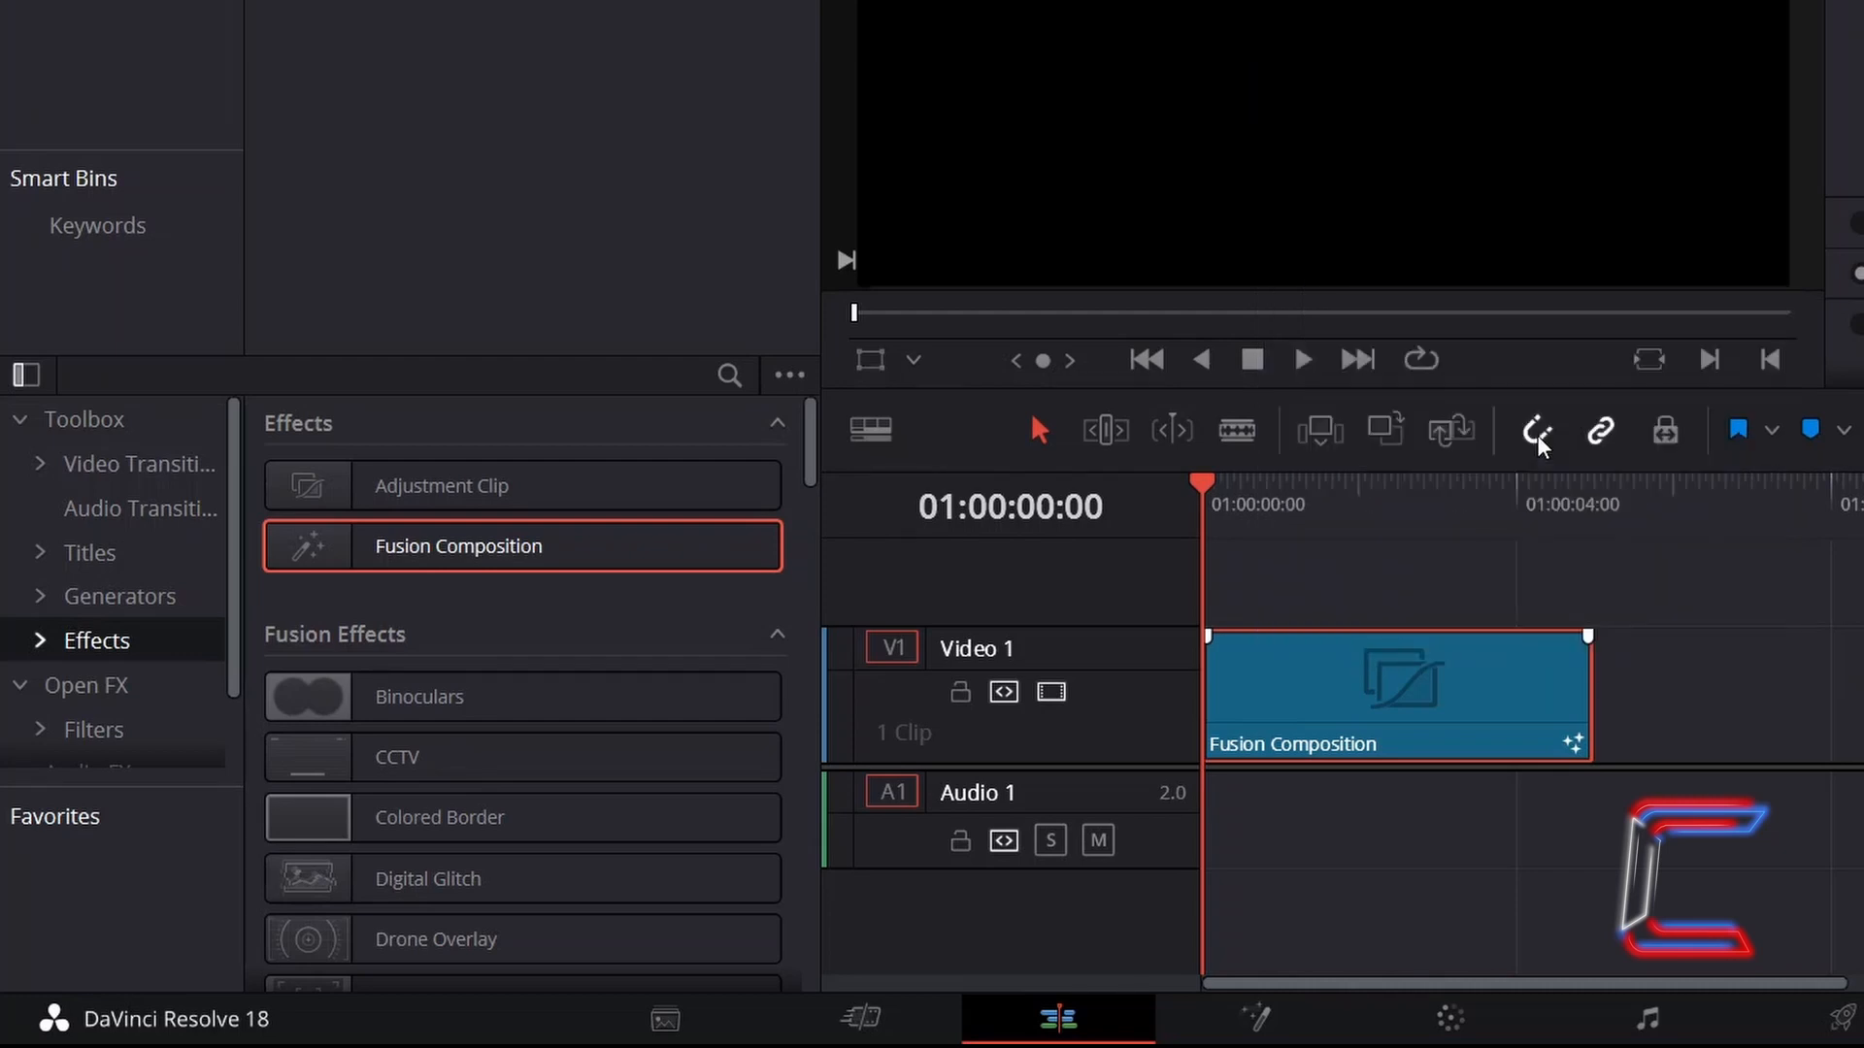
pyautogui.click(1250, 1018)
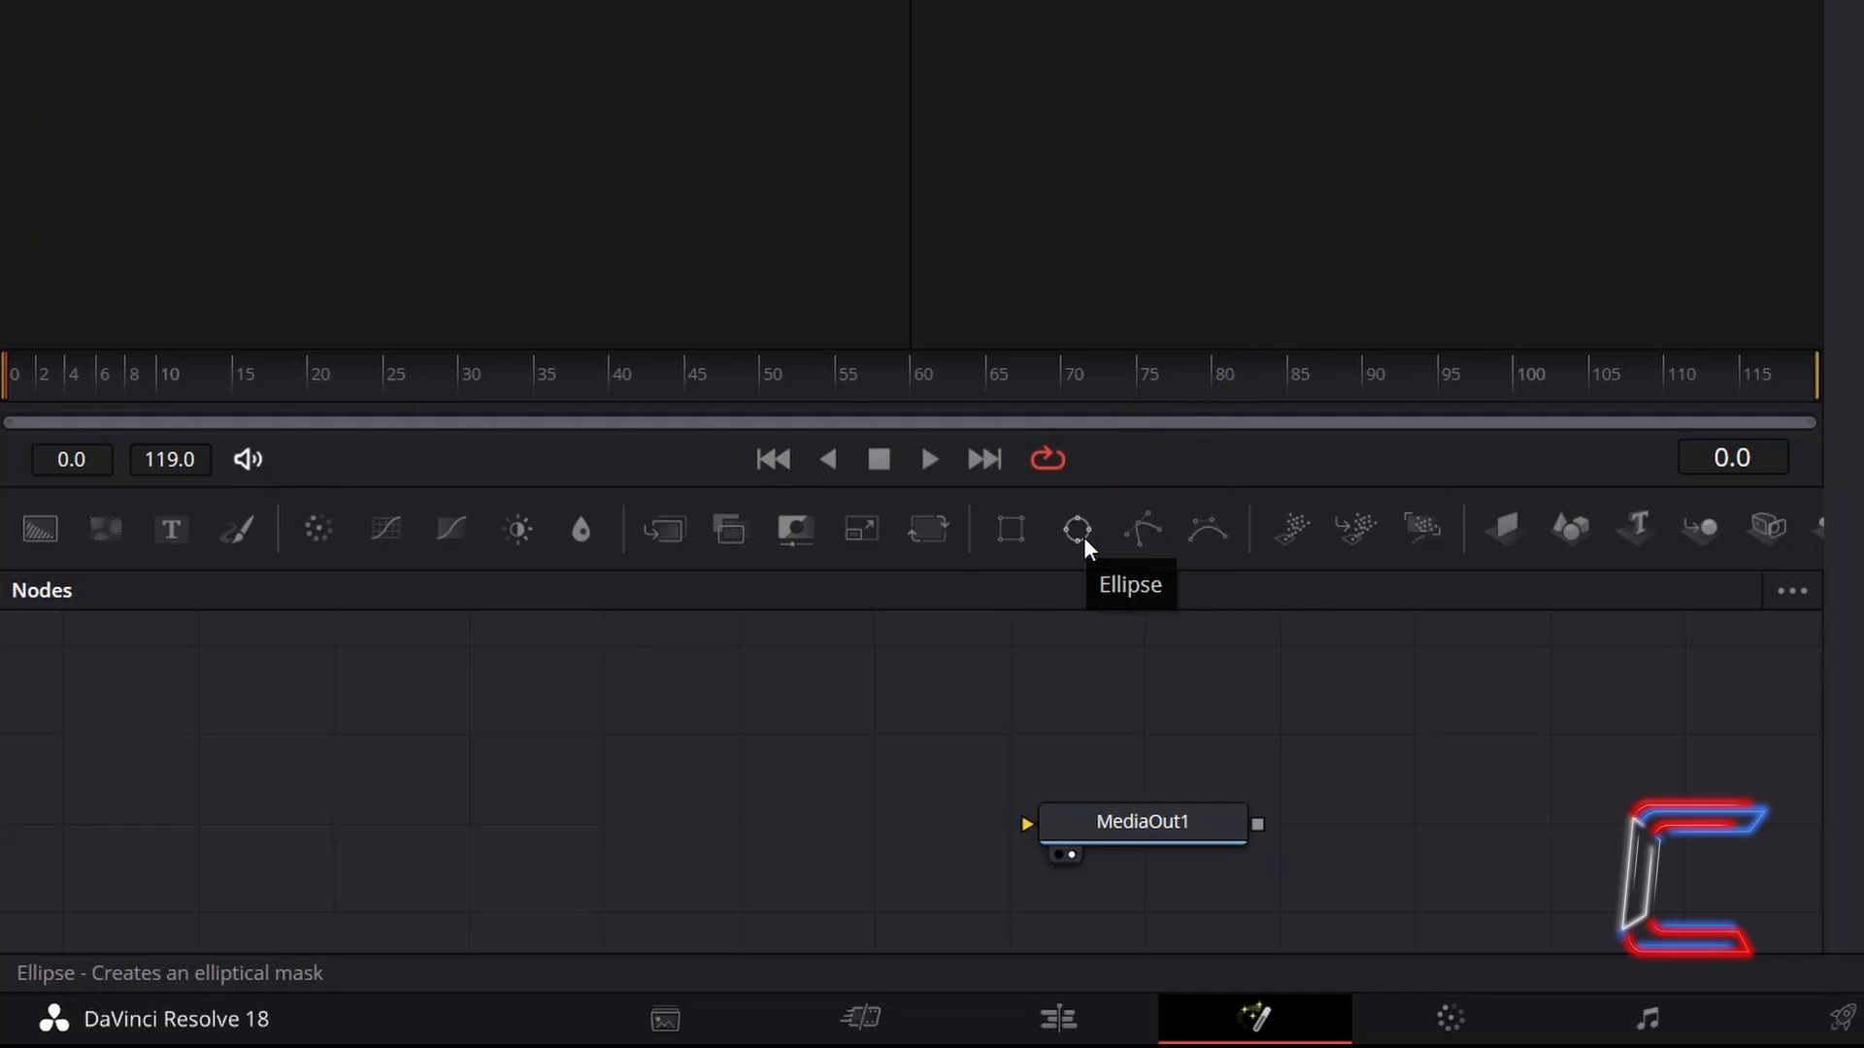
# Step: Add an Ellipse1 mask node and shrink it to a thin ellipse of width 0.06
pyautogui.click(1073, 529)
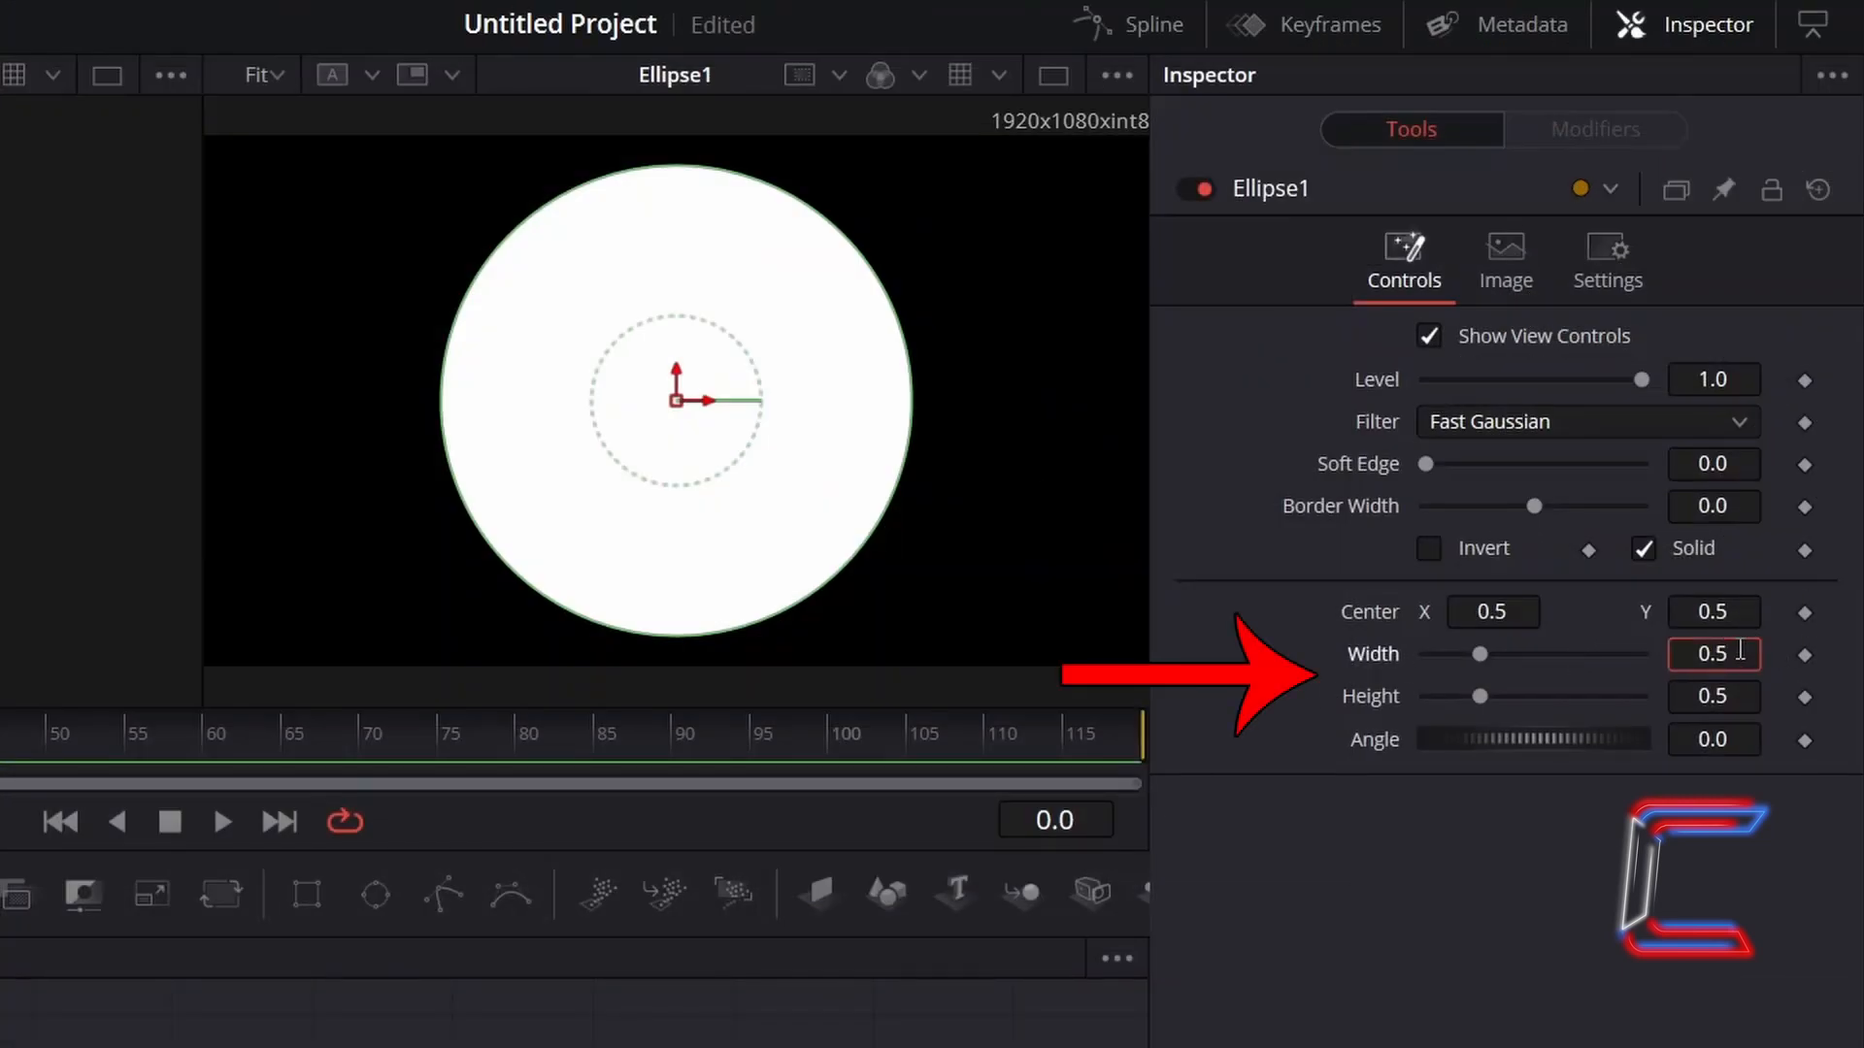
pyautogui.write('0.06')
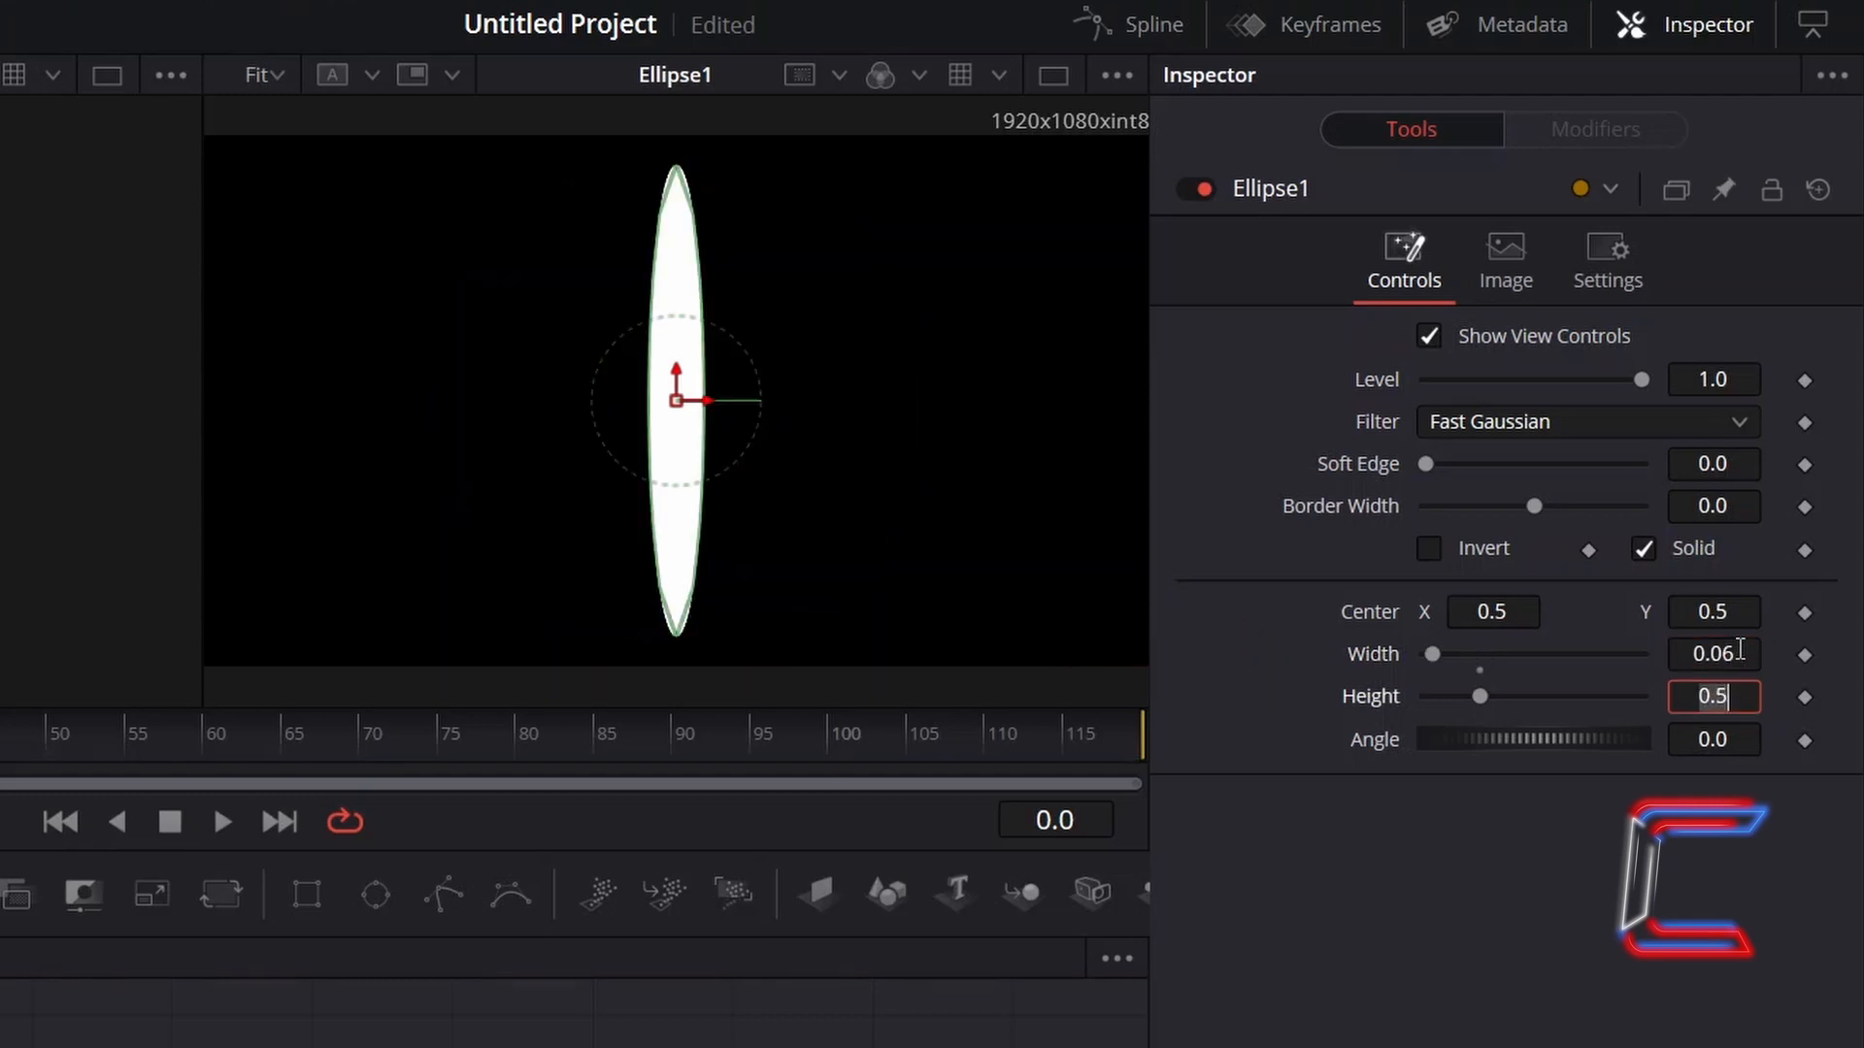
pyautogui.write('0.0')
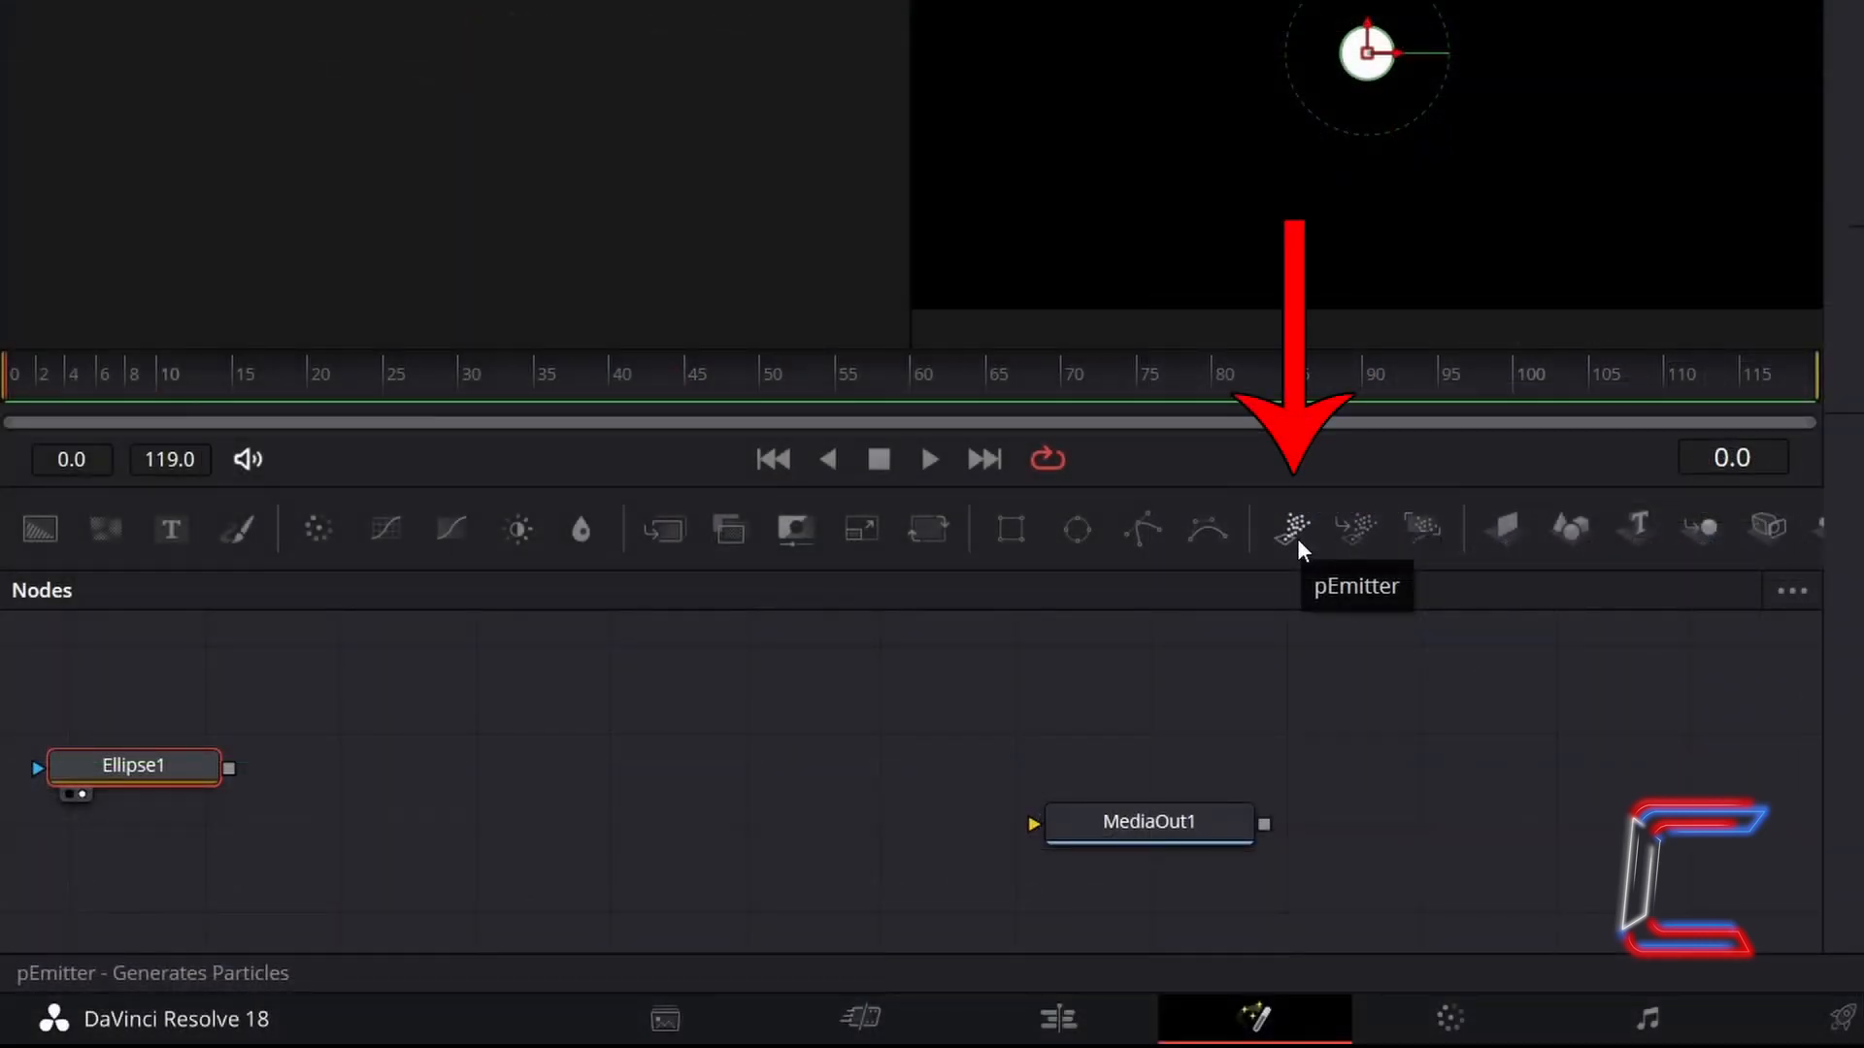
# Step: Add a pEmitter1 node and set its emitter Number to 5
pyautogui.click(1291, 529)
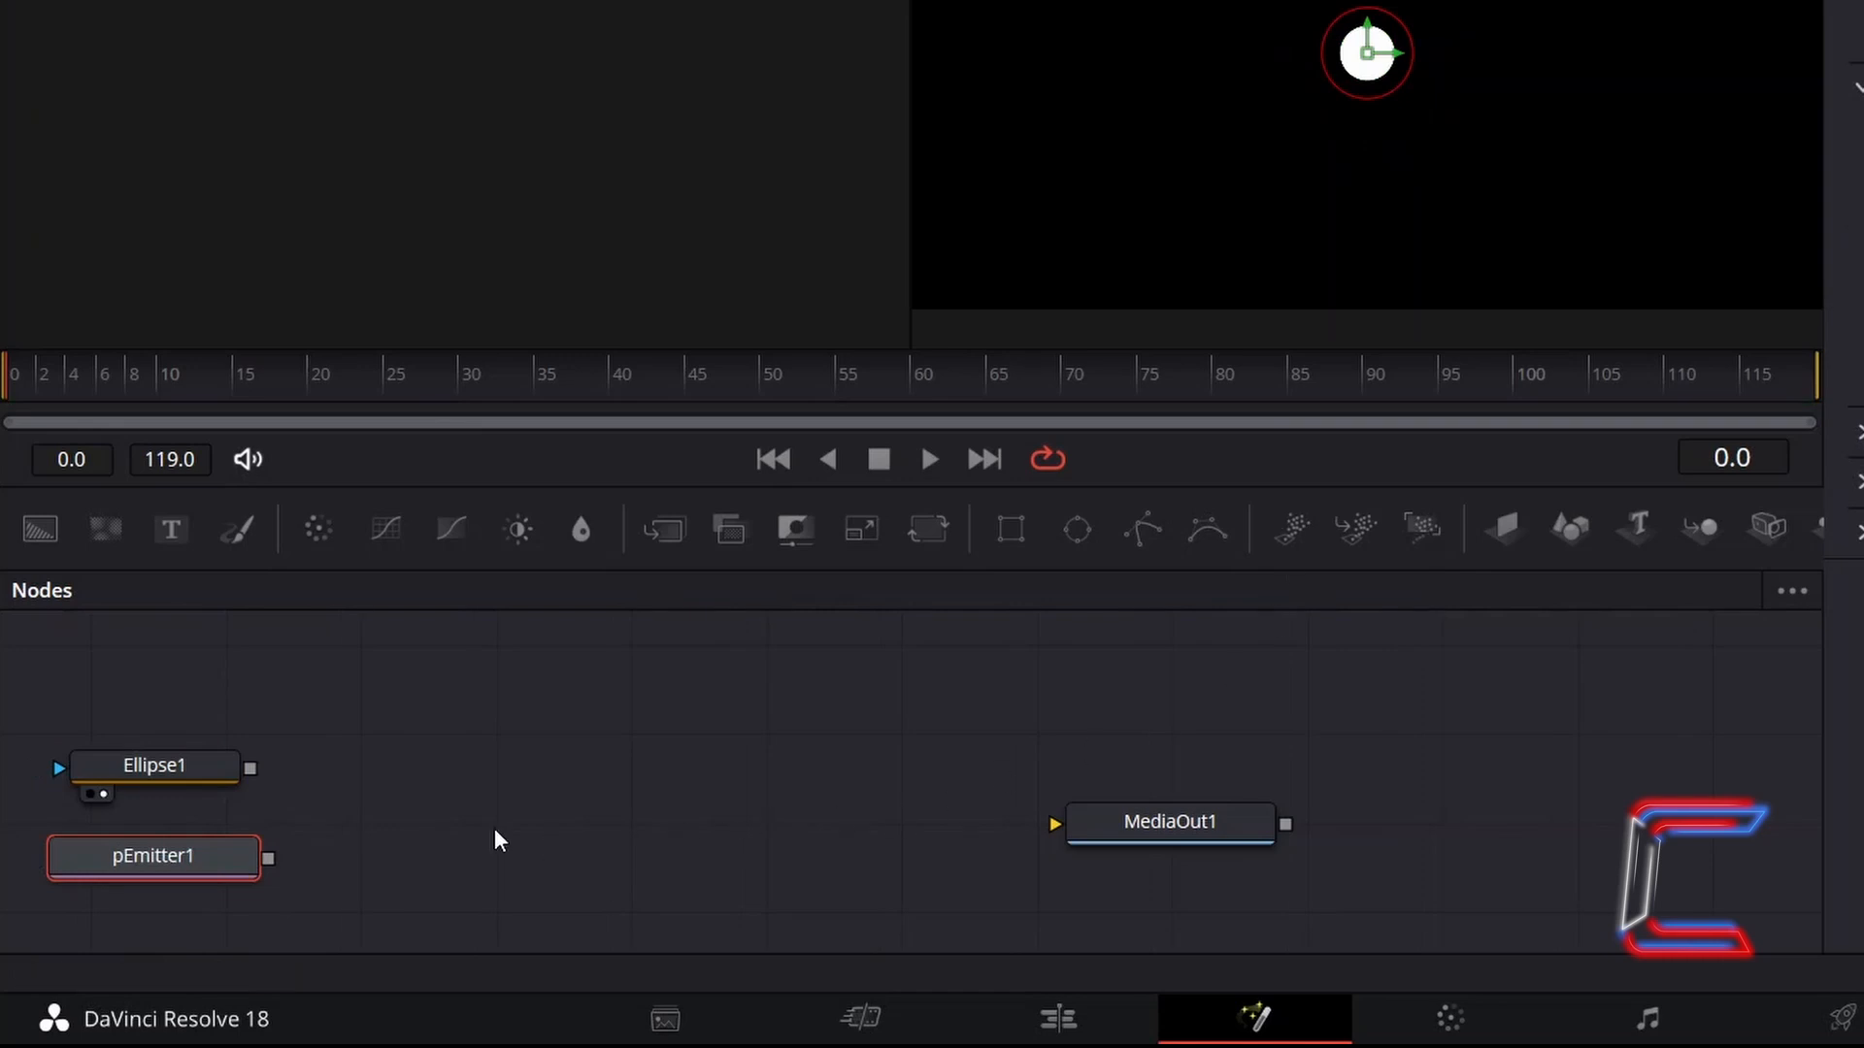
pyautogui.doubleClick(151, 855)
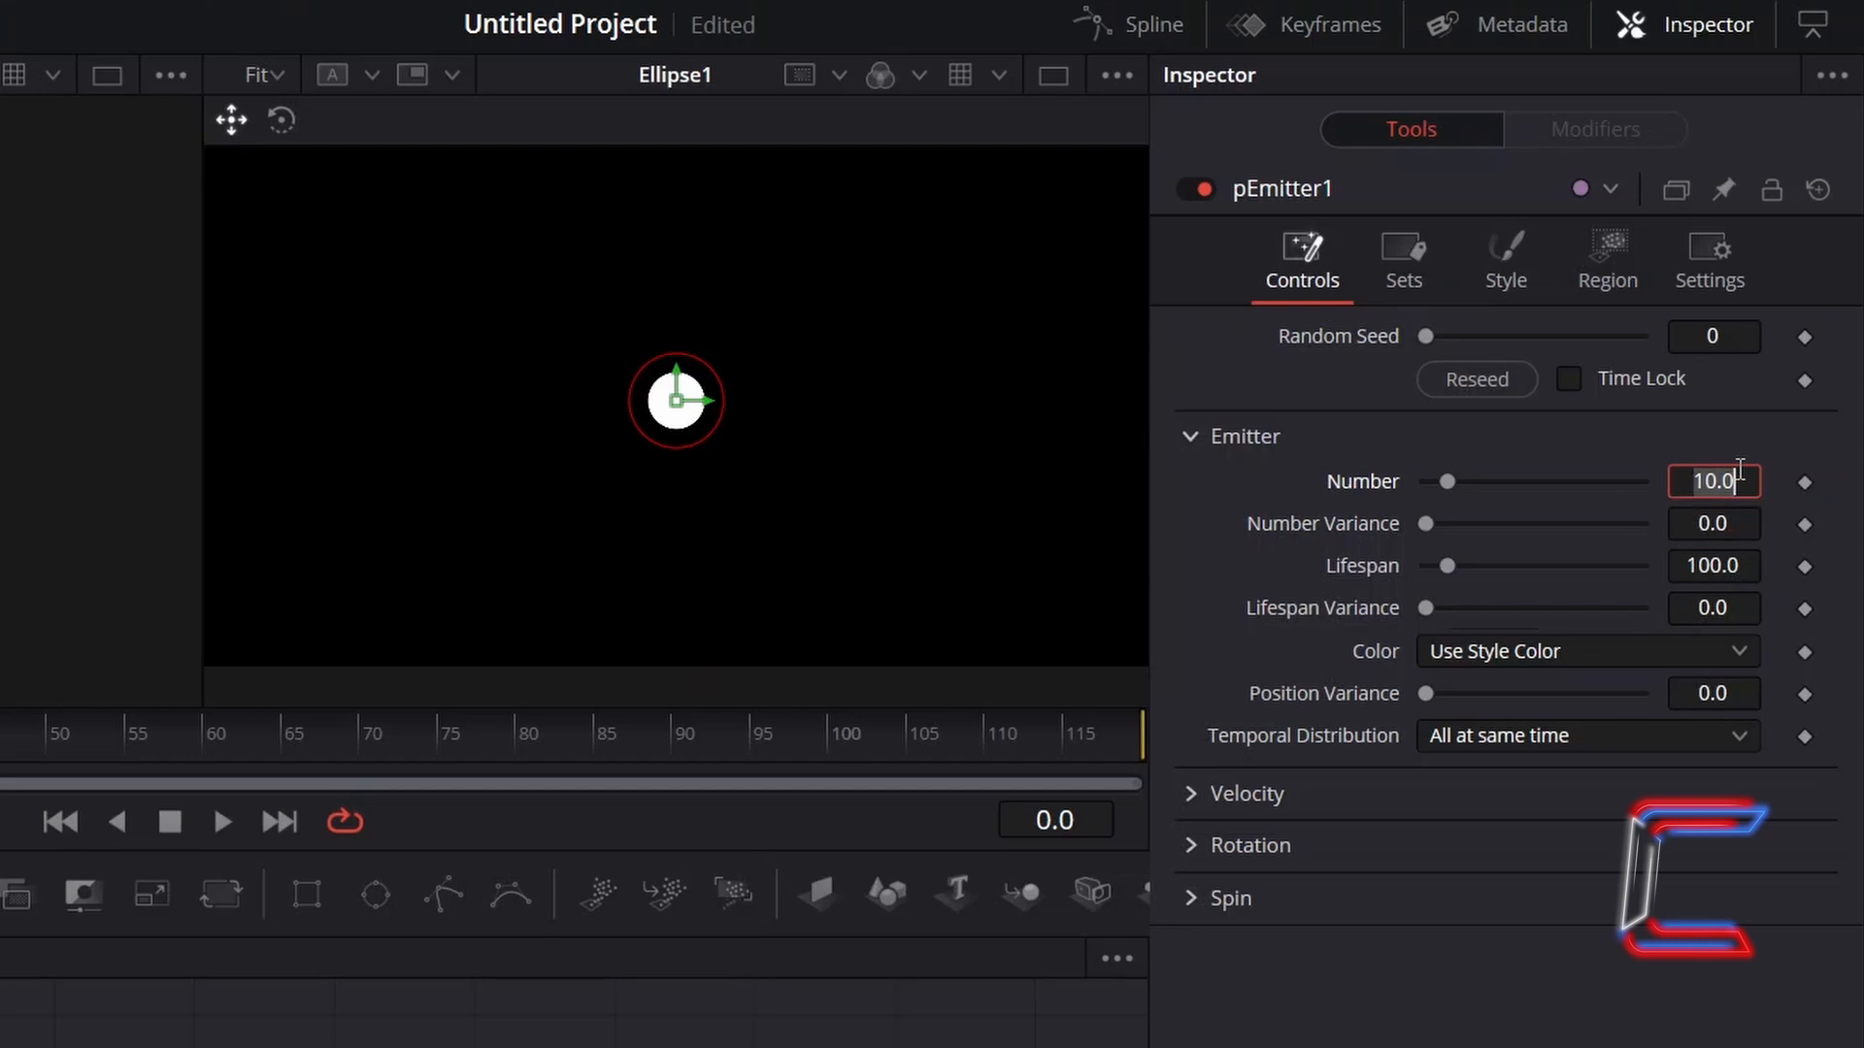
pyautogui.write('5')
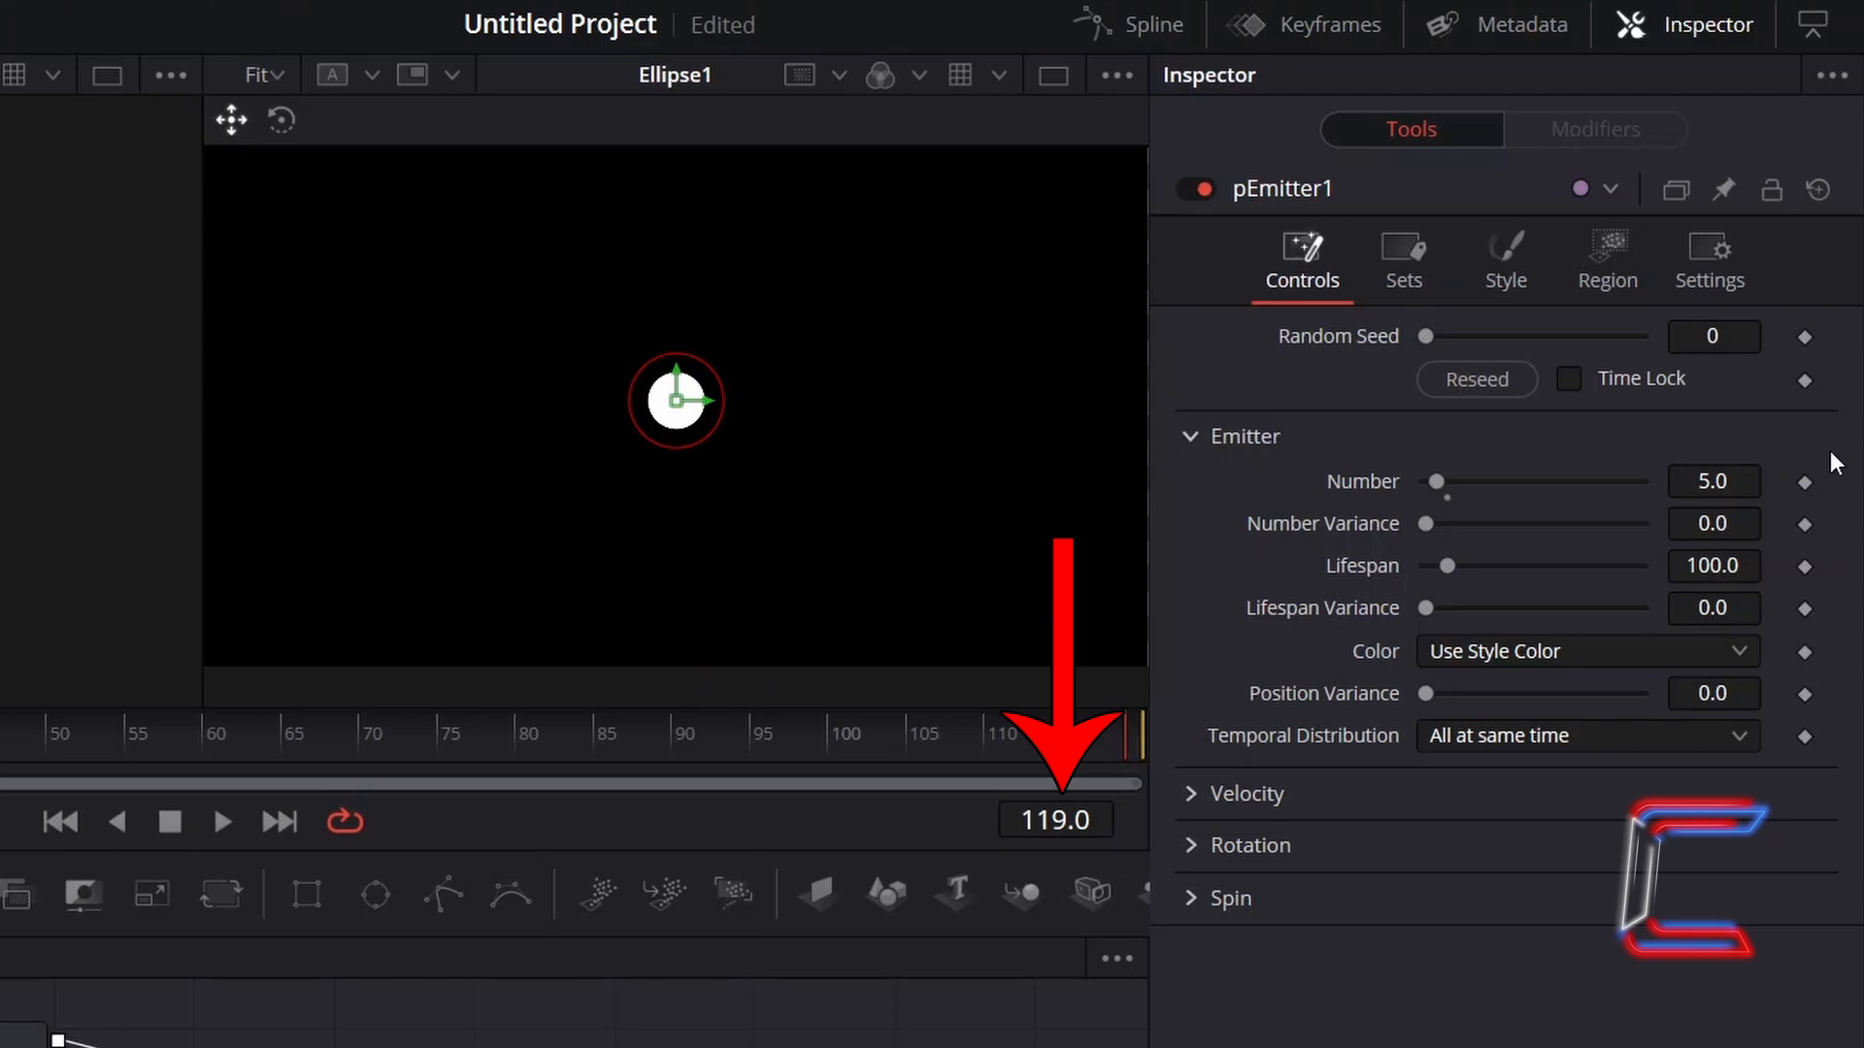
# Step: Keyframe pEmitter1's Number at 5 on frame 71 and 0 on frame 72
pyautogui.click(1054, 820)
pyautogui.write('71')
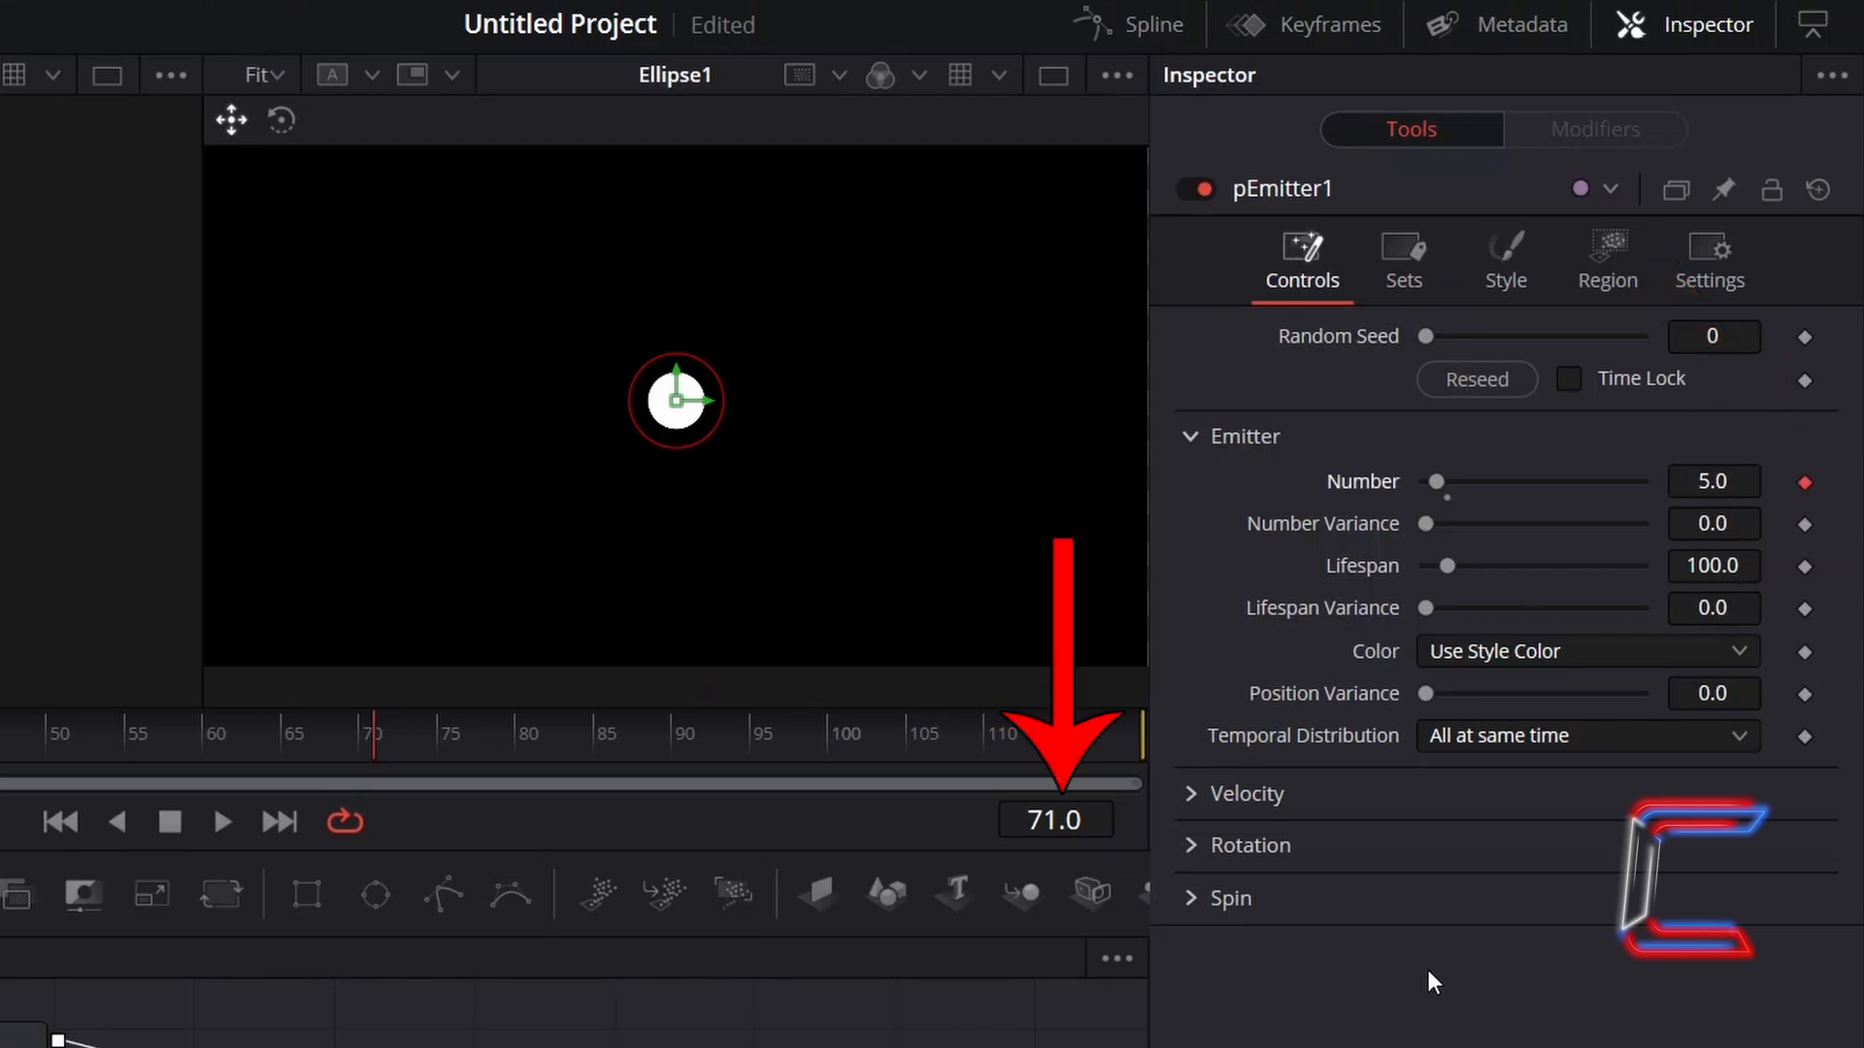
pyautogui.click(1053, 820)
pyautogui.write('72')
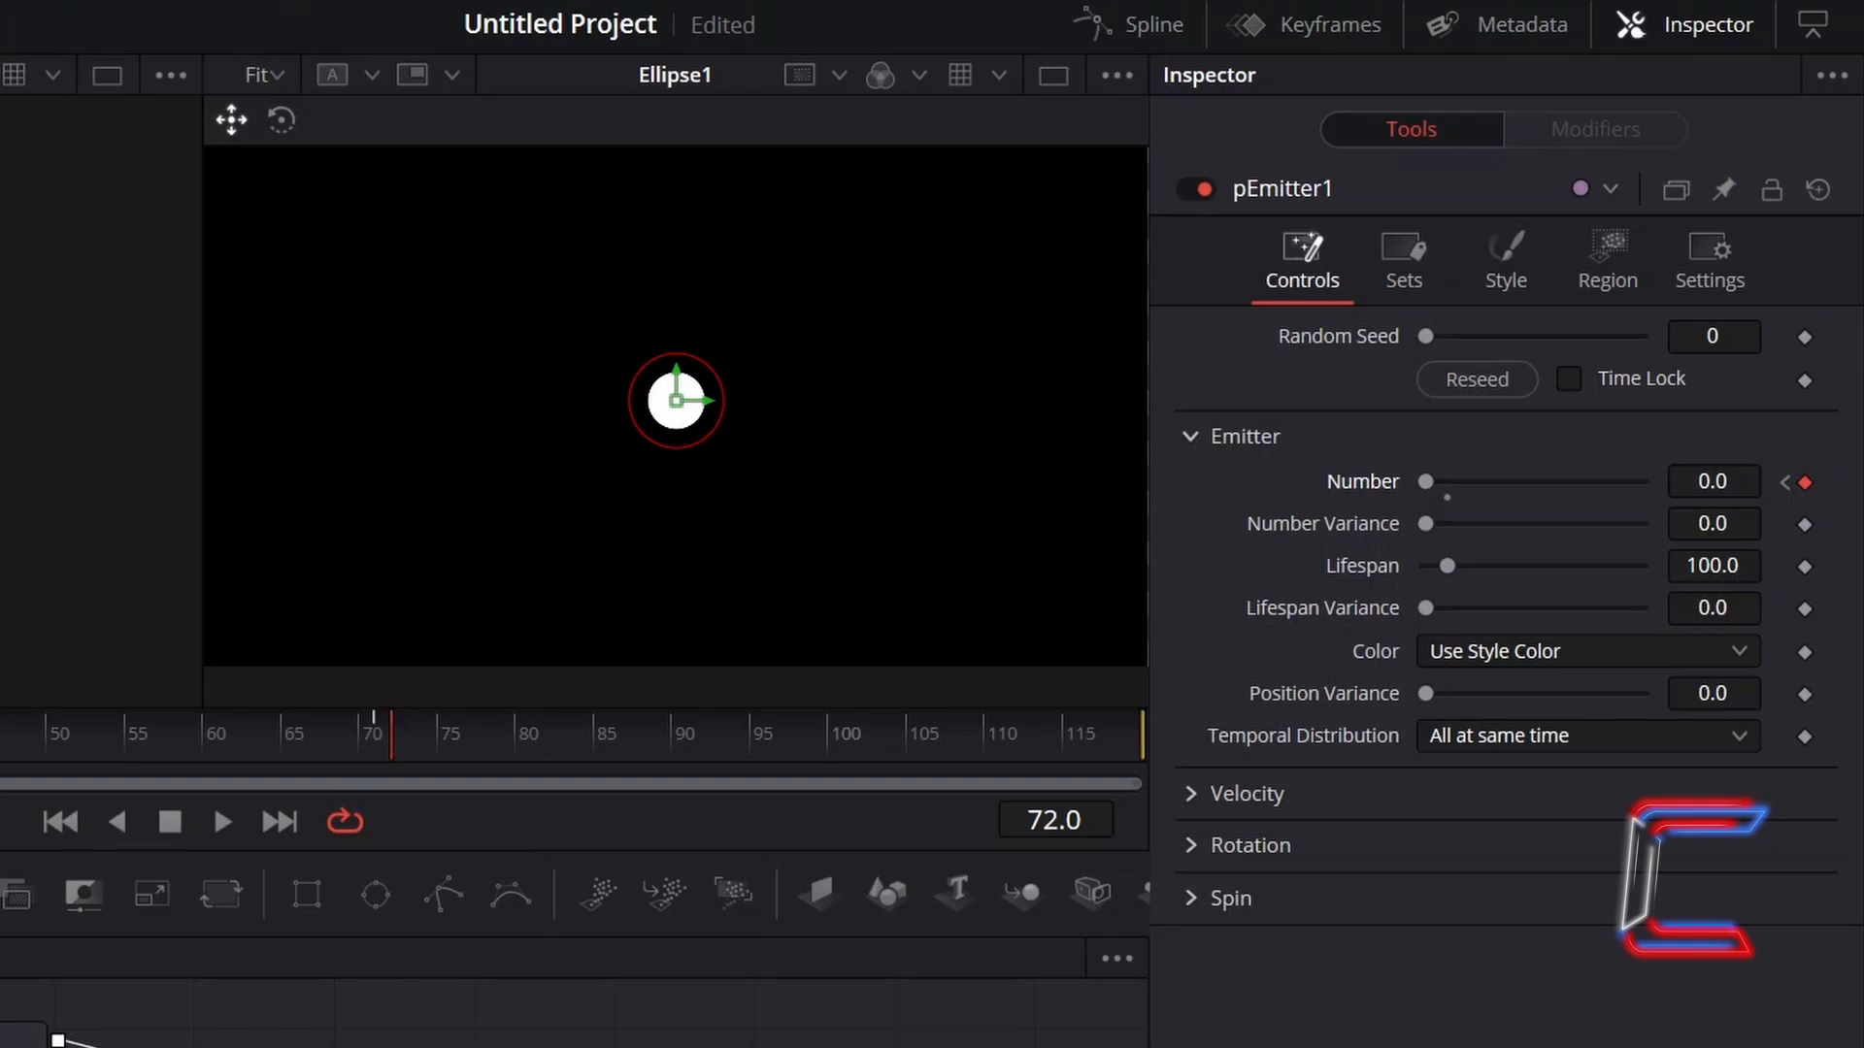
pyautogui.click(1246, 436)
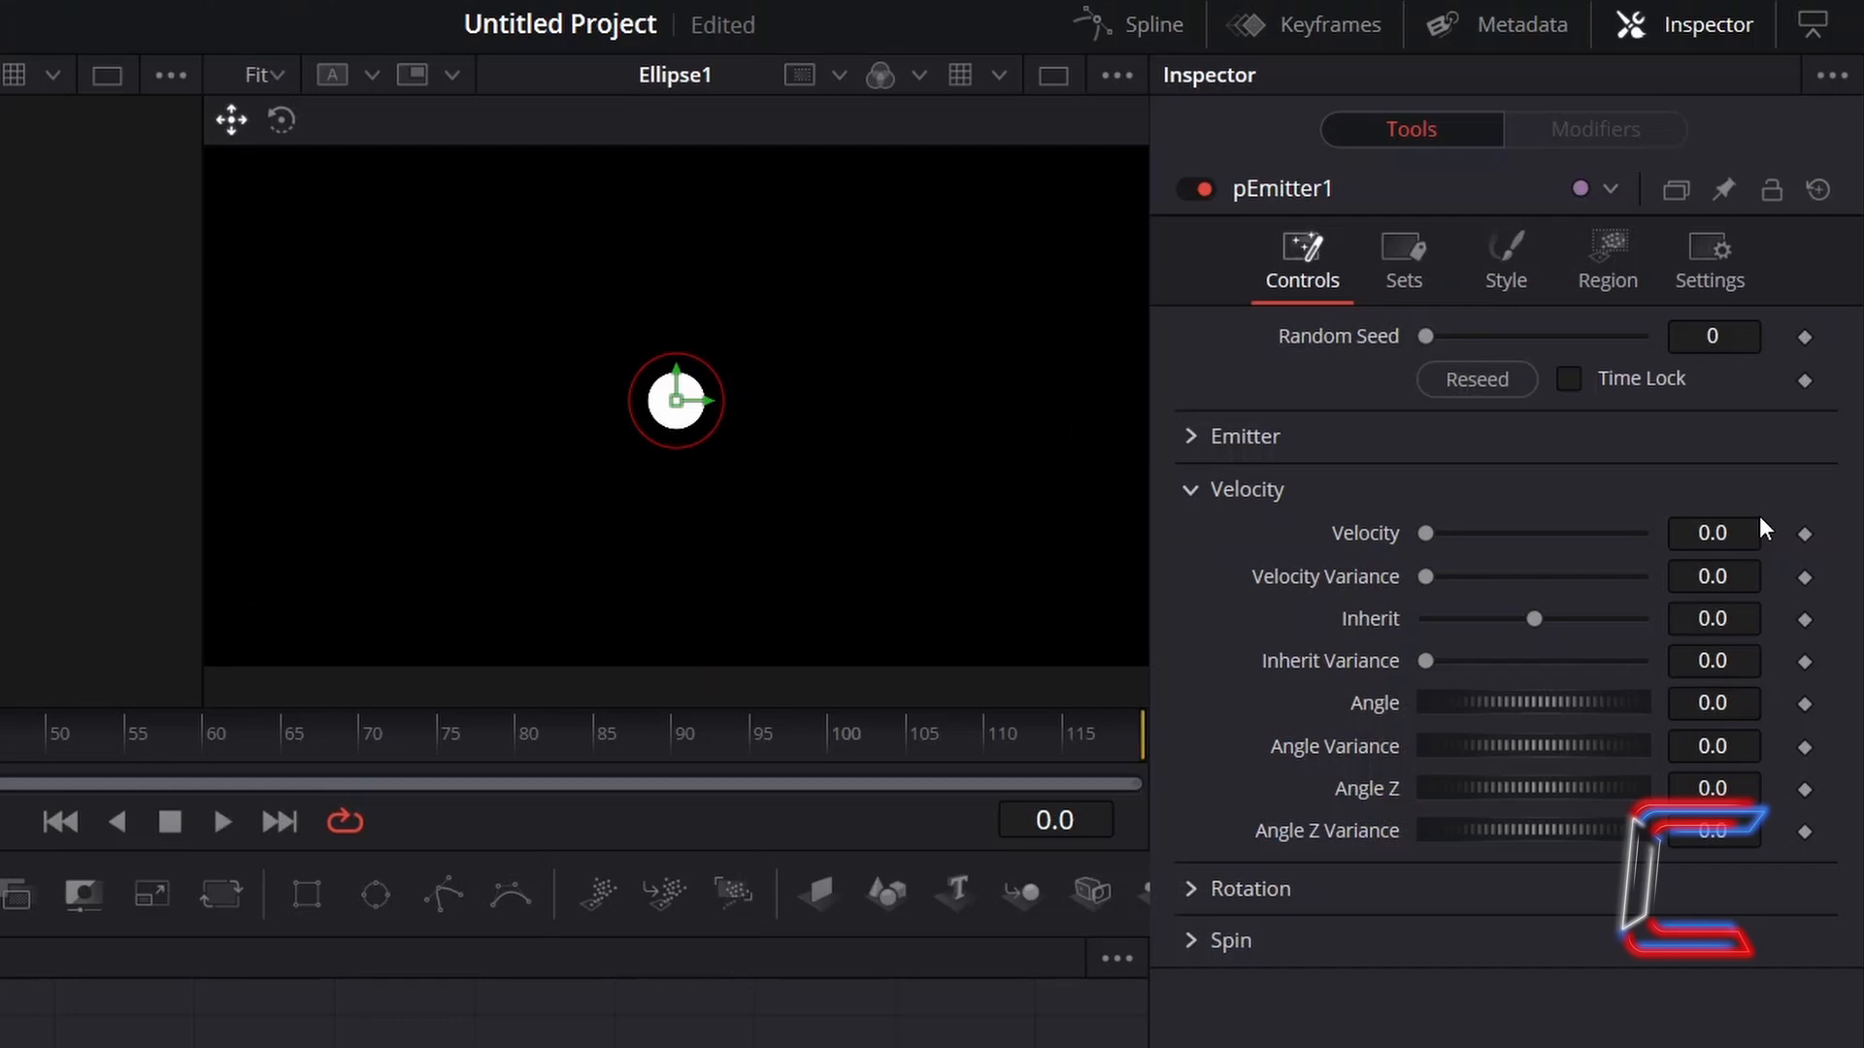
# Step: Set particle Velocity to 0.075 and Angle Variance to 360
pyautogui.click(1712, 533)
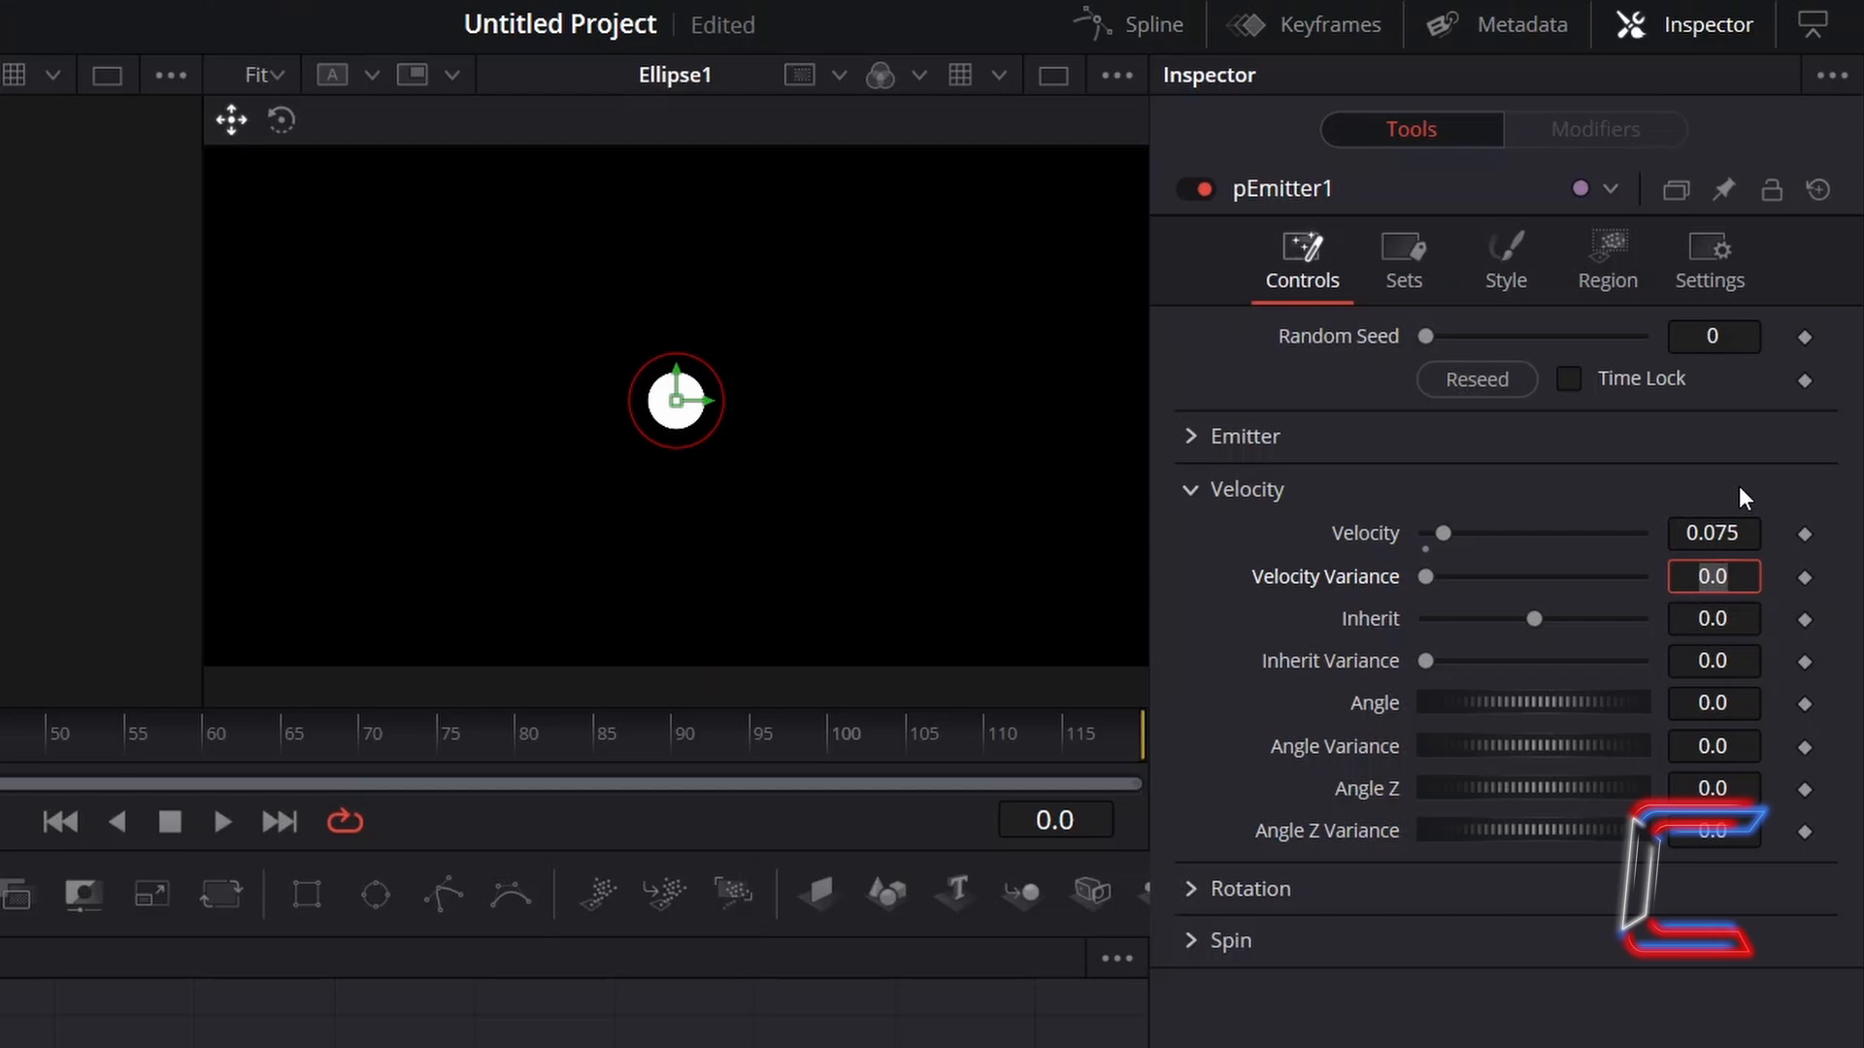
pyautogui.click(1713, 747)
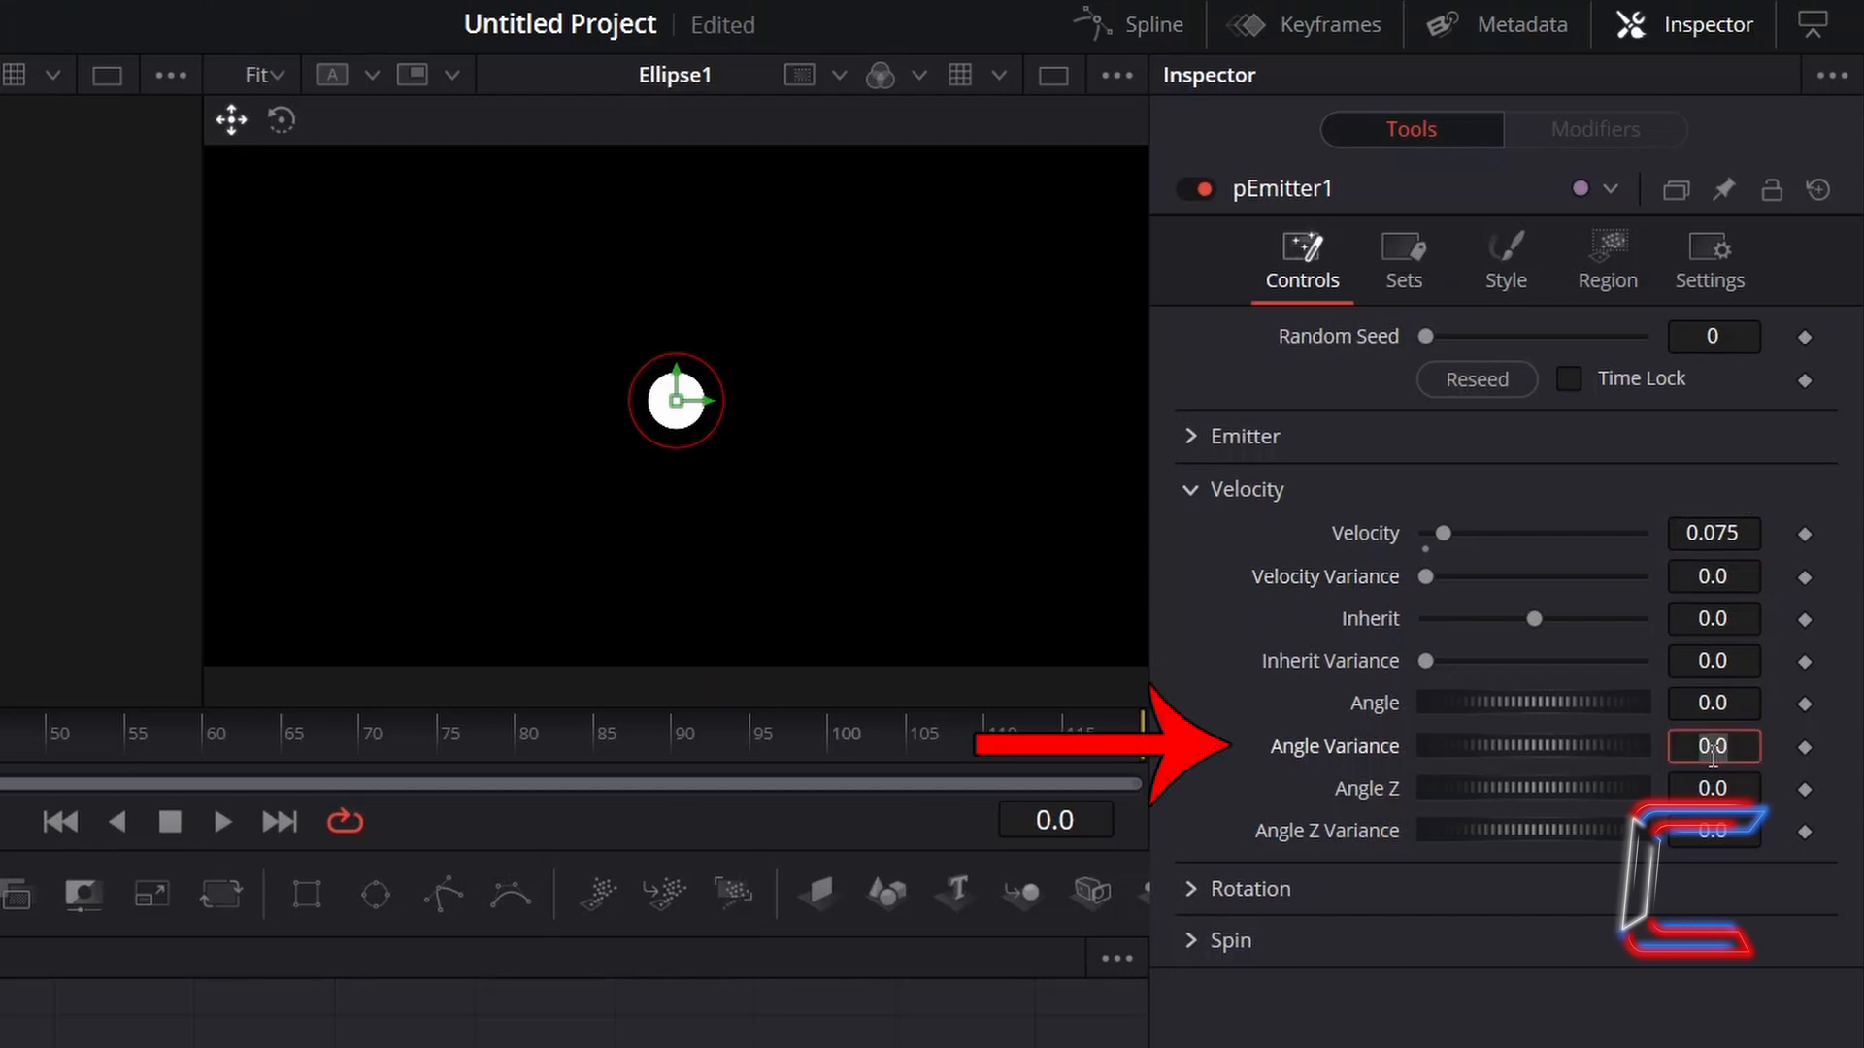
pyautogui.write('360.0')
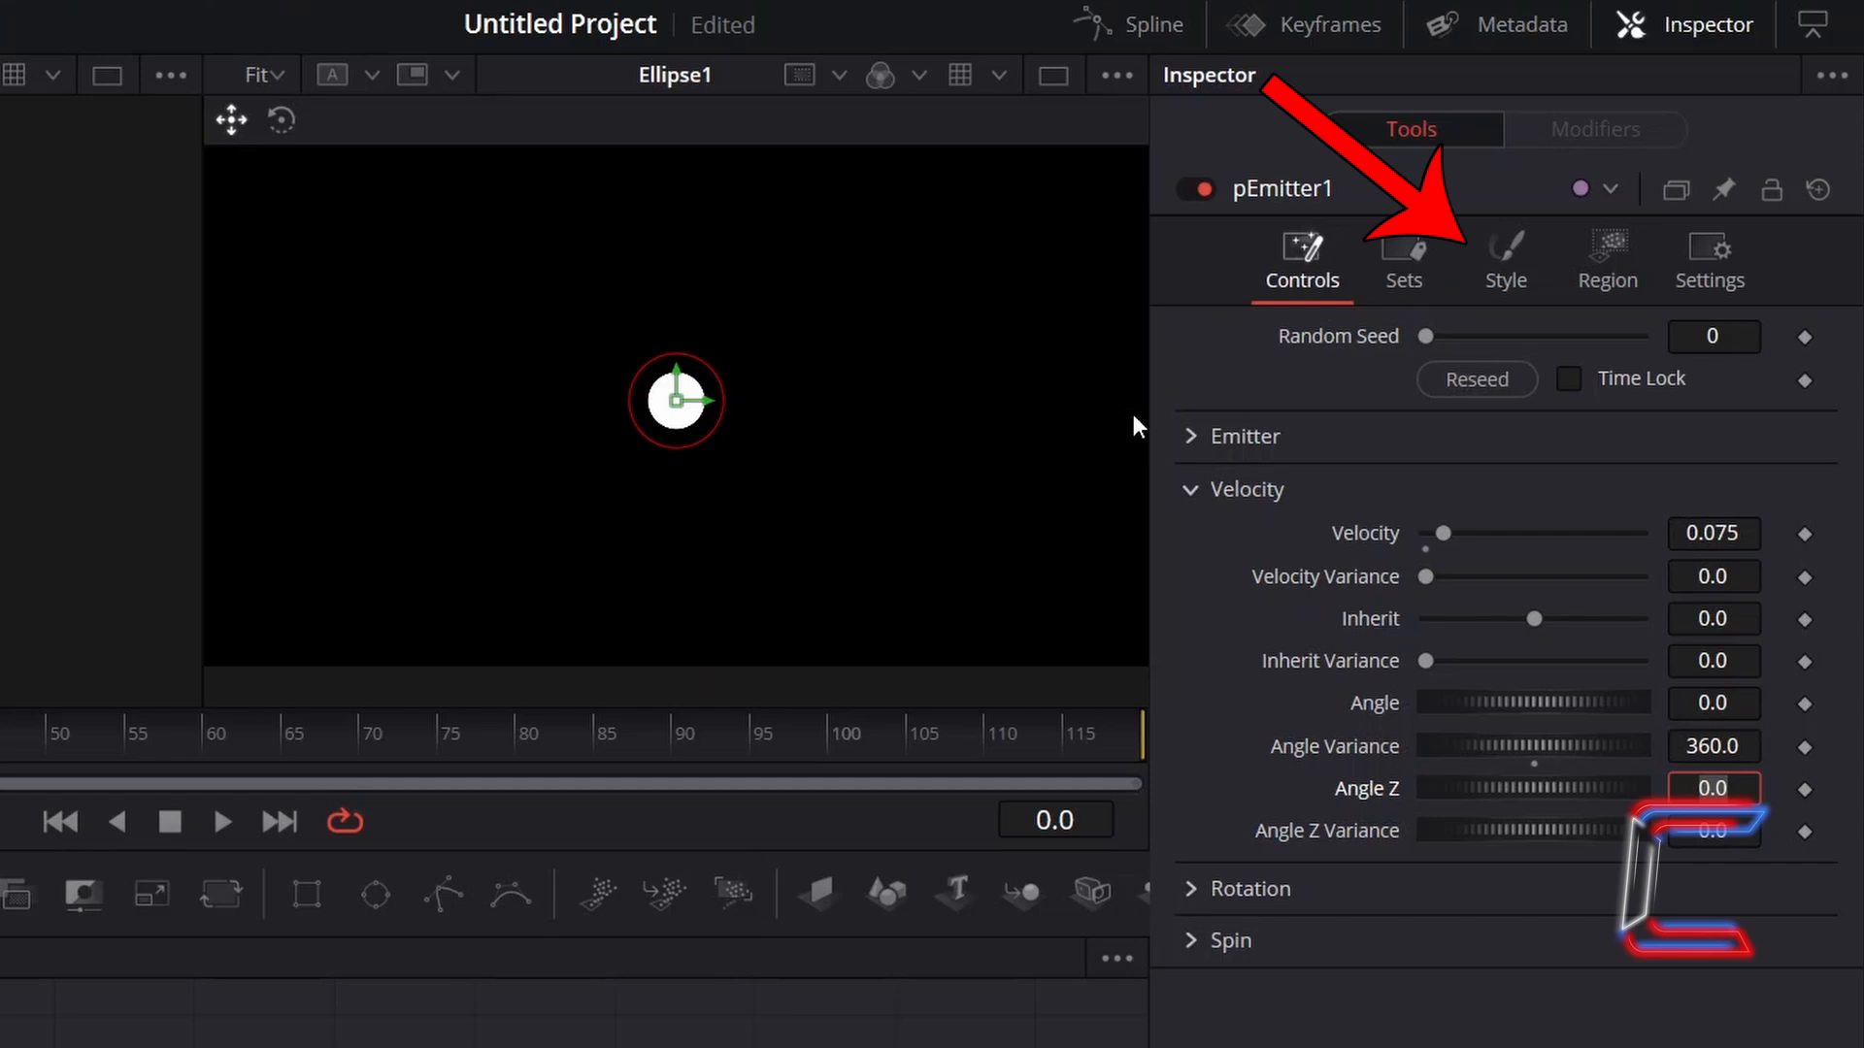
pyautogui.click(1504, 260)
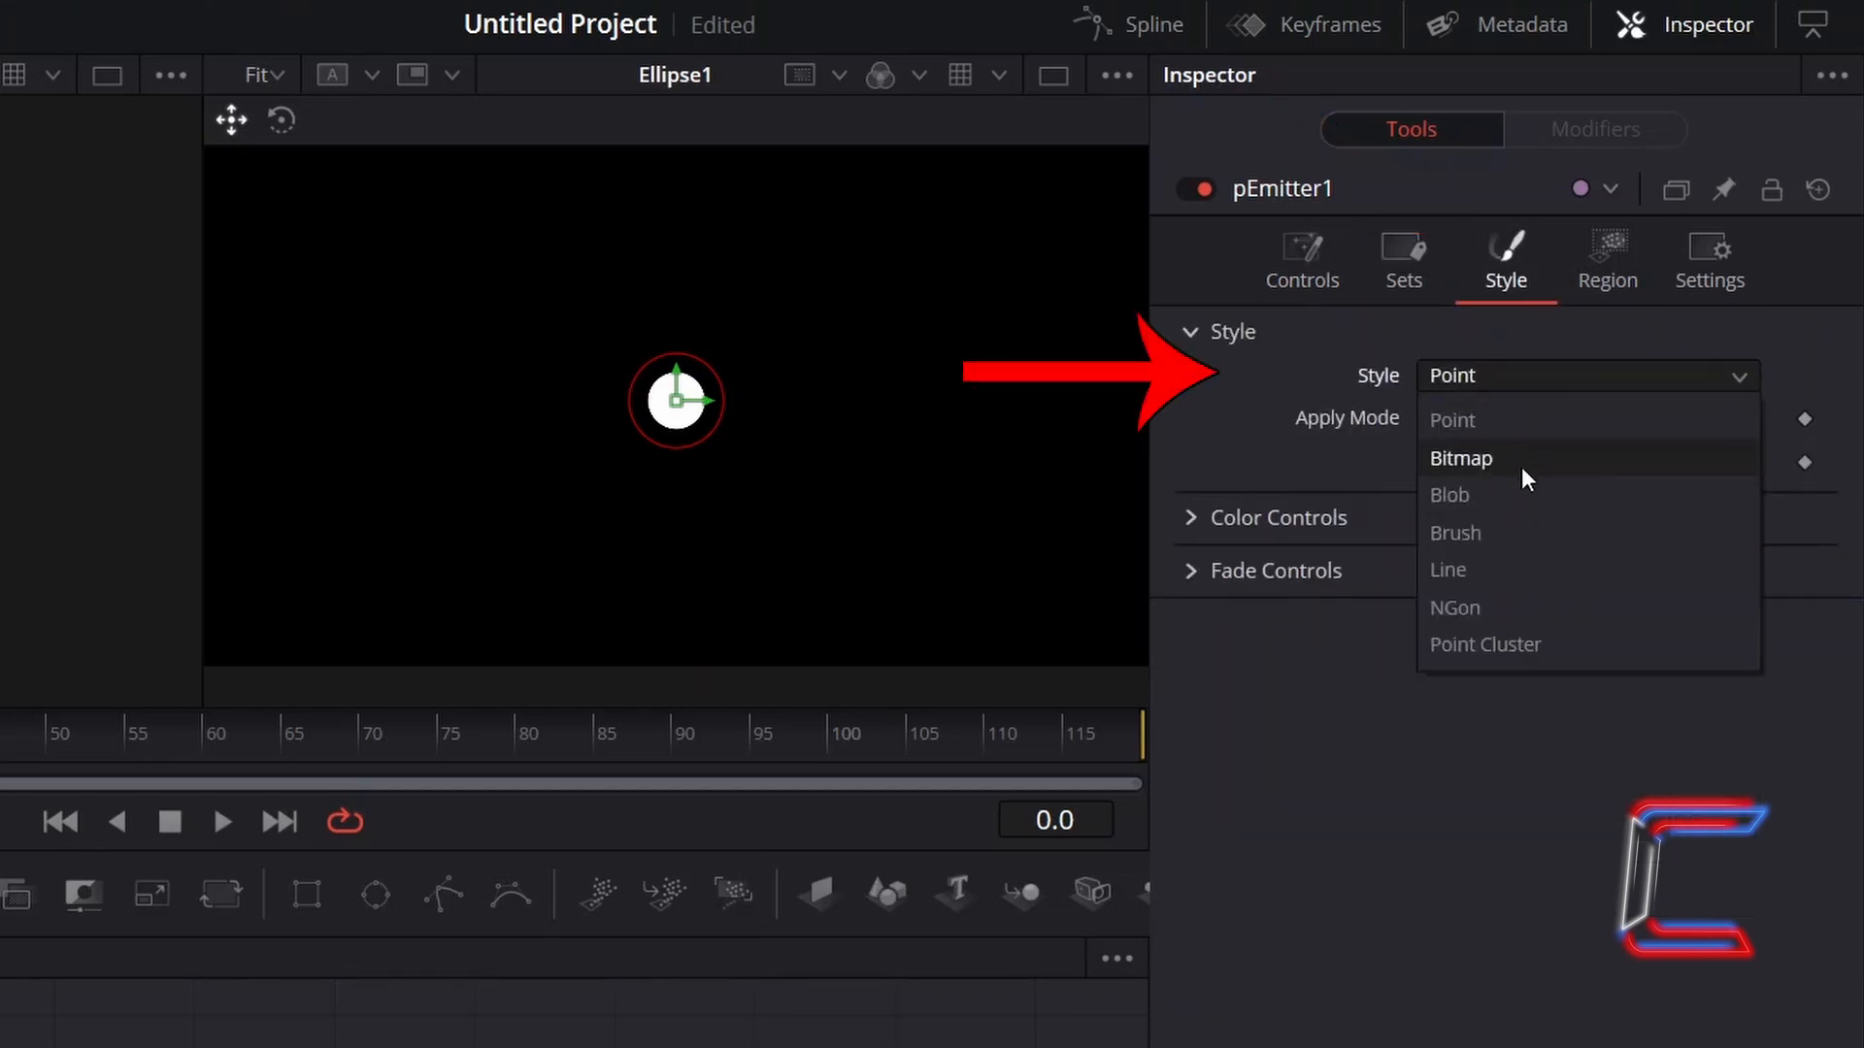
# Step: Set the particle Style to Bitmap with Ellipse1 as the style bitmap
pyautogui.click(1462, 457)
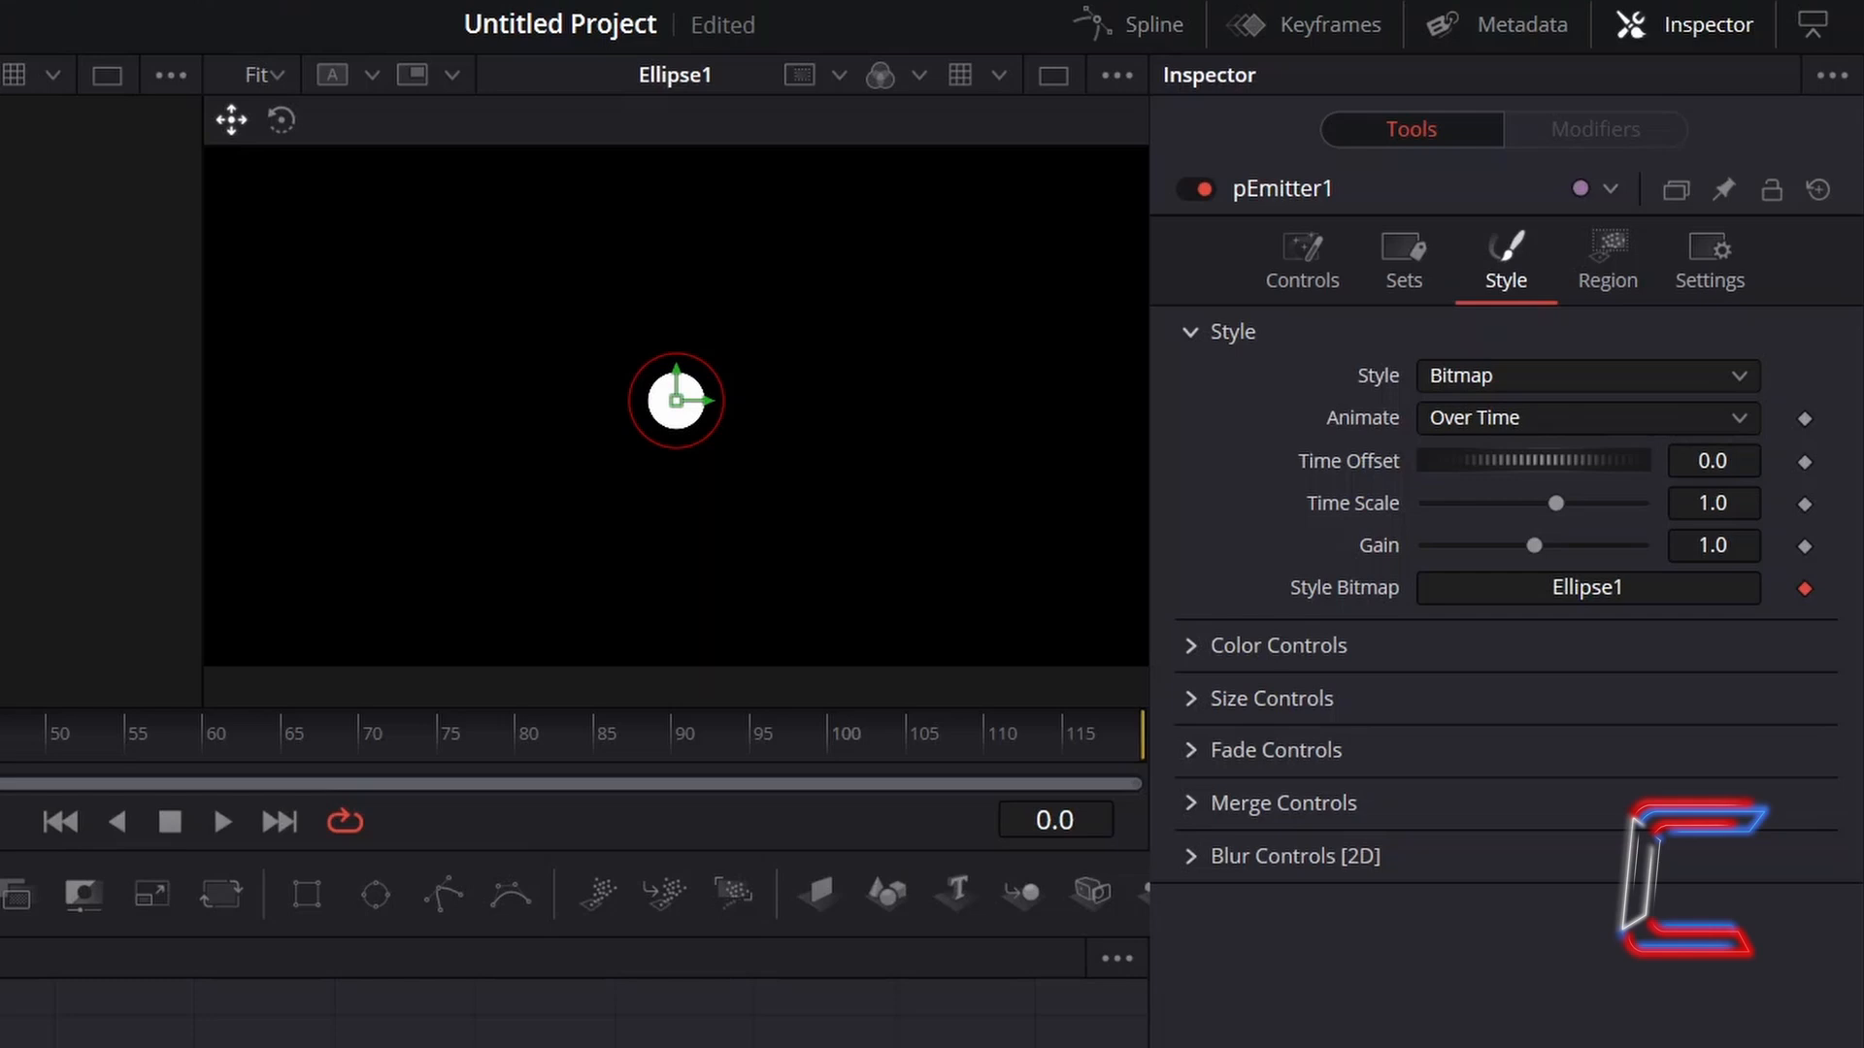
pyautogui.moveTo(947, 350)
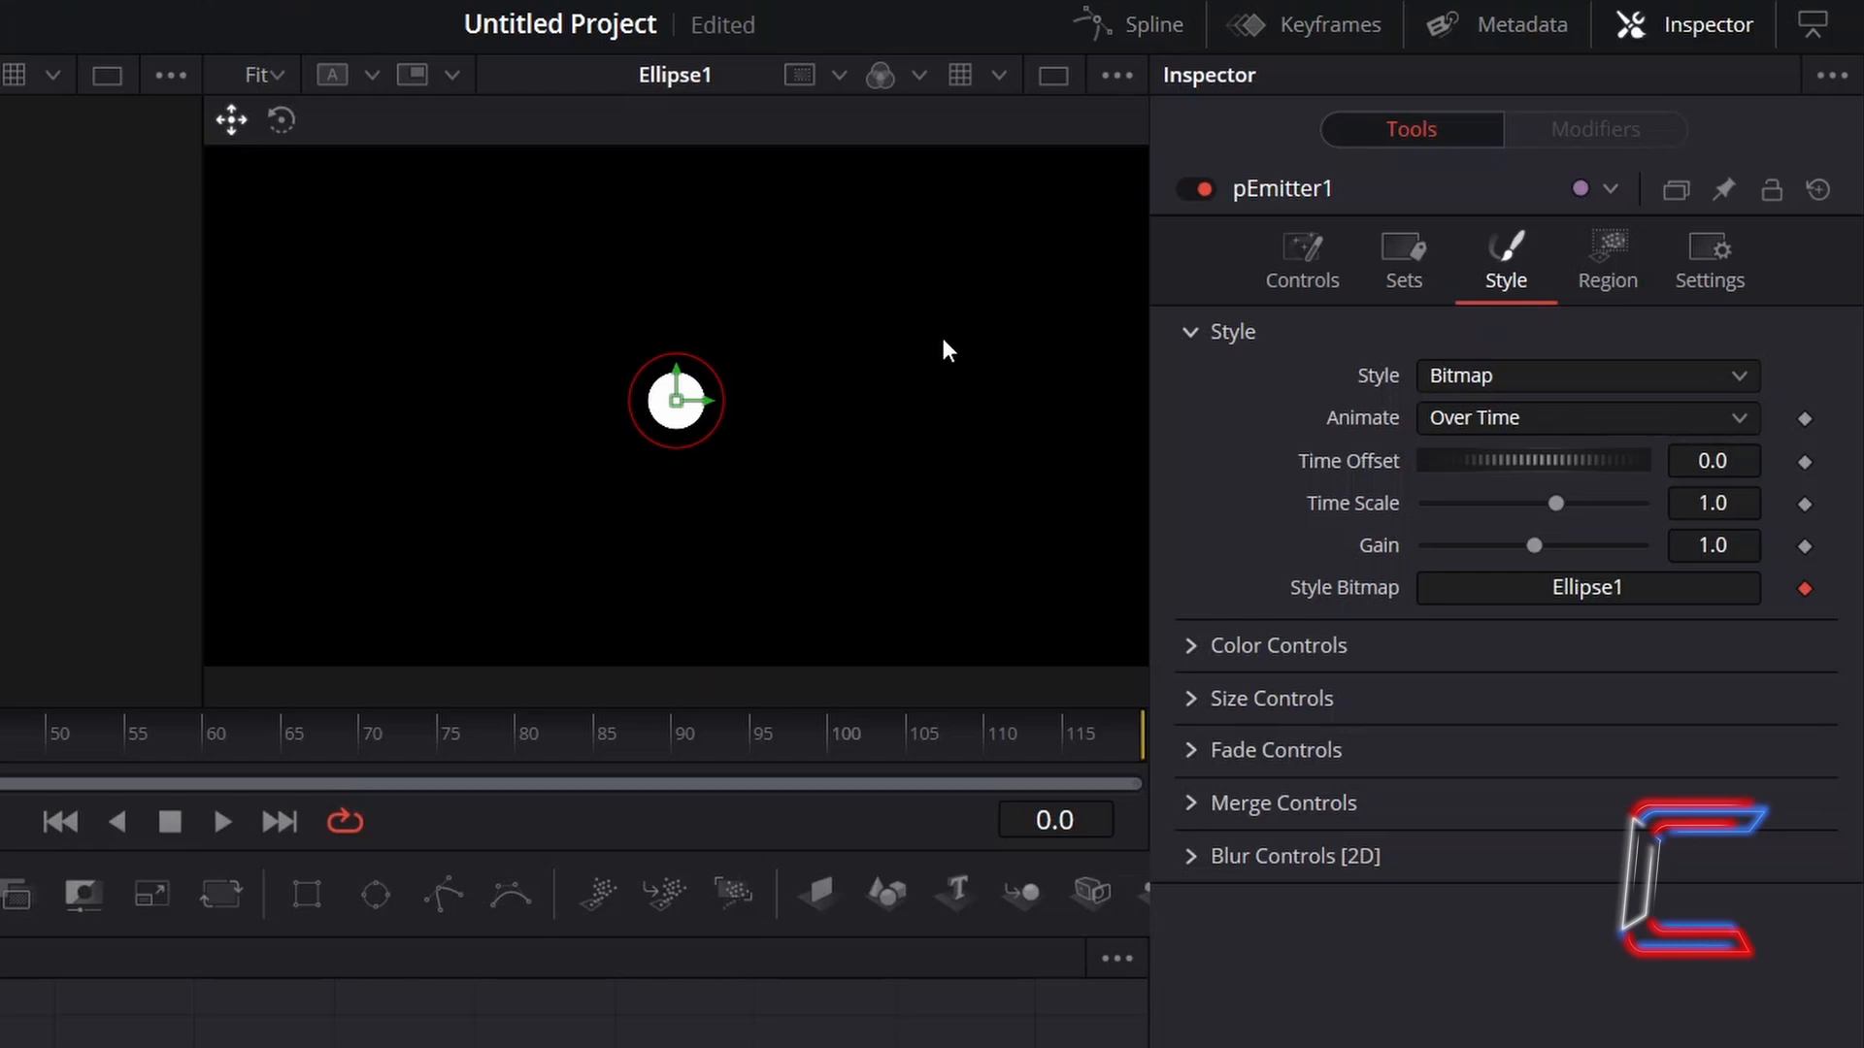
pyautogui.click(1230, 332)
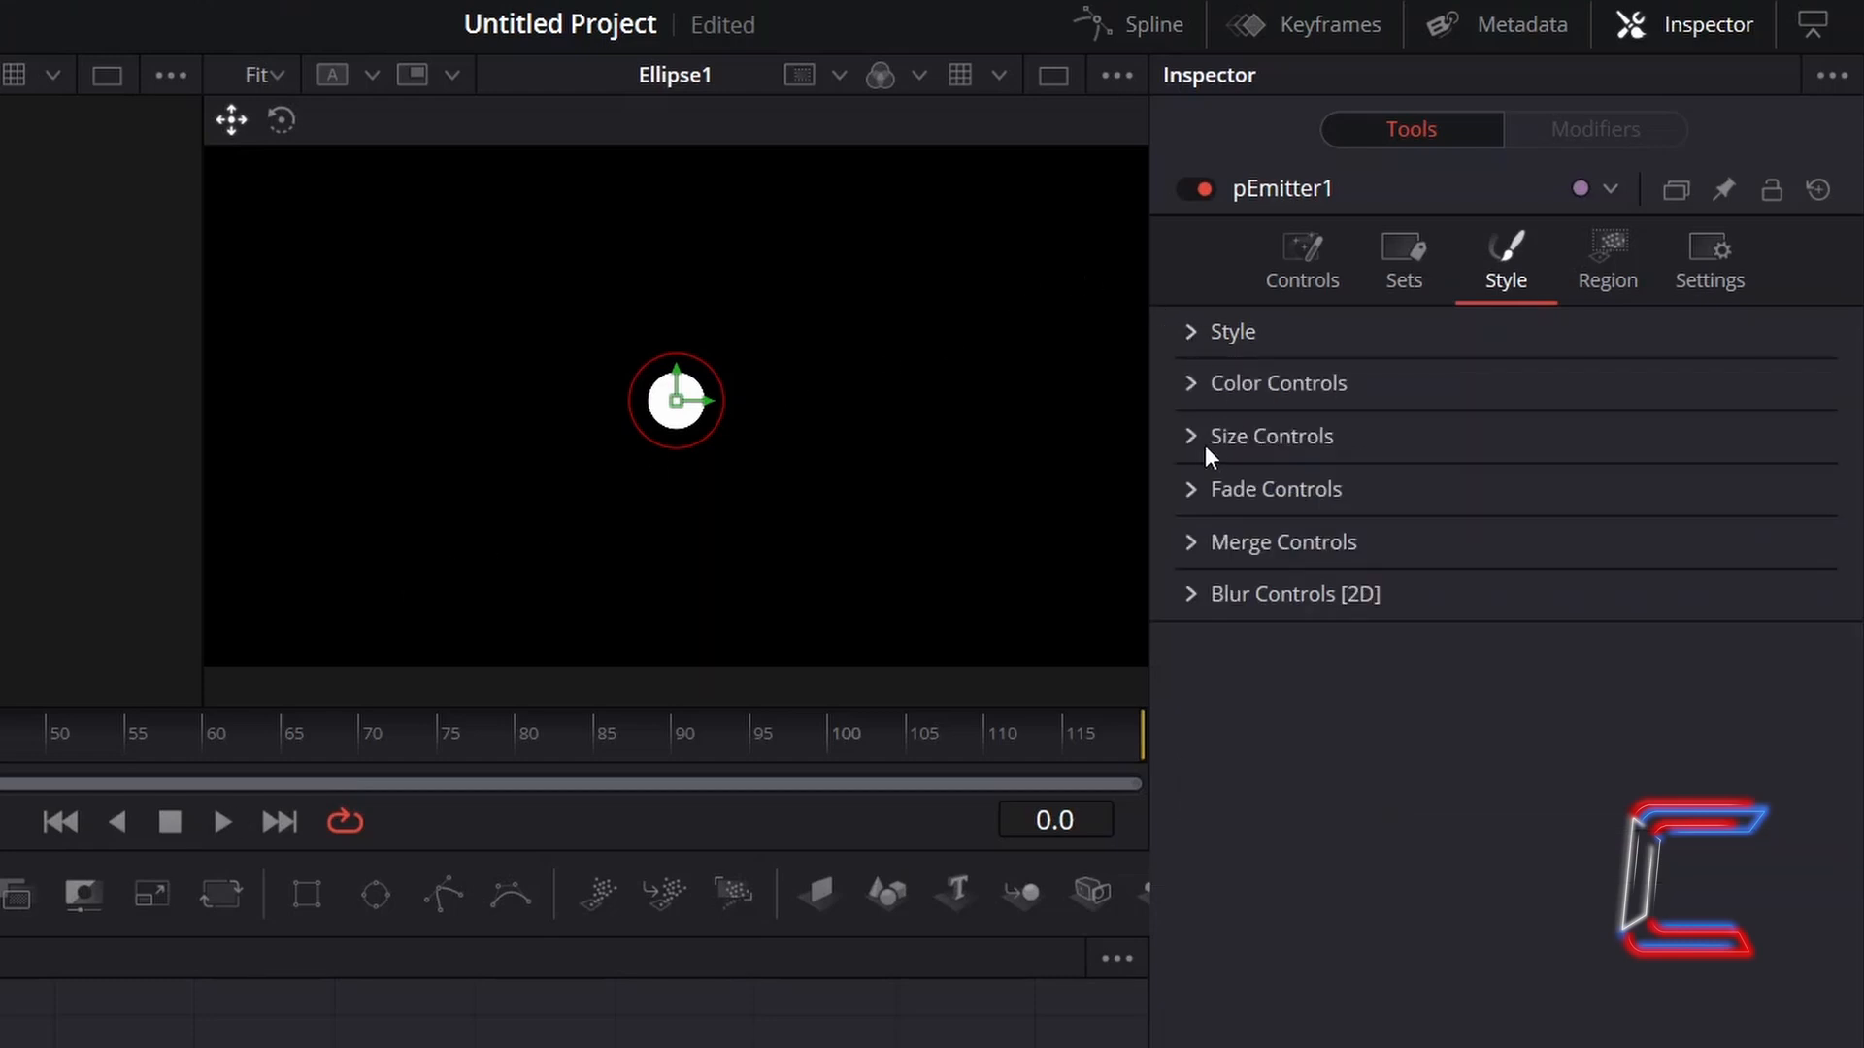
# Step: Set Size Variance to 0.025 and slope the Size Over Life curve downward
pyautogui.click(1271, 435)
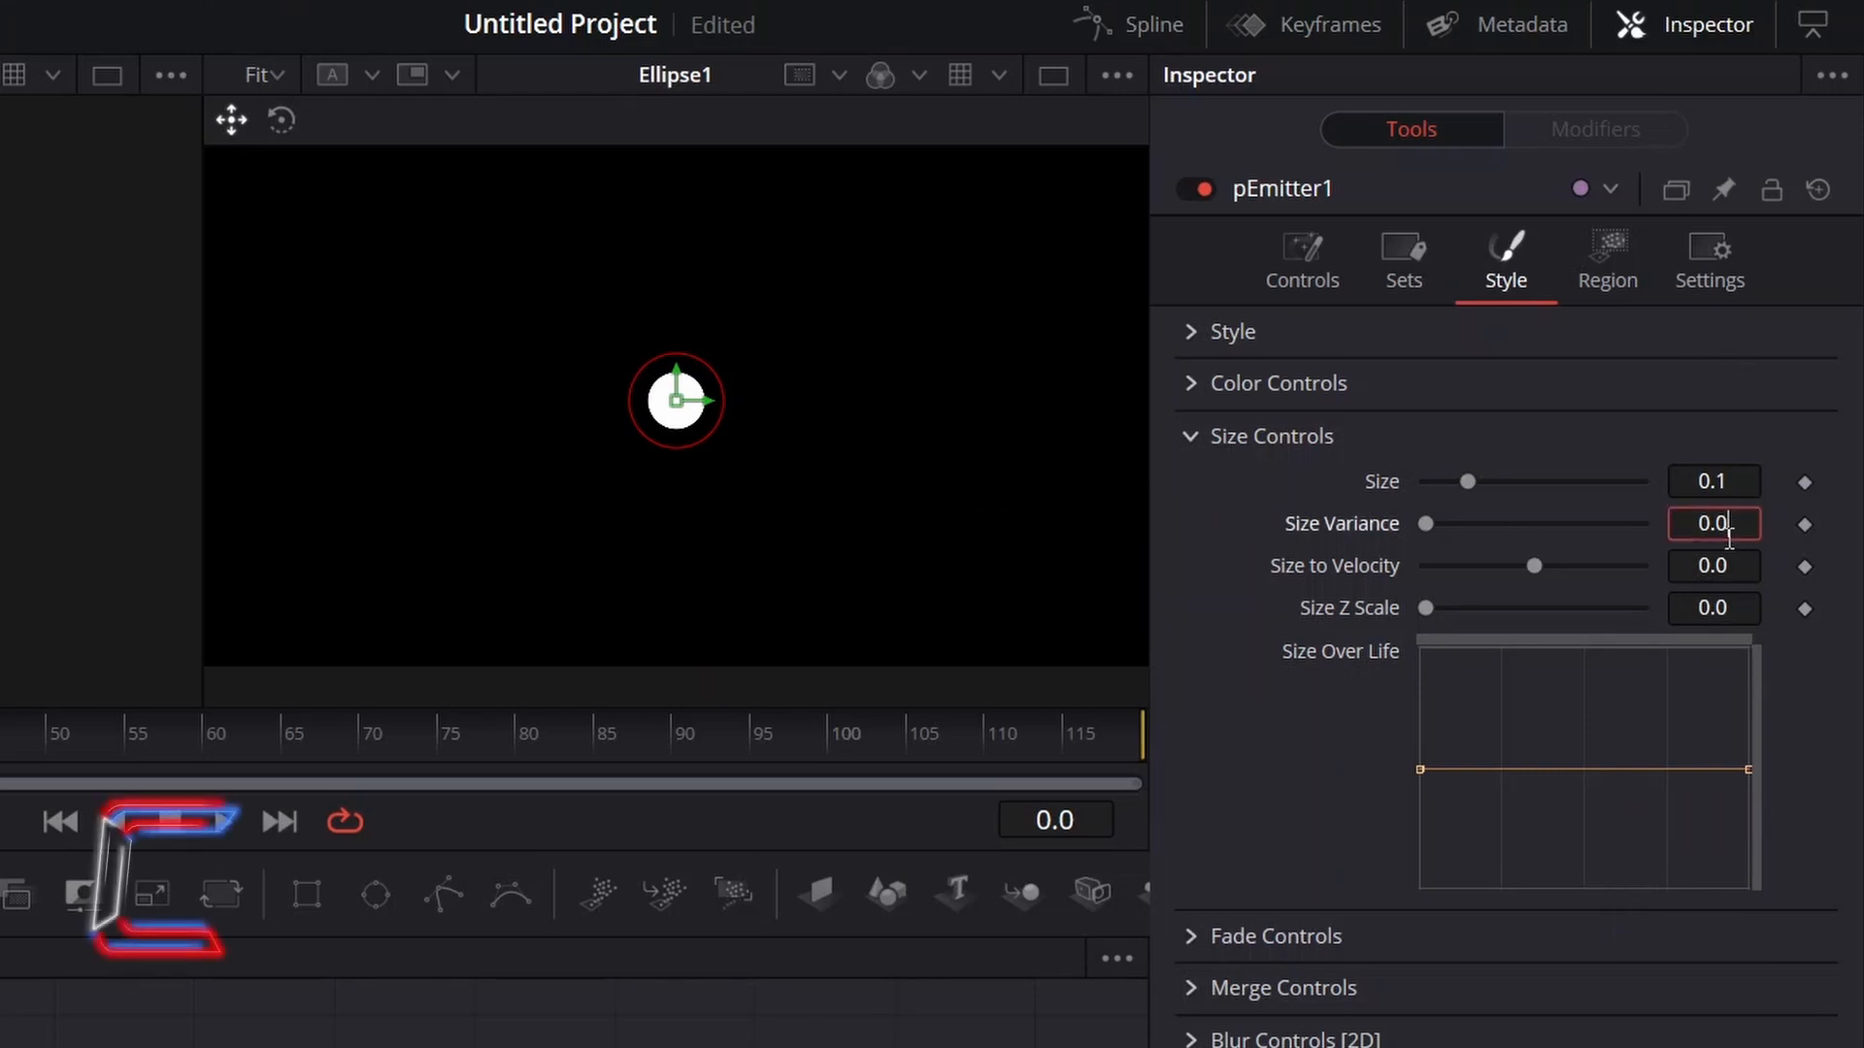
pyautogui.write('0.025')
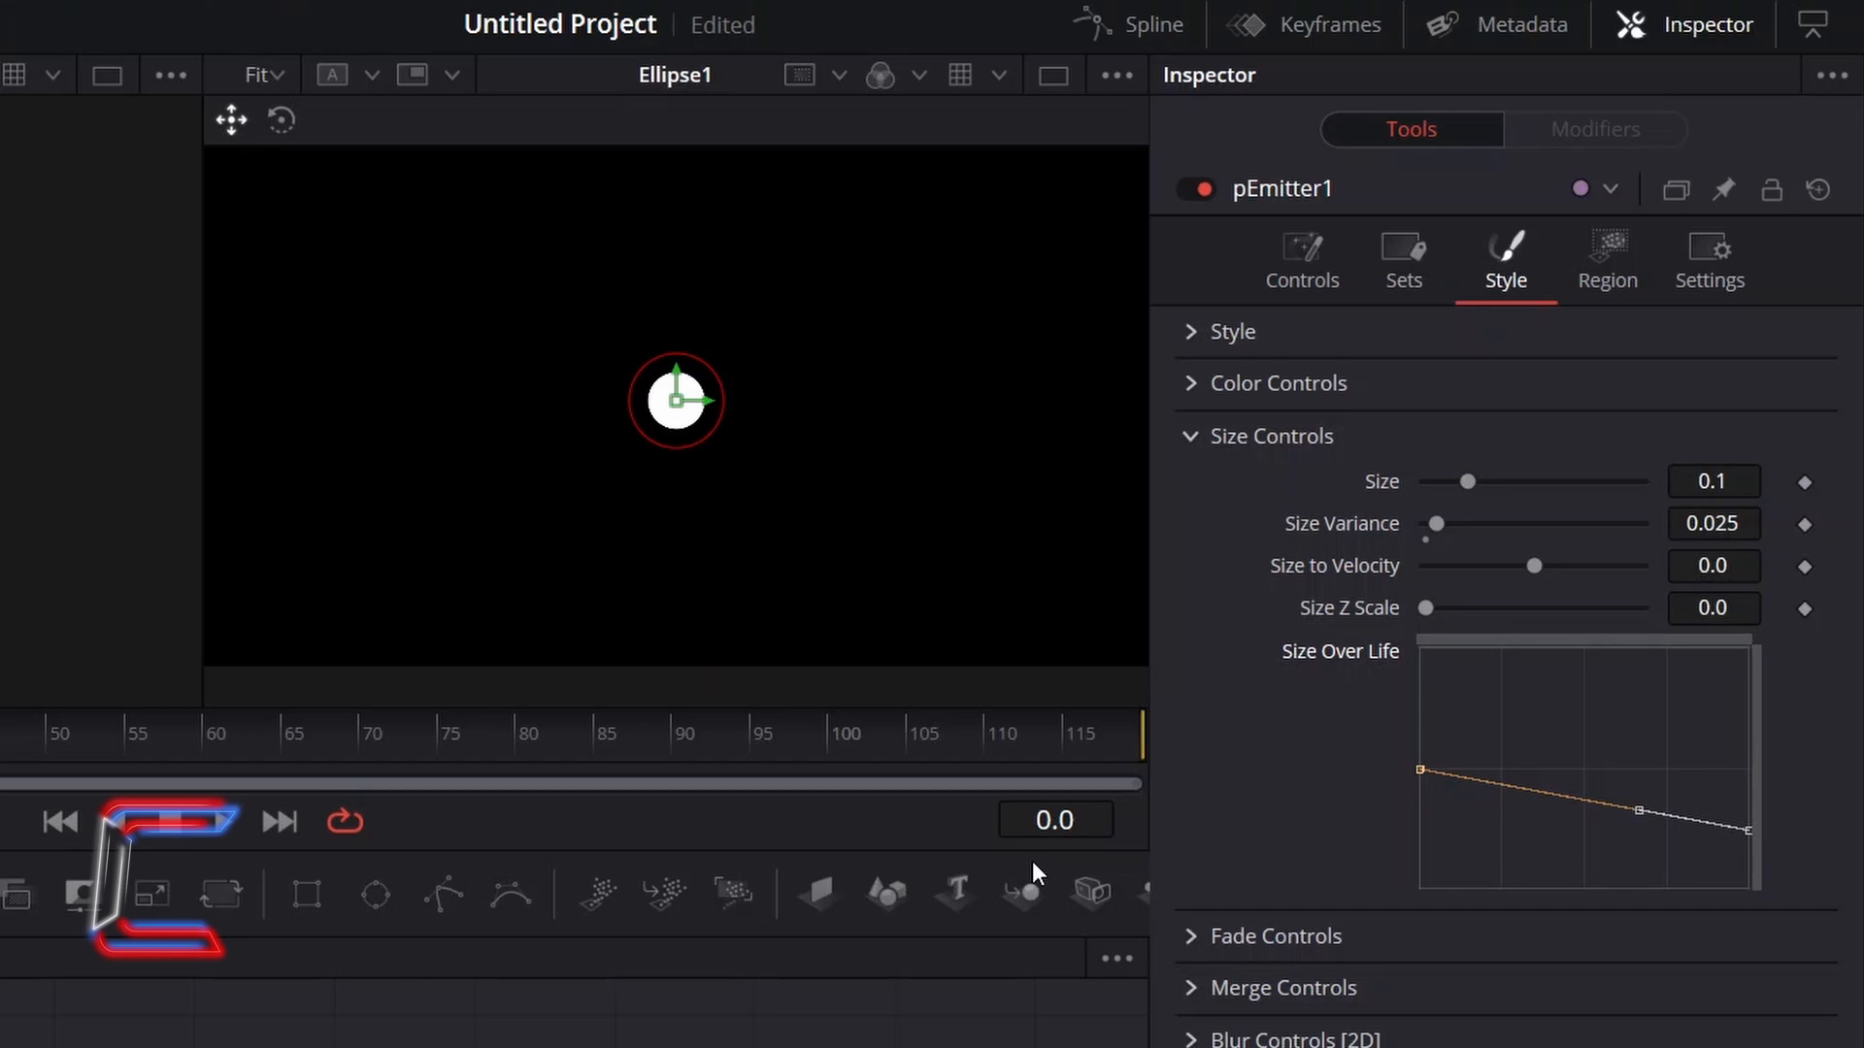
pyautogui.moveTo(1198, 435)
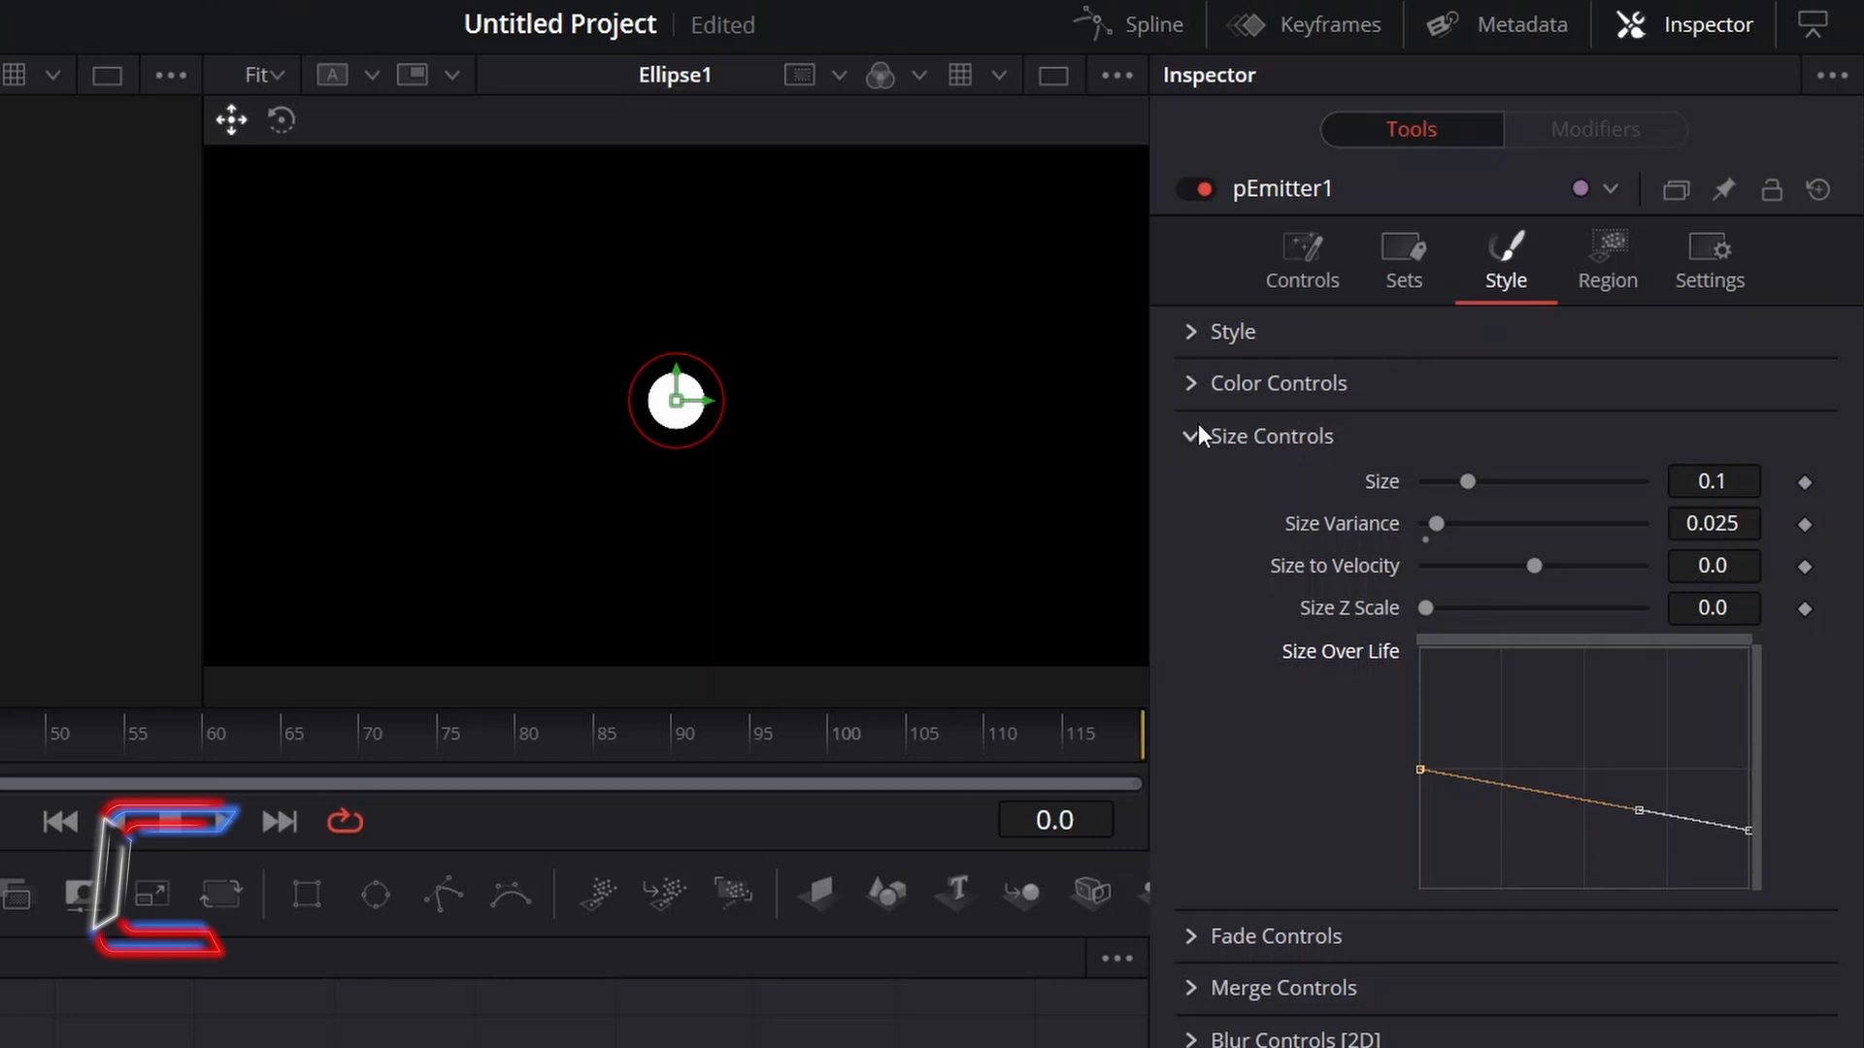
# Step: Set particle Fade In to 0.0105 and Out to 1.0, then view the Region settings
pyautogui.click(1270, 435)
pyautogui.write('0.010')
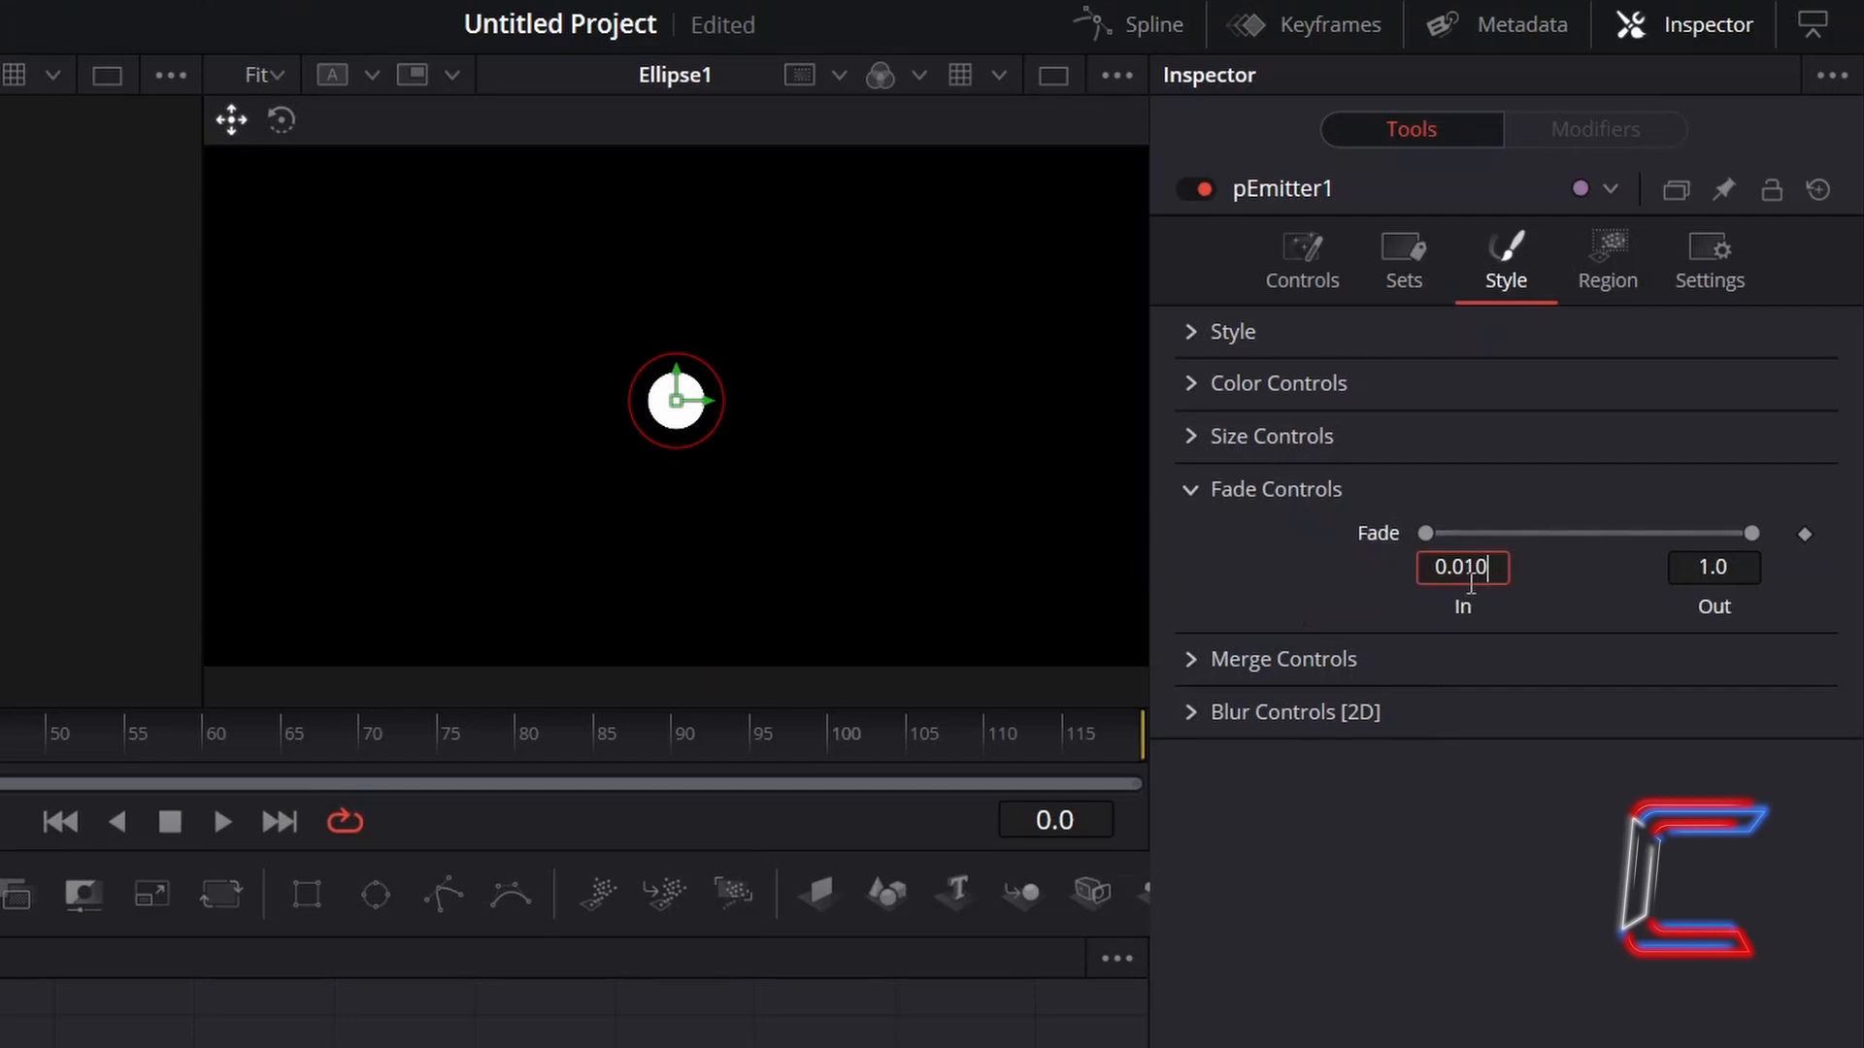
pyautogui.click(1712, 567)
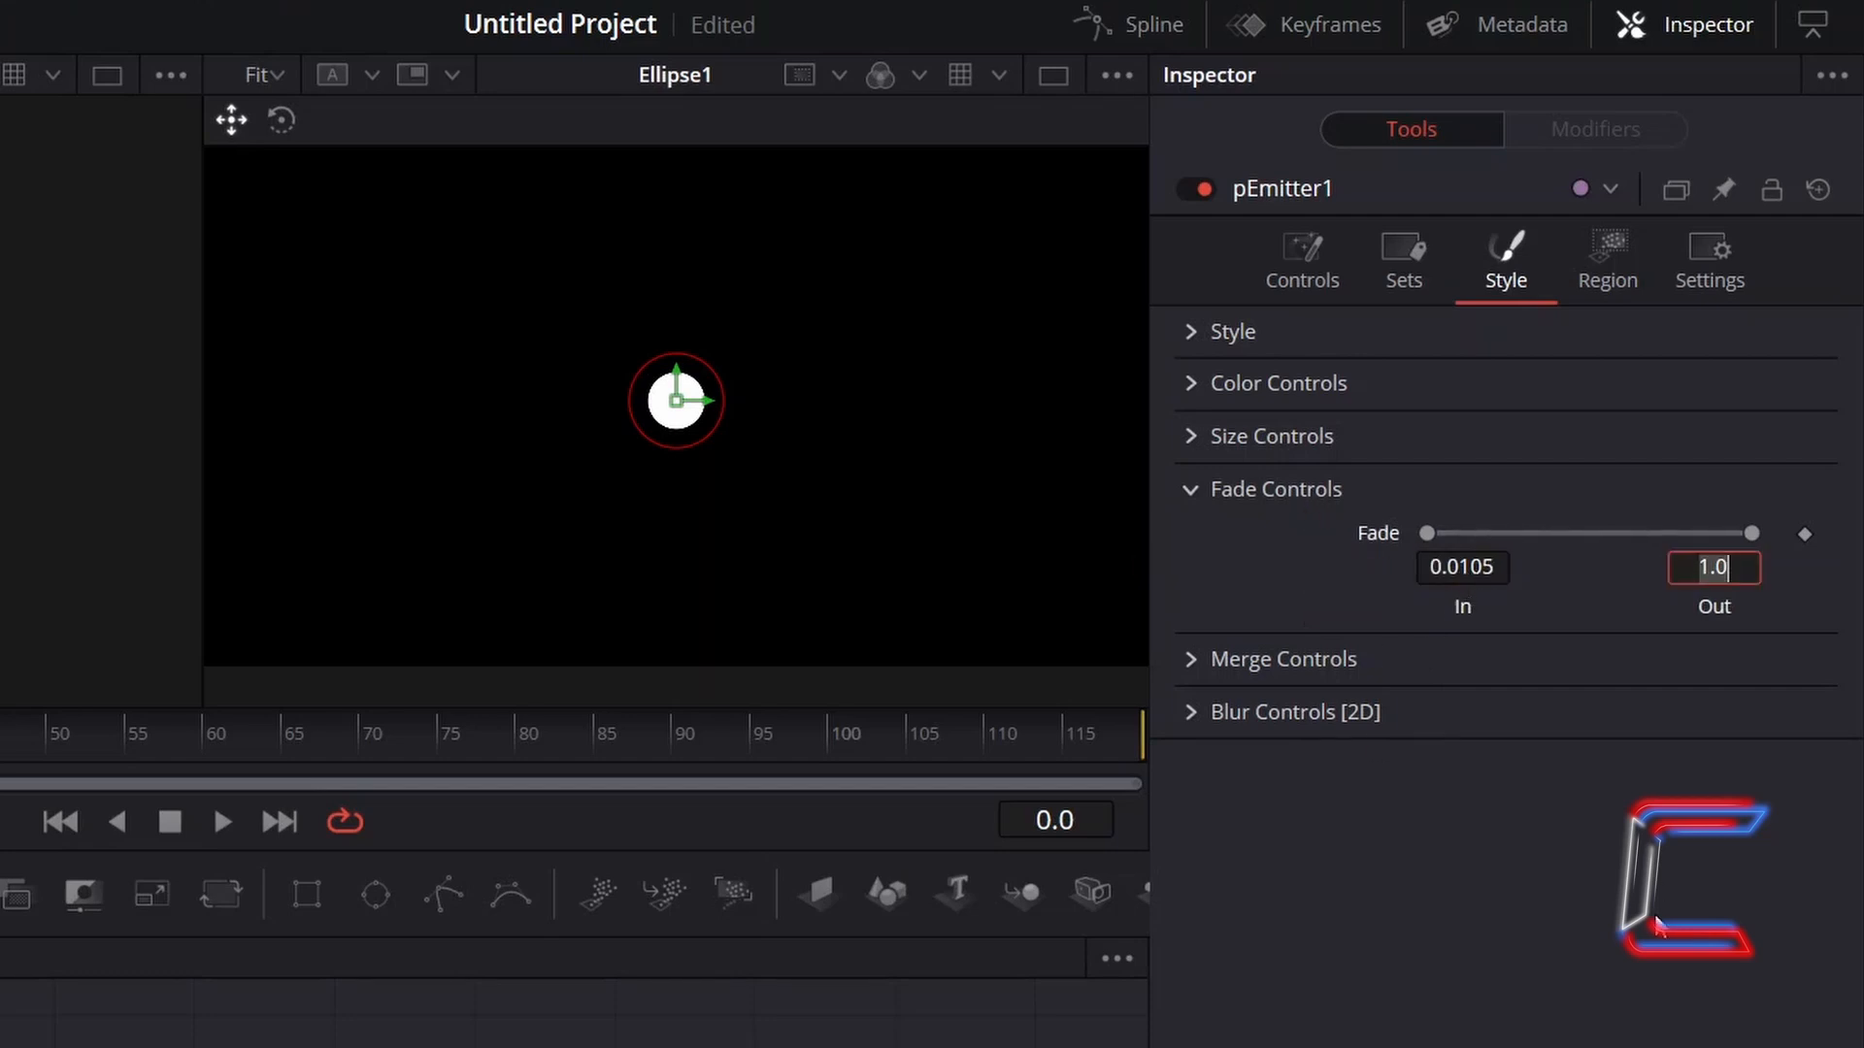
pyautogui.click(1606, 260)
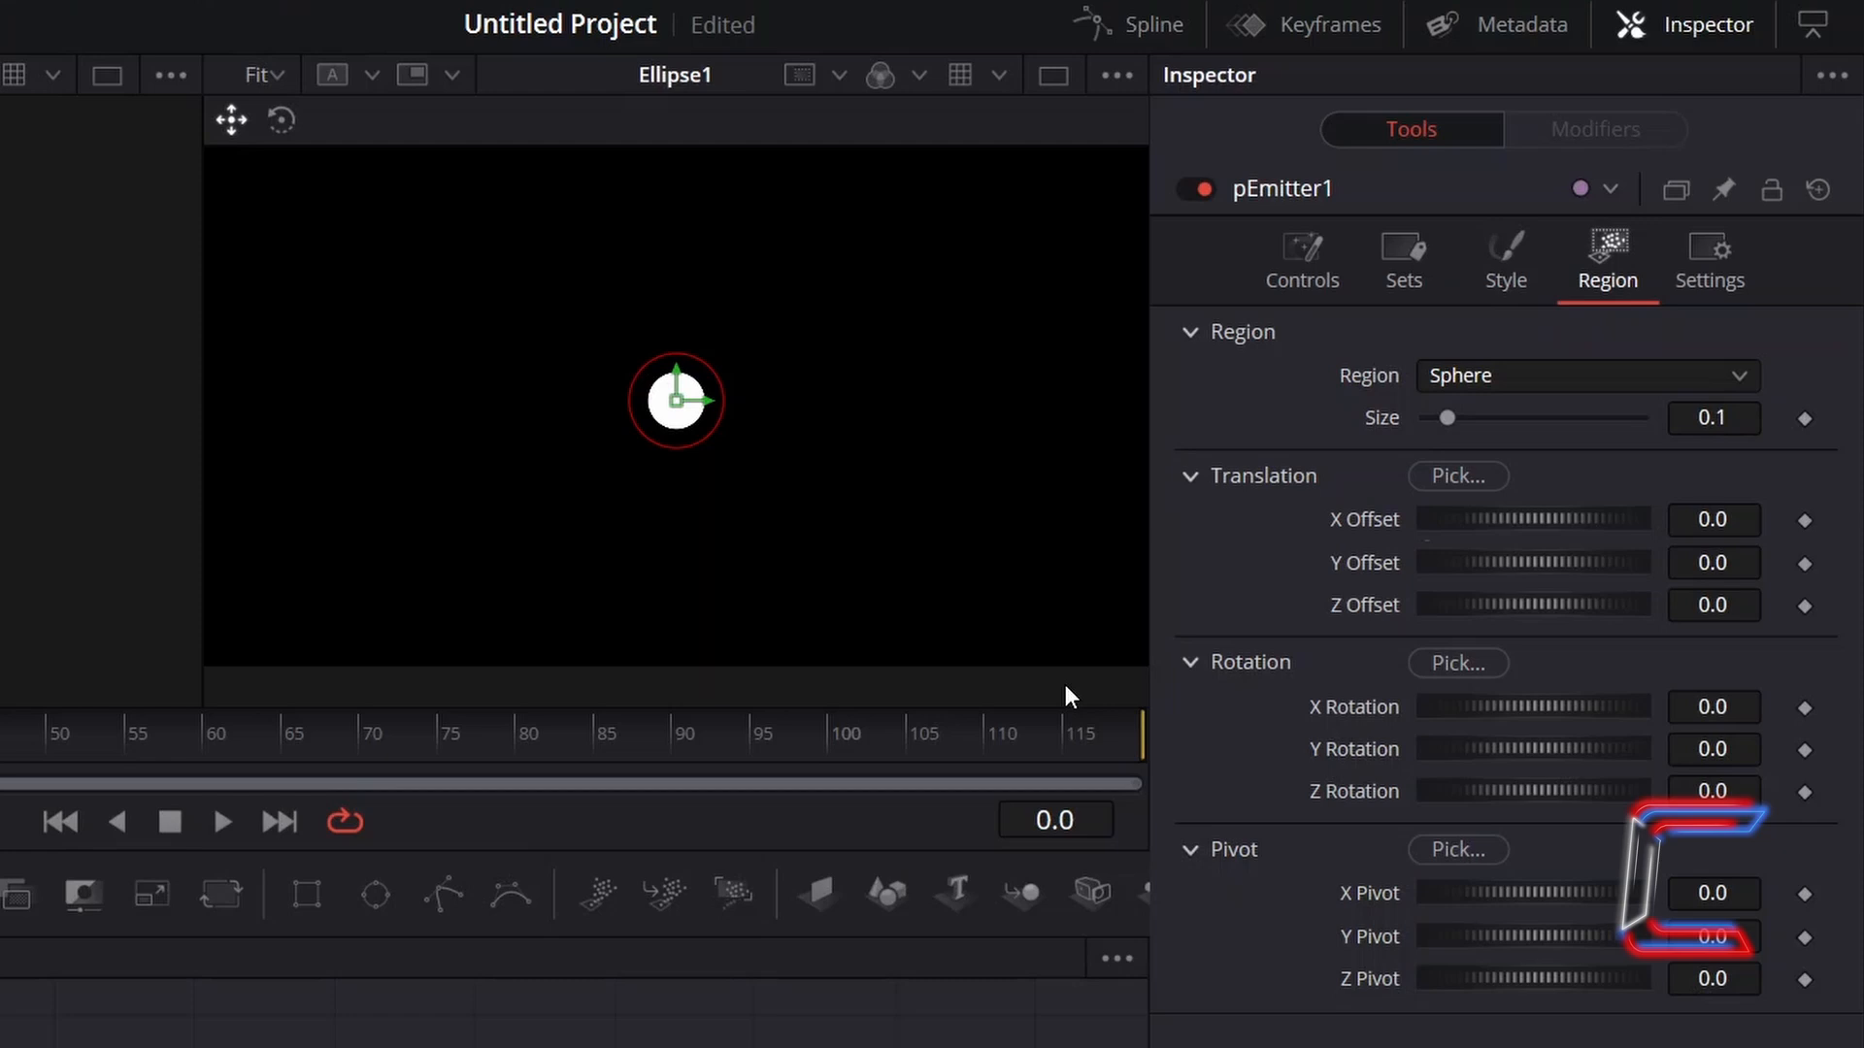
pyautogui.moveTo(1457, 475)
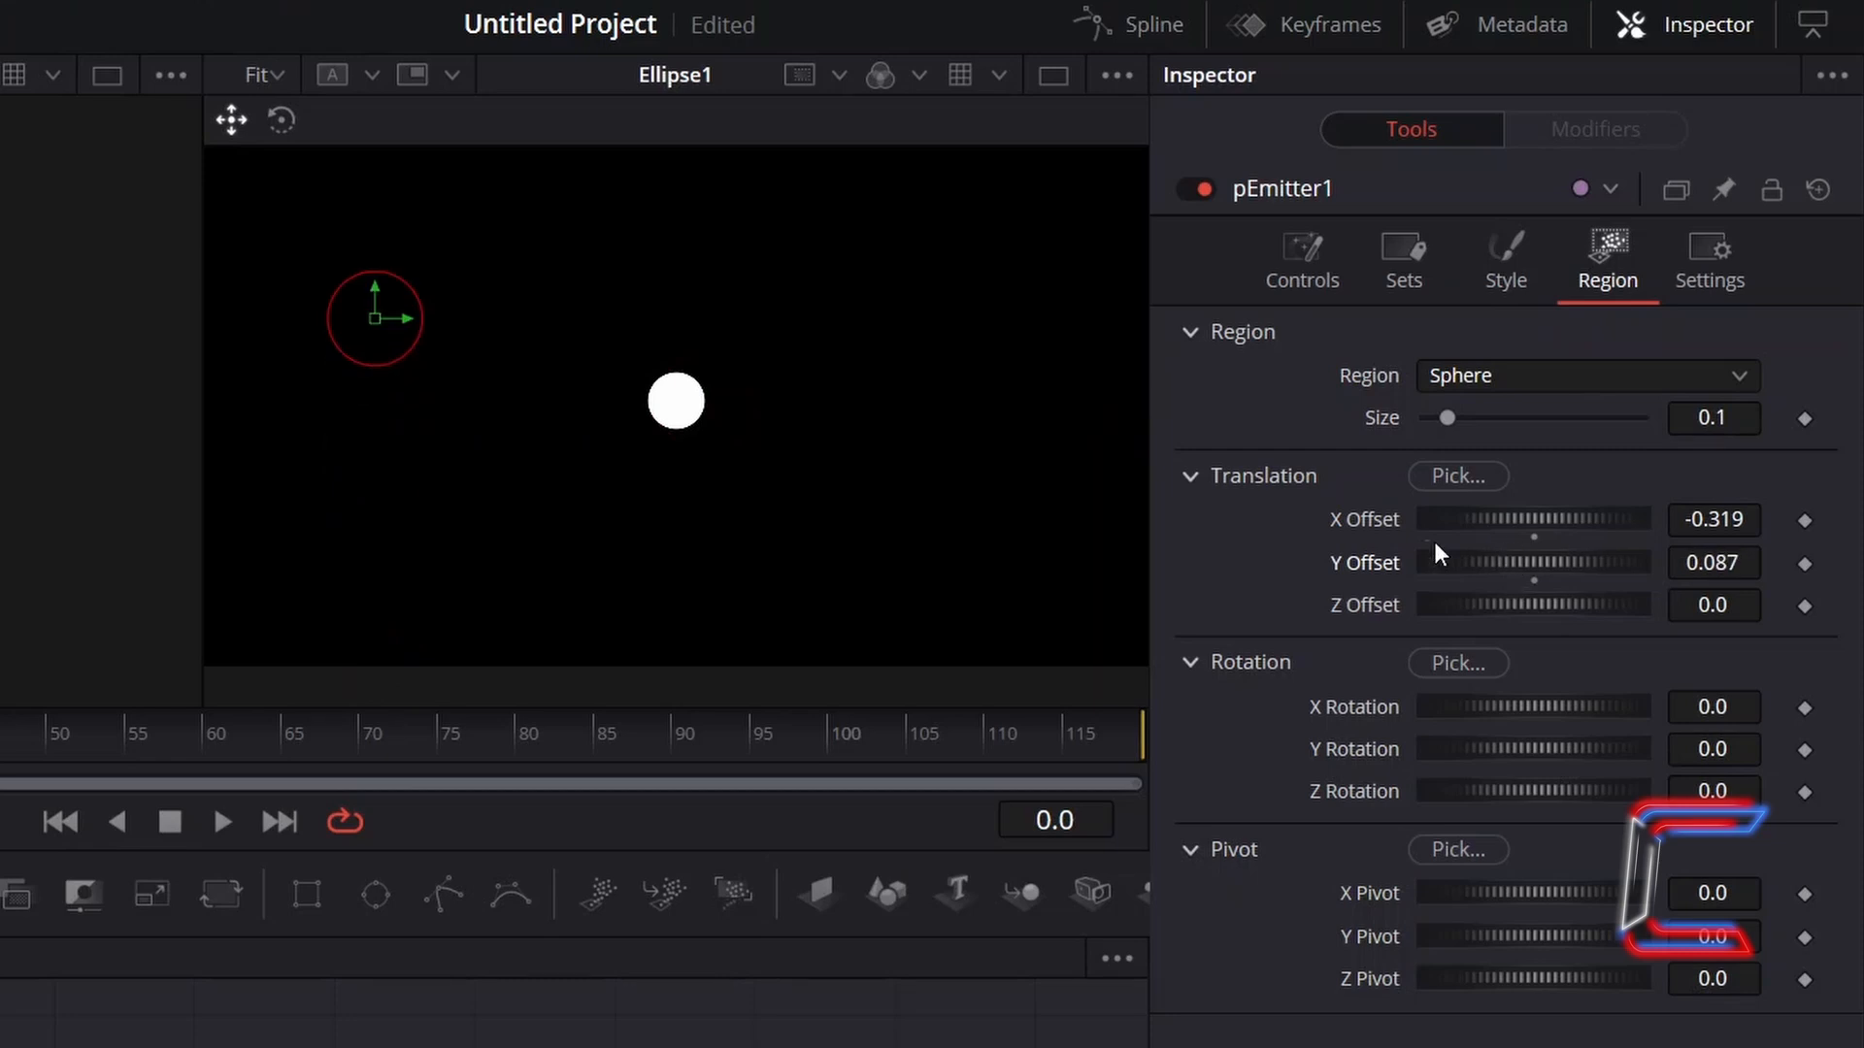
pyautogui.moveTo(1540, 550)
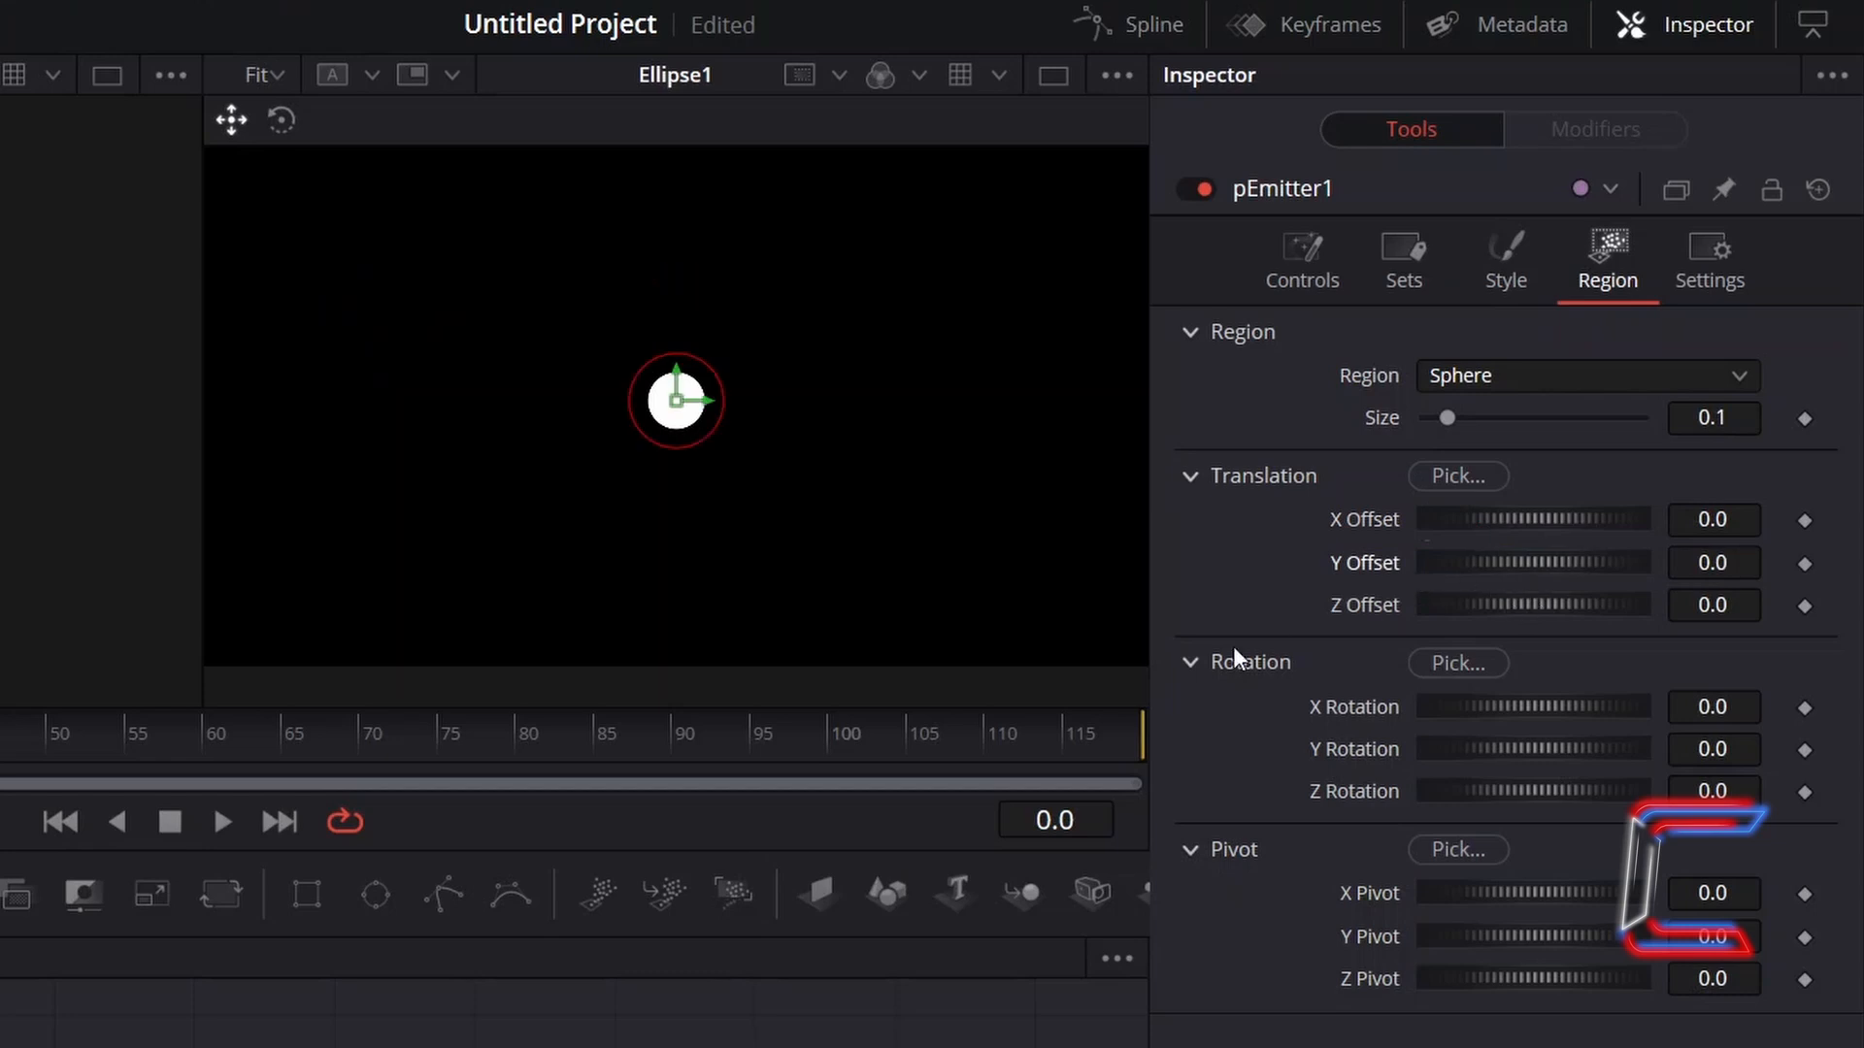
pyautogui.moveTo(1203, 571)
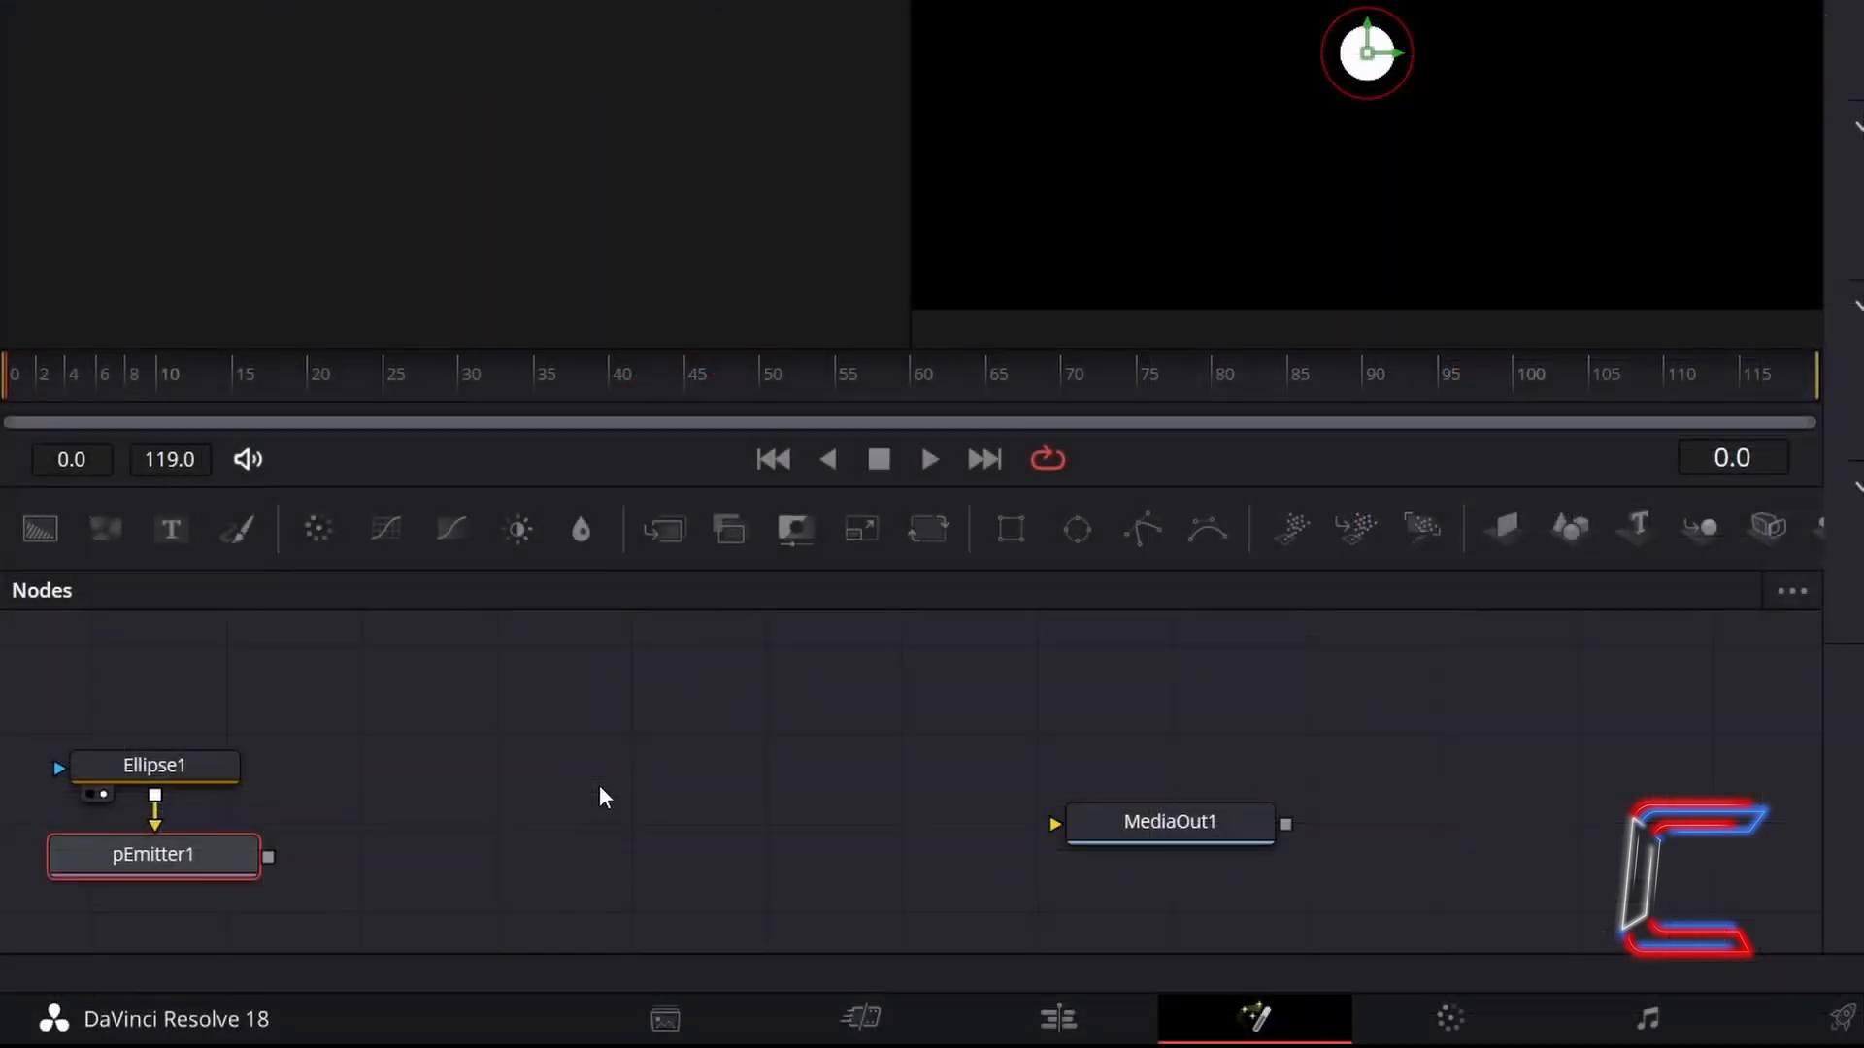
pyautogui.moveTo(1355, 529)
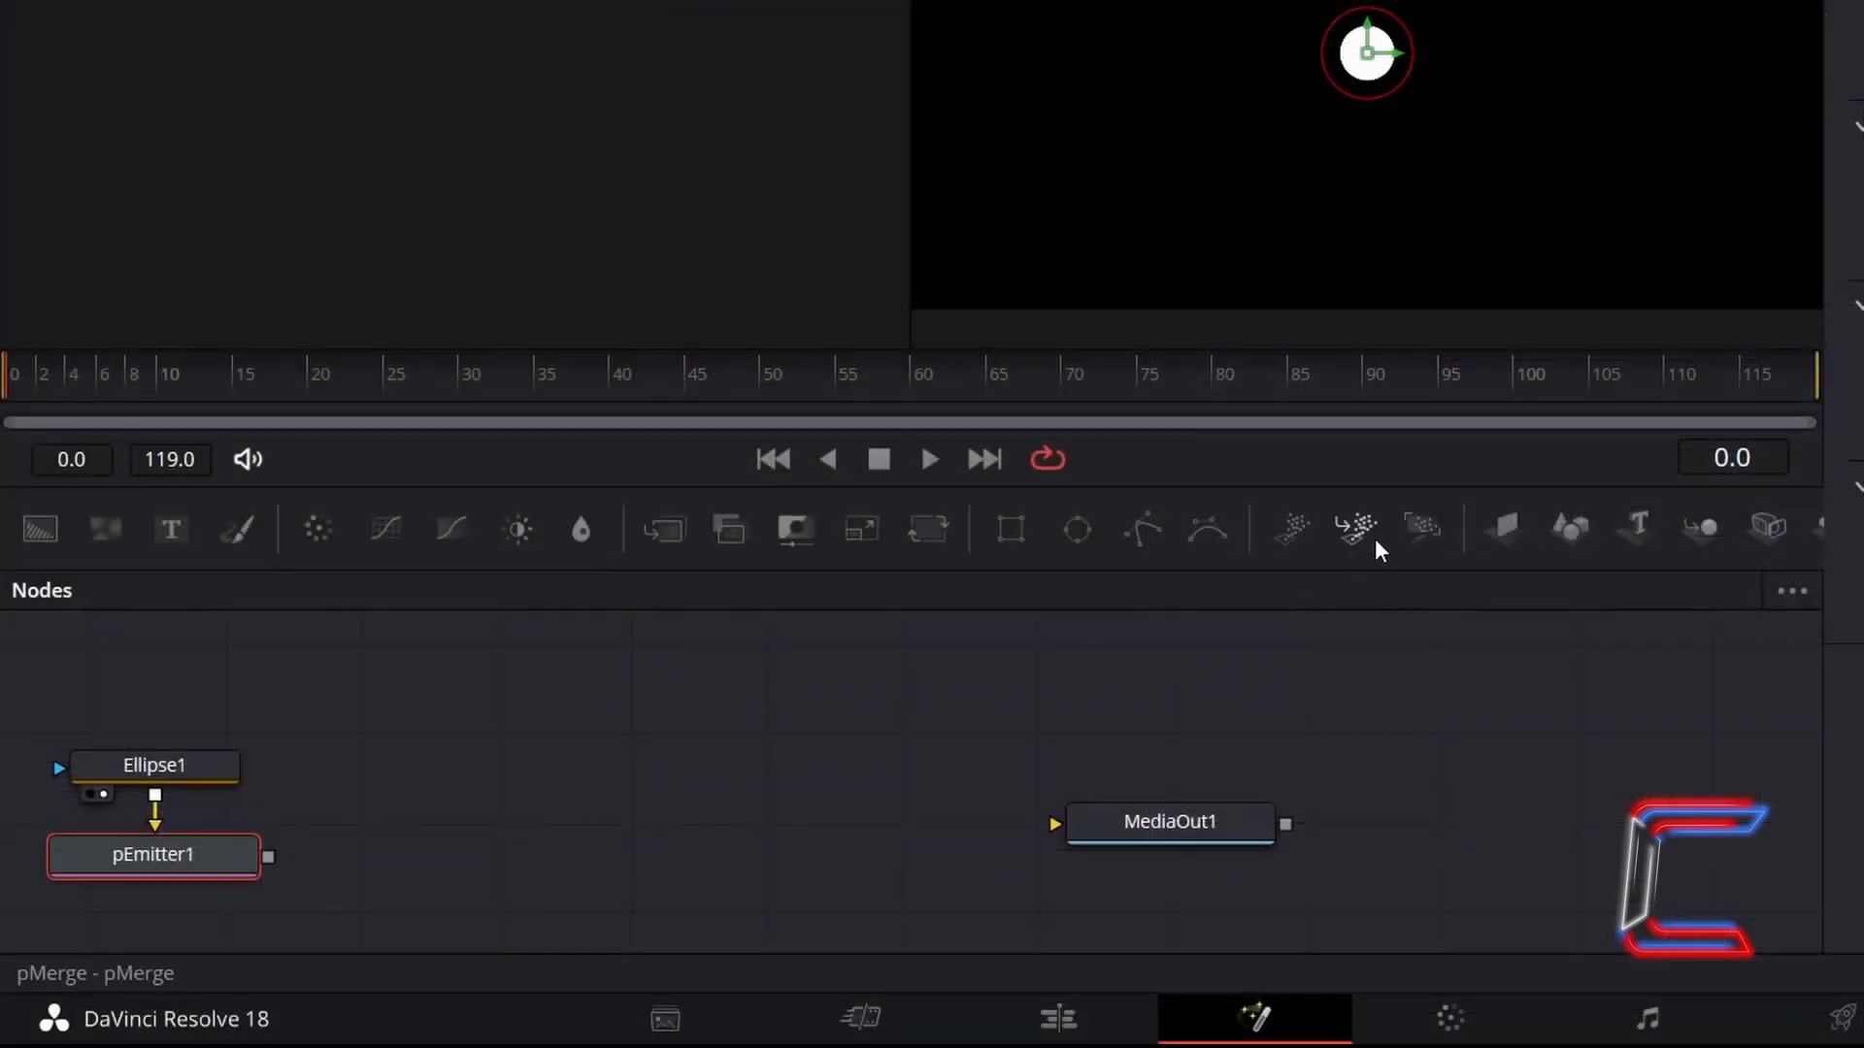
# Step: Add a pRender1 node wired from pEmitter1's output
pyautogui.click(1422, 529)
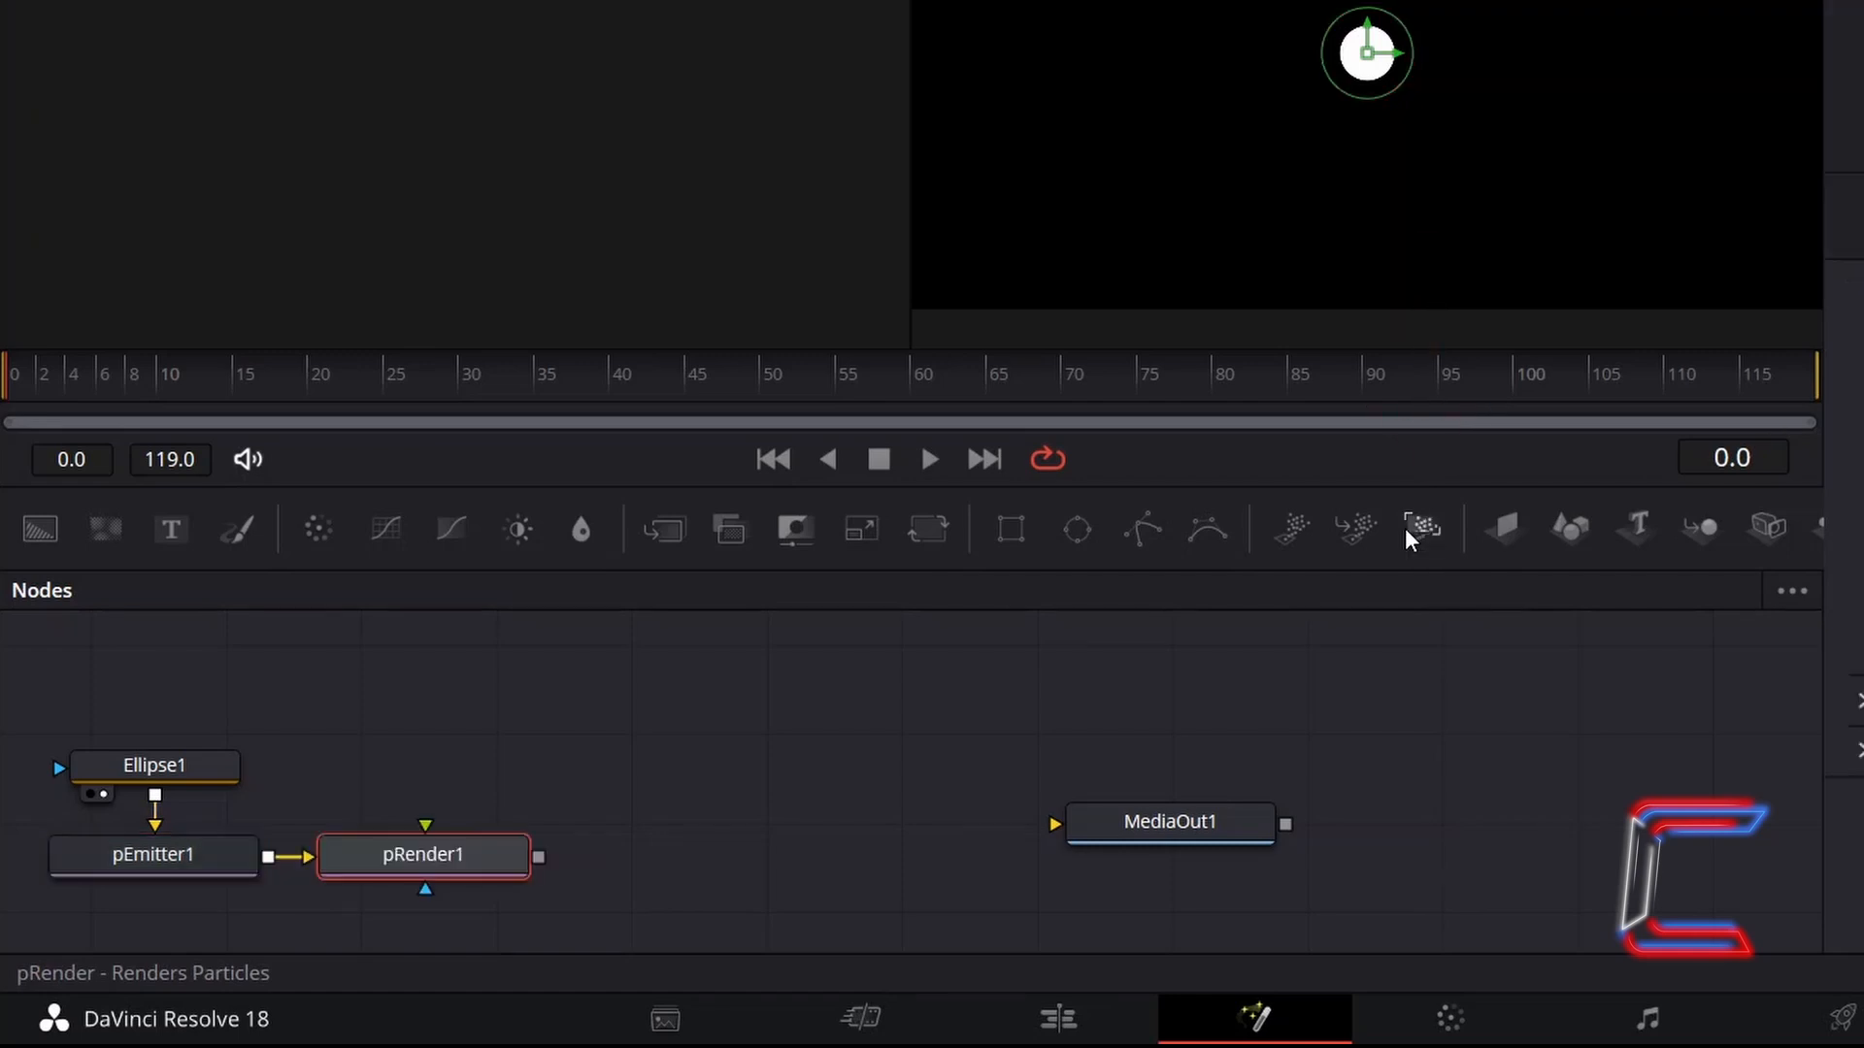
pyautogui.moveTo(1176, 776)
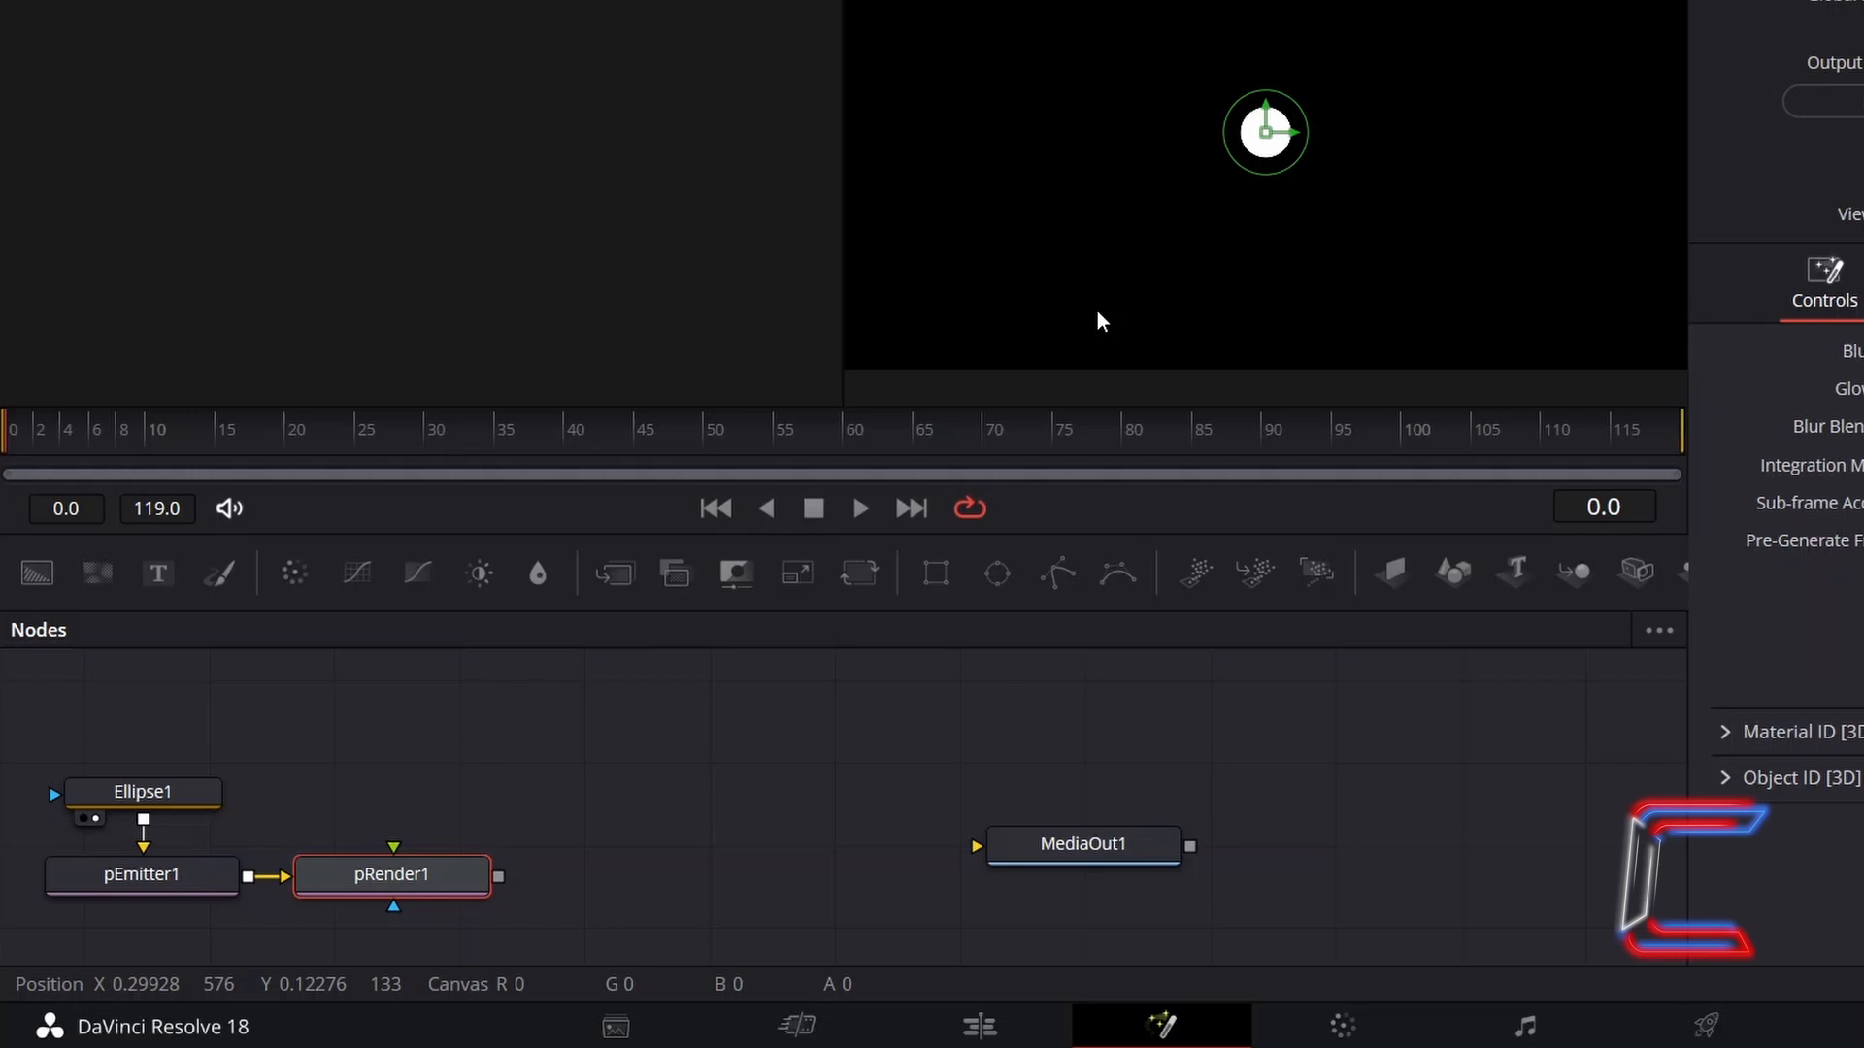
# Step: Add a Highlight node after pRender1 and adjust Highlight1's Length in the Inspector
pyautogui.press('shift+space')
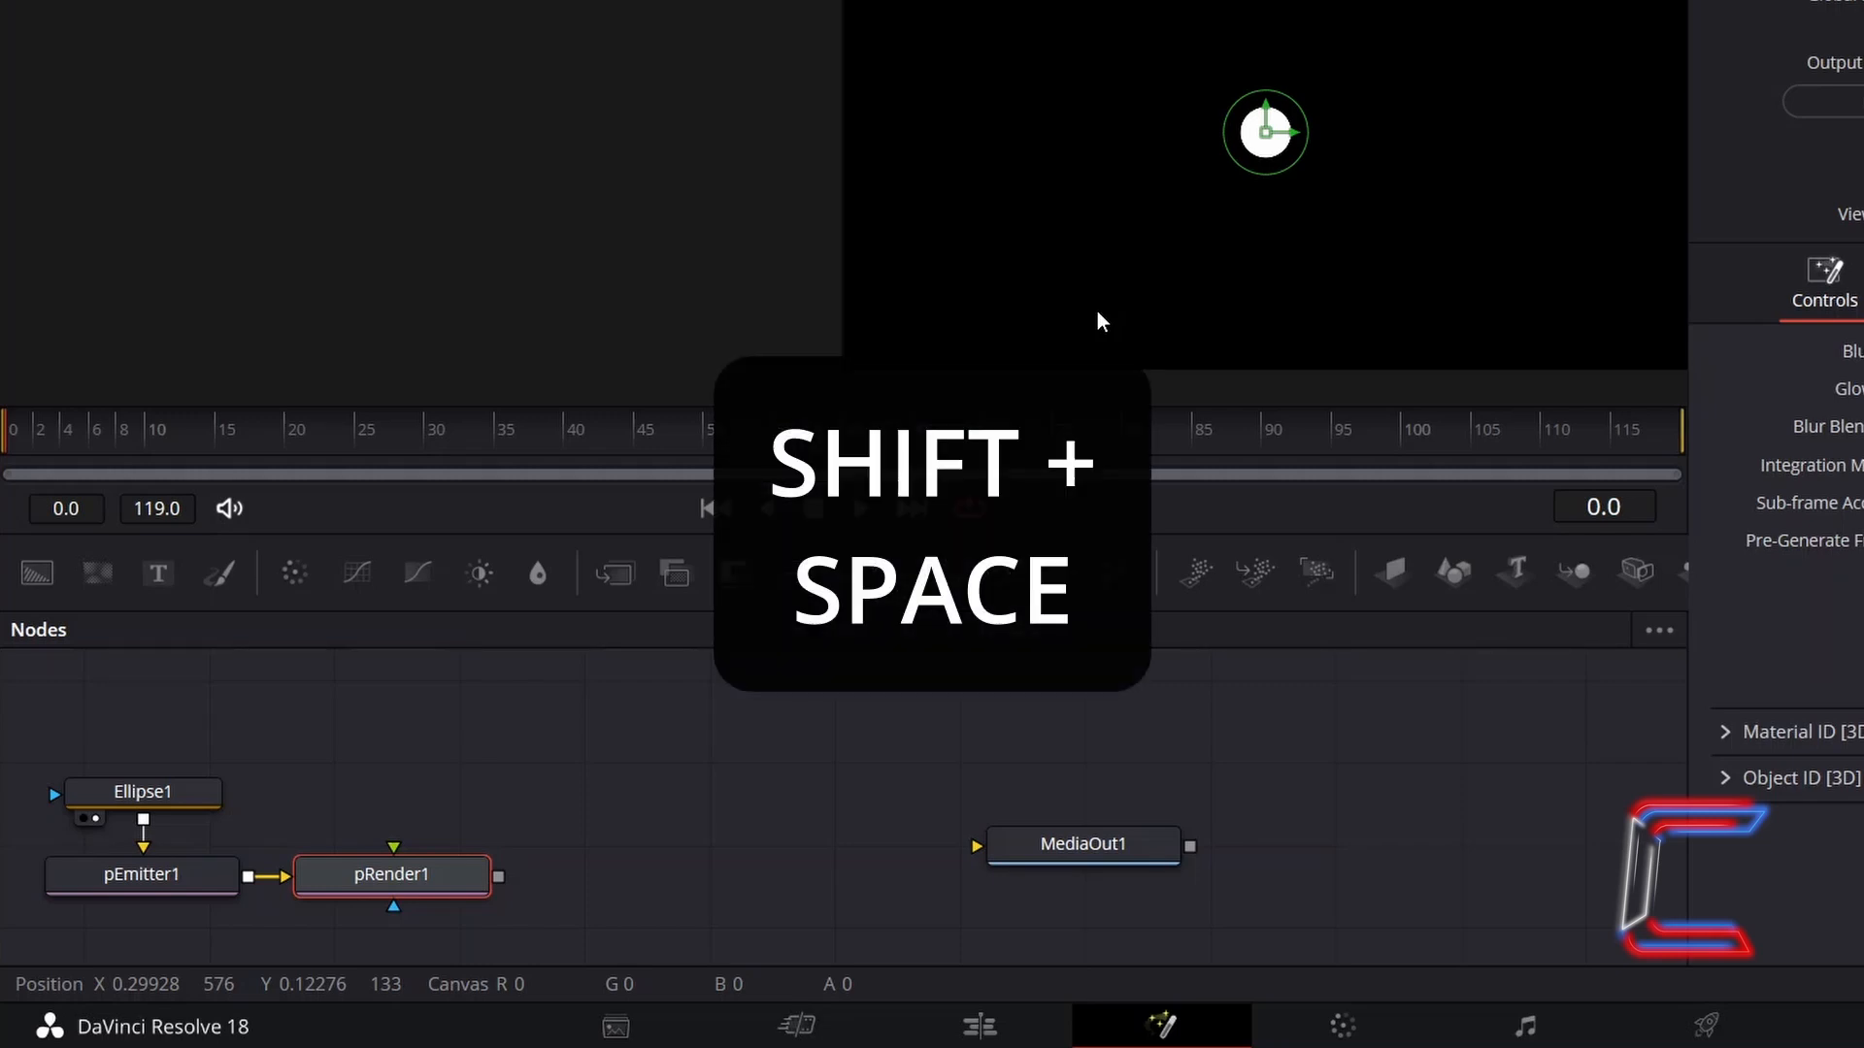
pyautogui.press('shift+space')
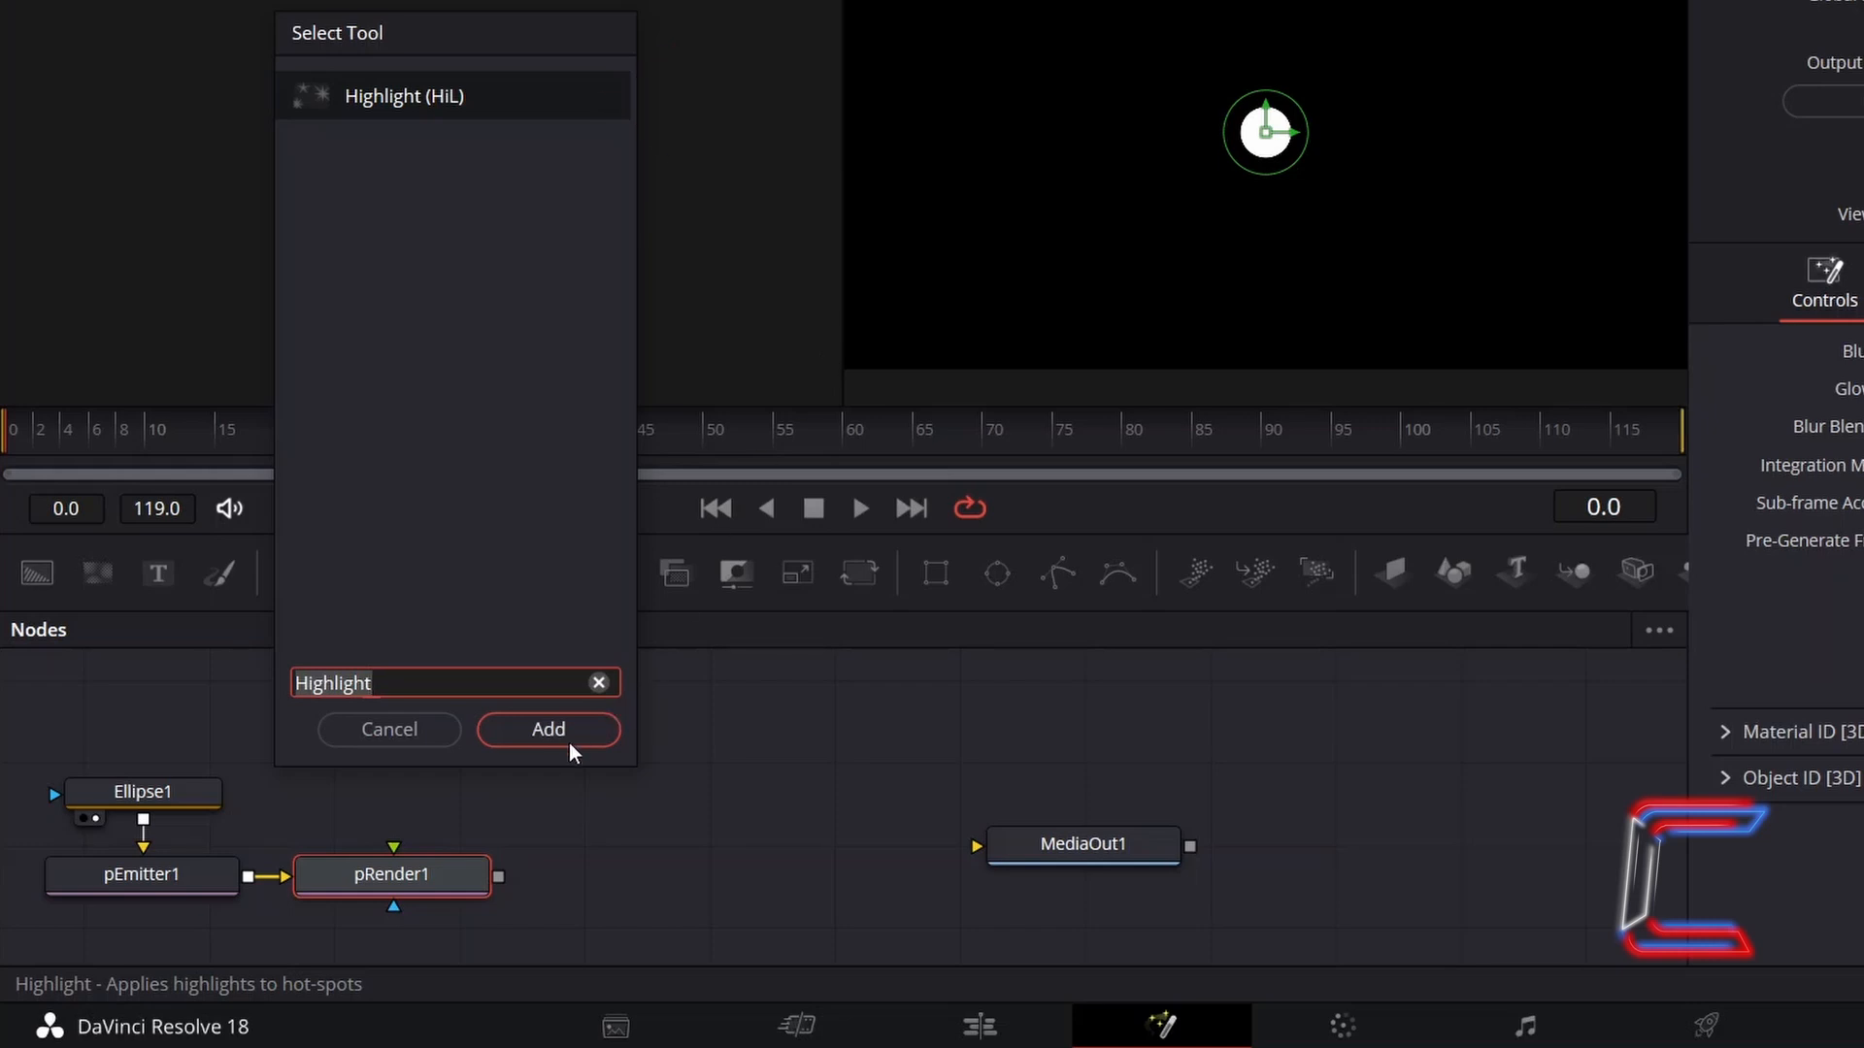
pyautogui.click(547, 729)
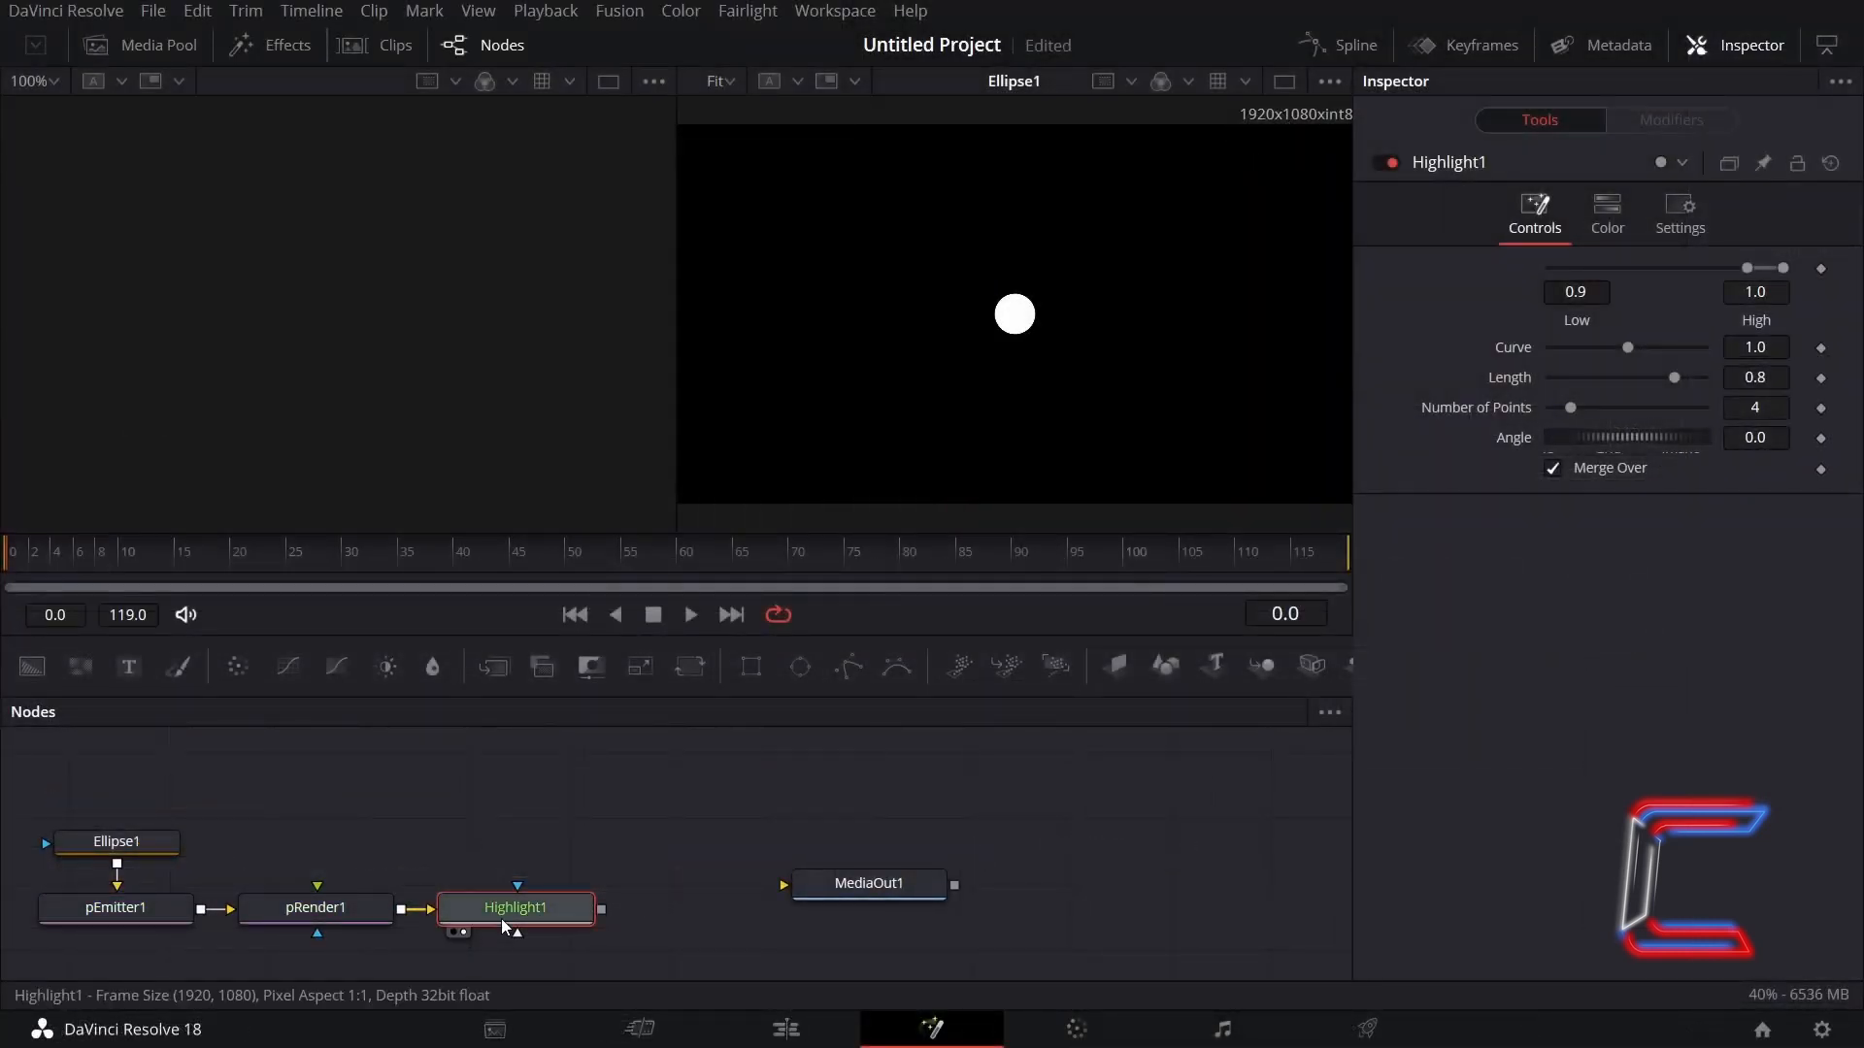
pyautogui.click(513, 550)
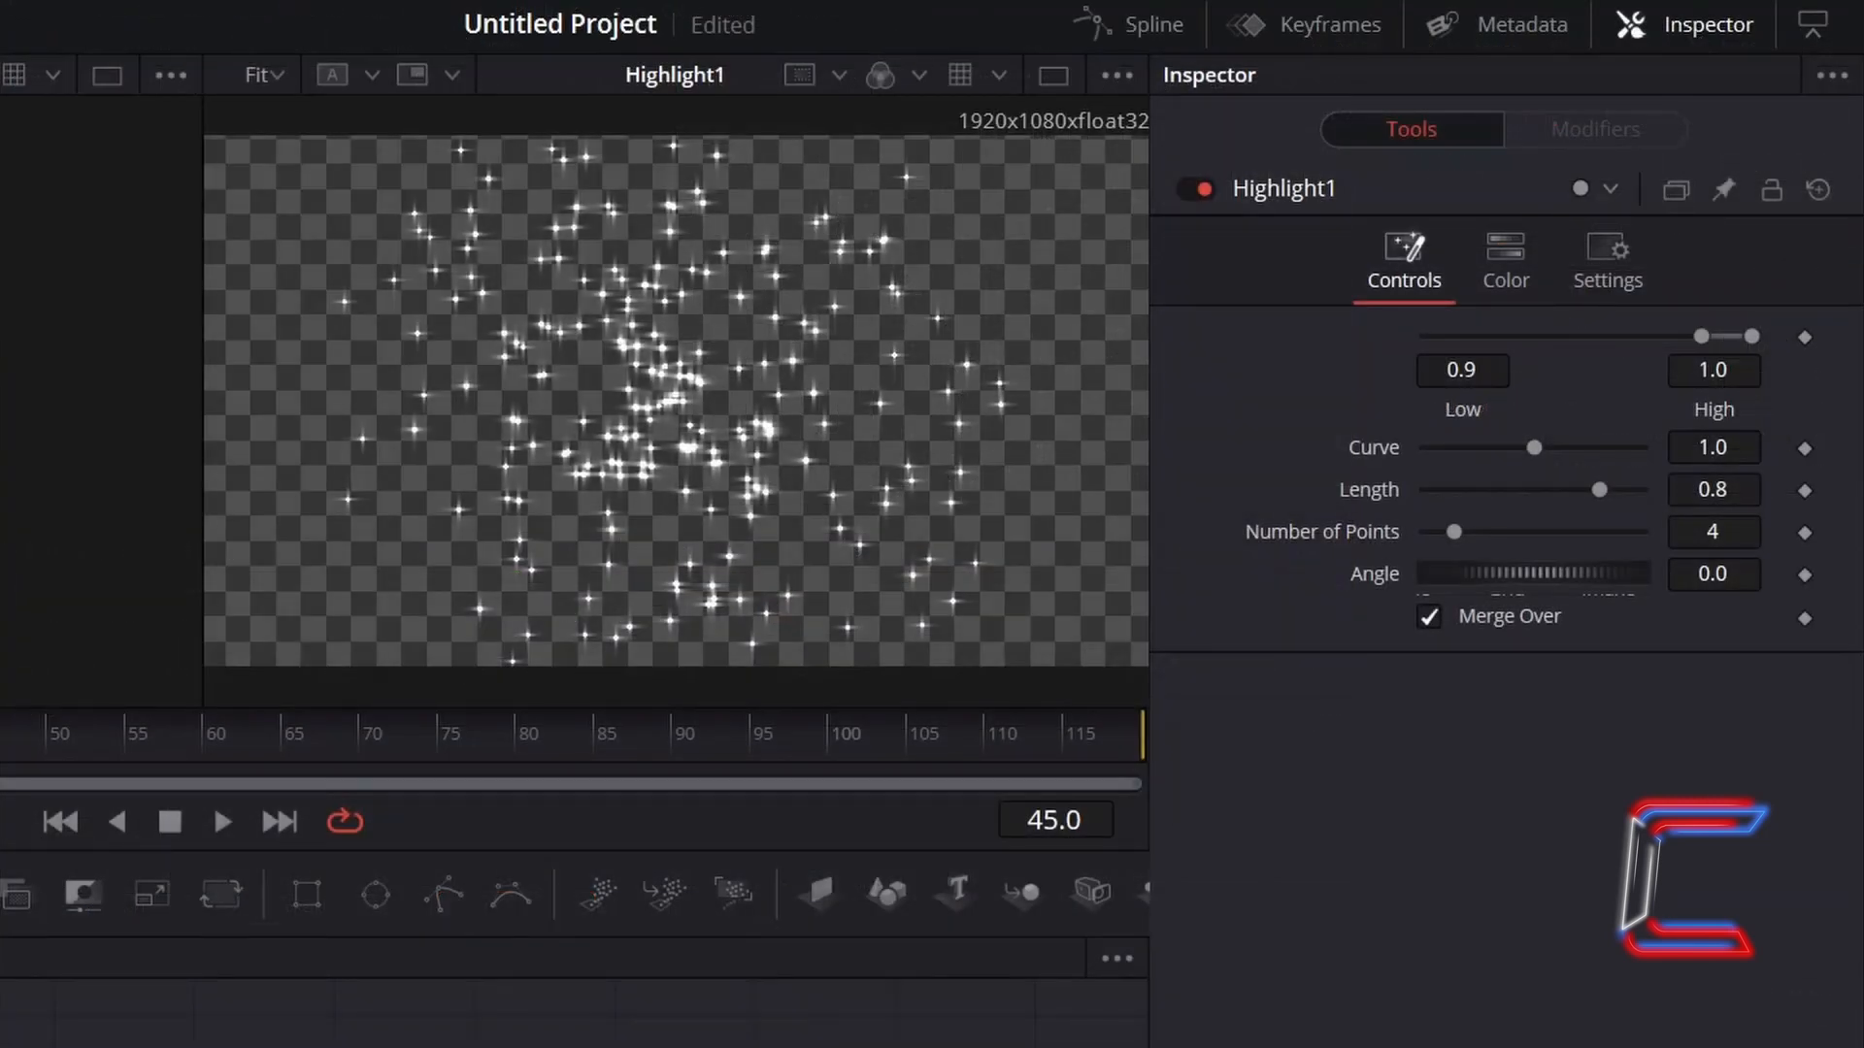
pyautogui.moveTo(1286, 408)
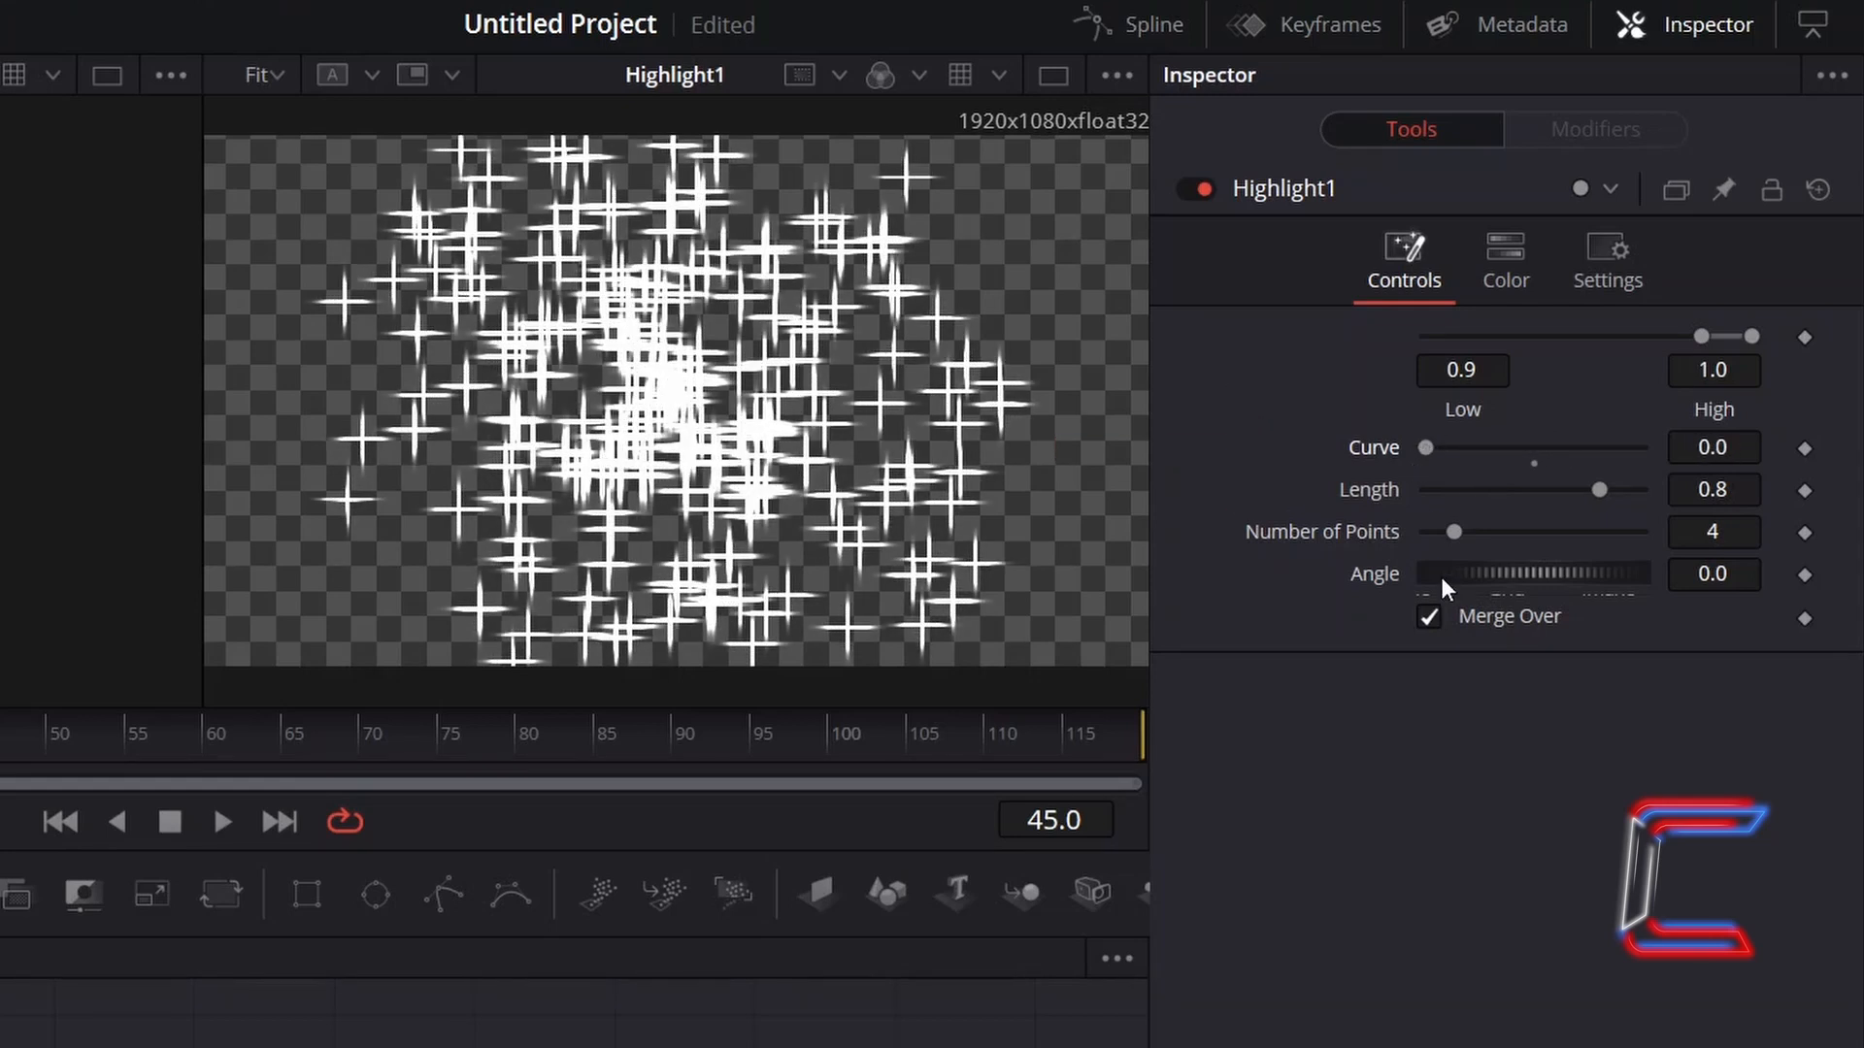
pyautogui.moveTo(1391, 614)
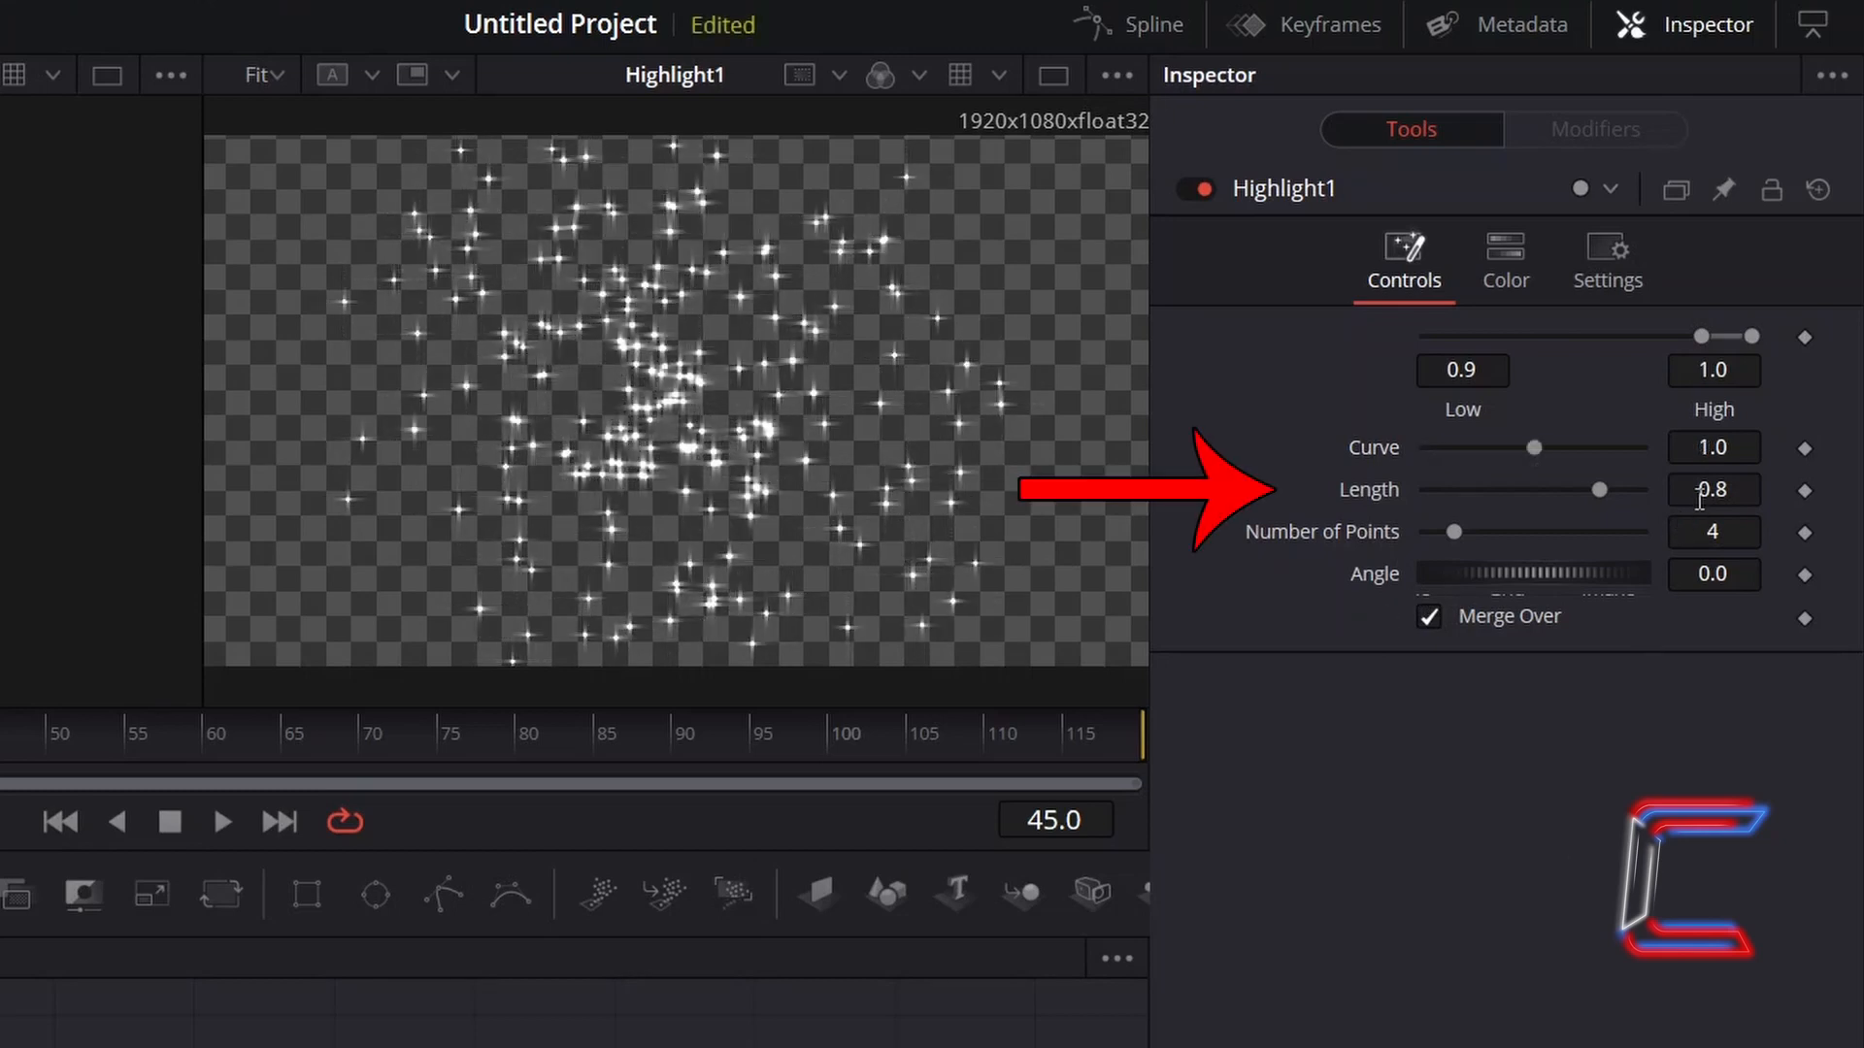
pyautogui.click(1712, 489)
pyautogui.write('Soft Glow')
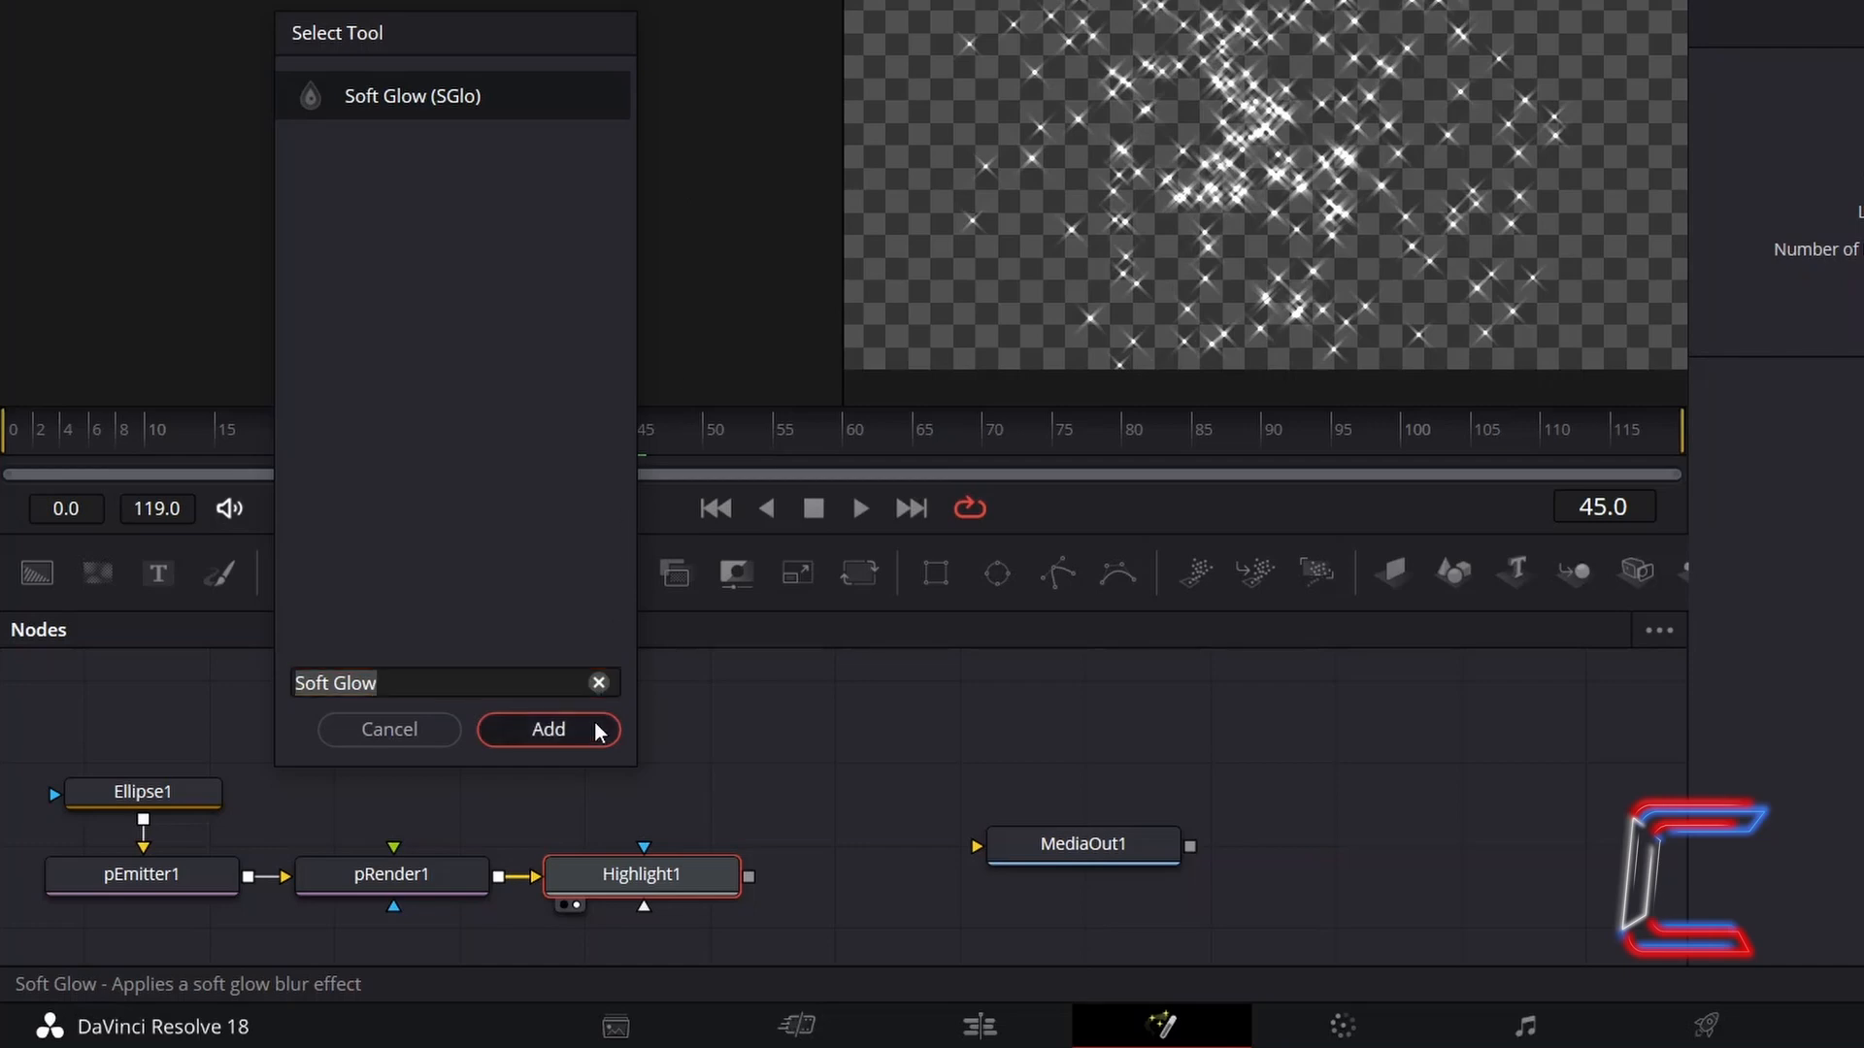
# Step: Add SoftGlow1 from the tool search, connected to Highlight1's output
pyautogui.click(548, 729)
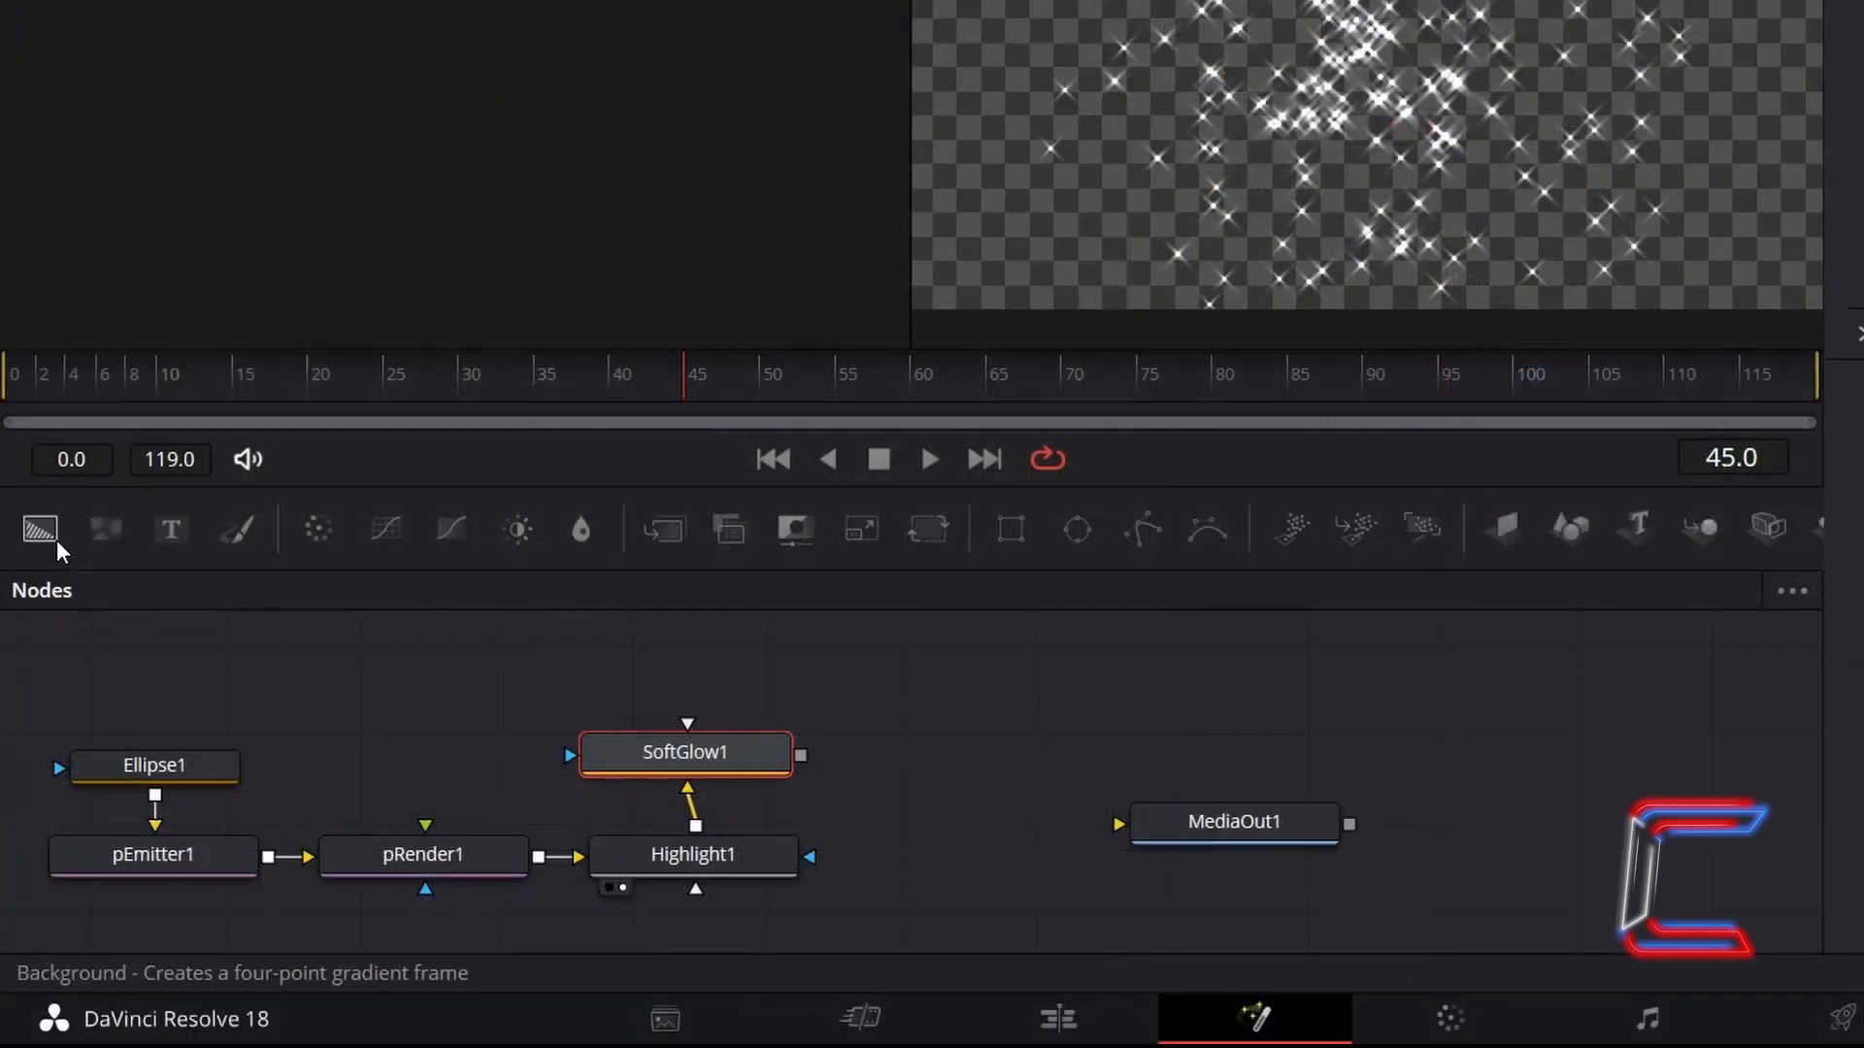
pyautogui.moveTo(662, 529)
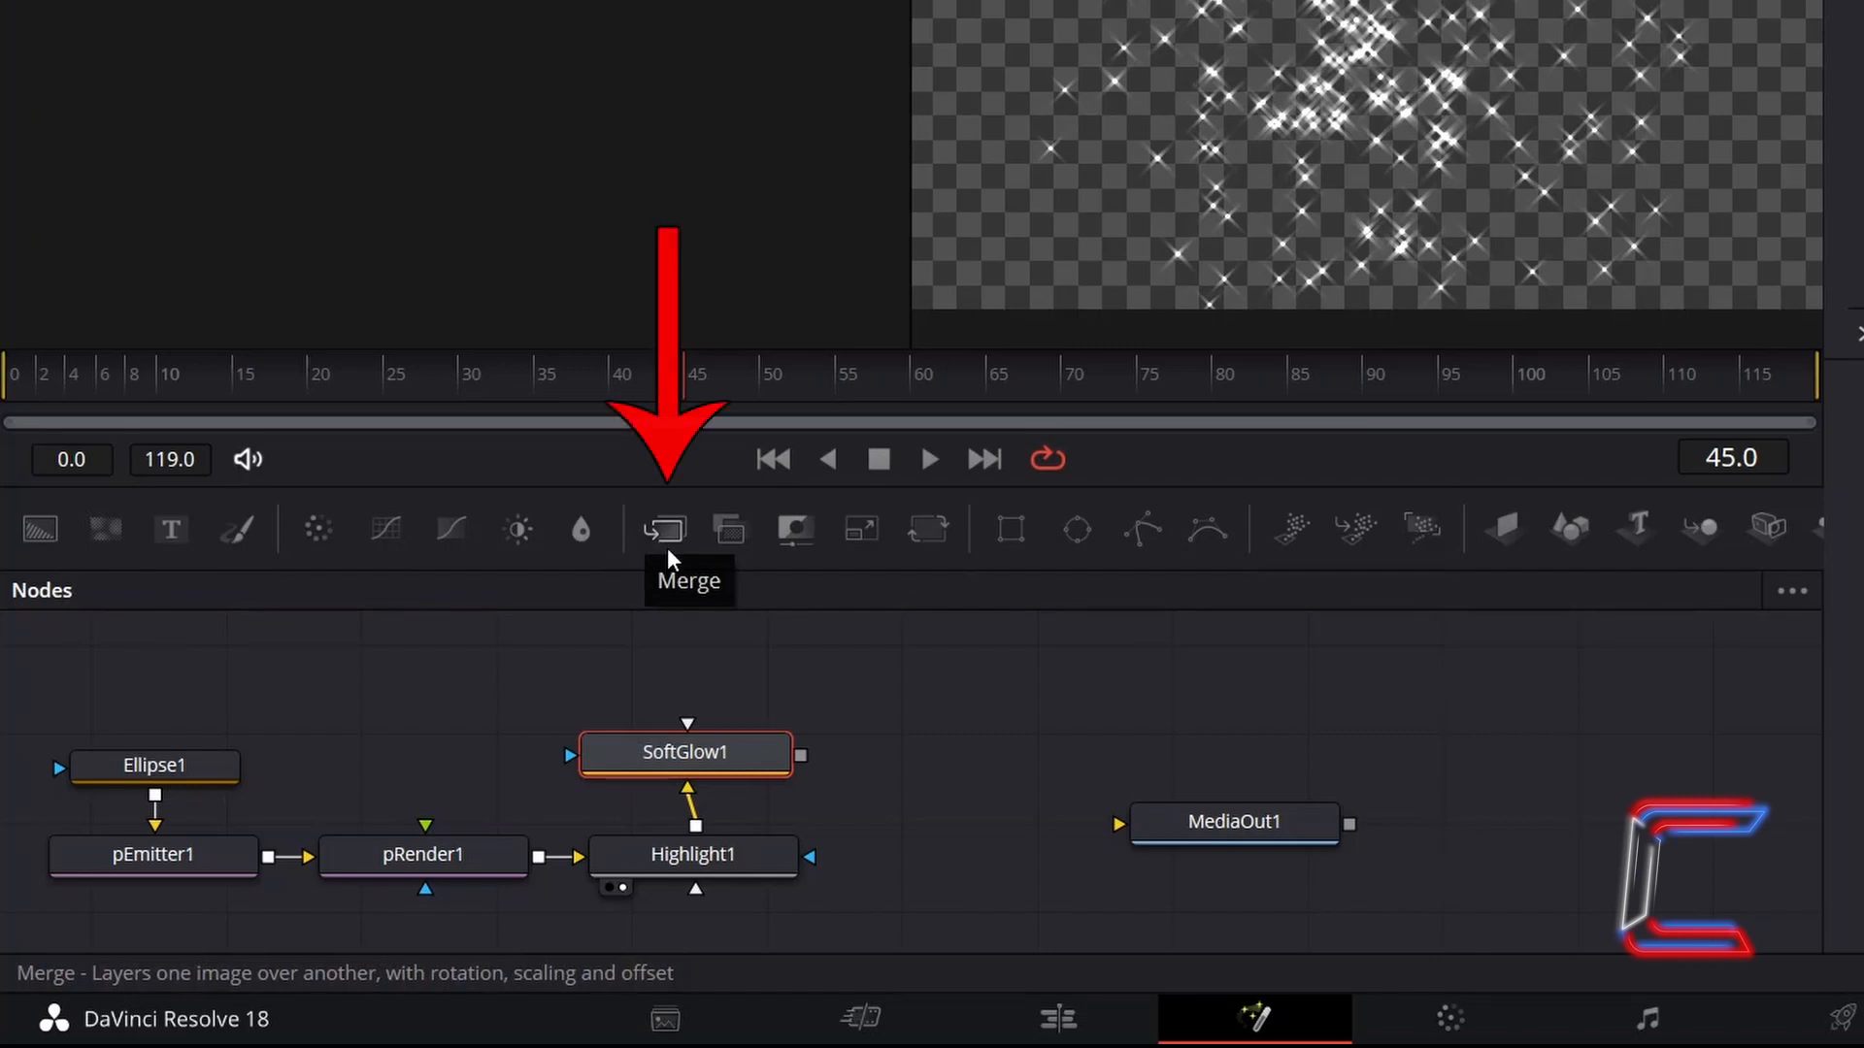
# Step: Add Merge1 after SoftGlow1 using the toolbar Merge tool
pyautogui.click(663, 529)
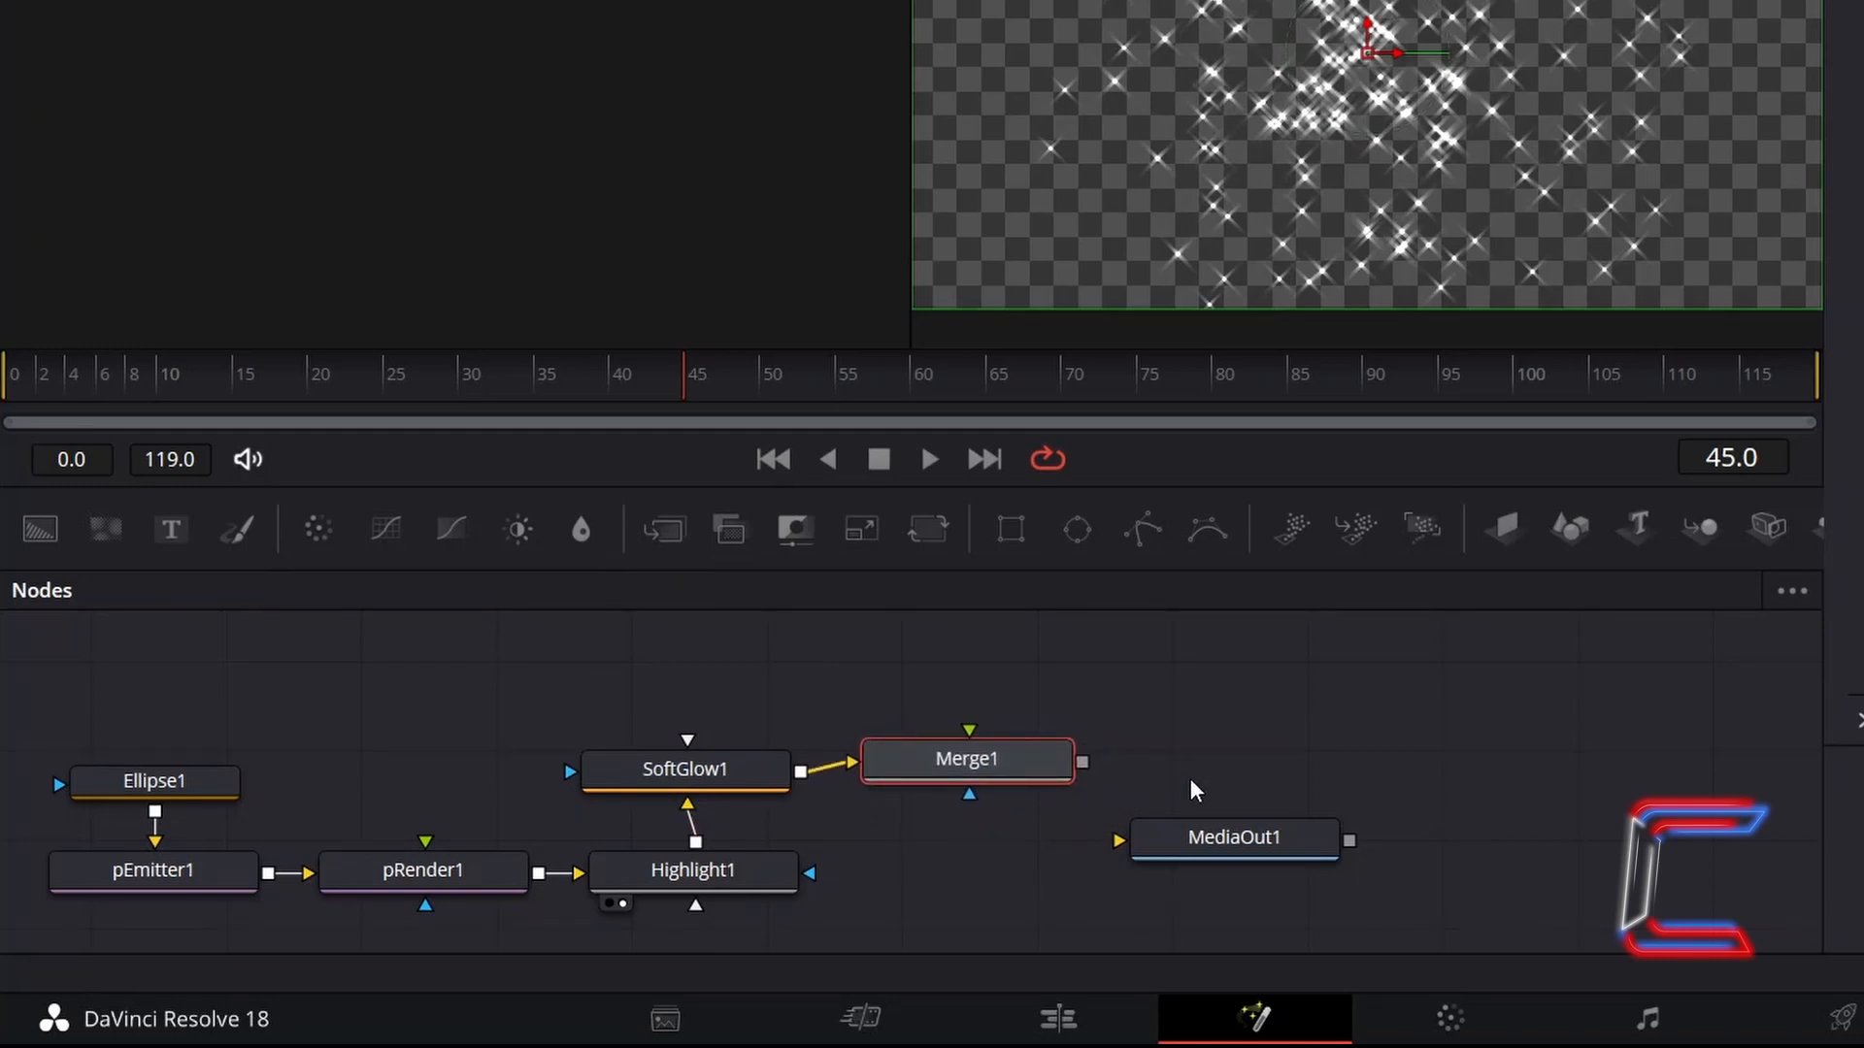
pyautogui.moveTo(1075, 529)
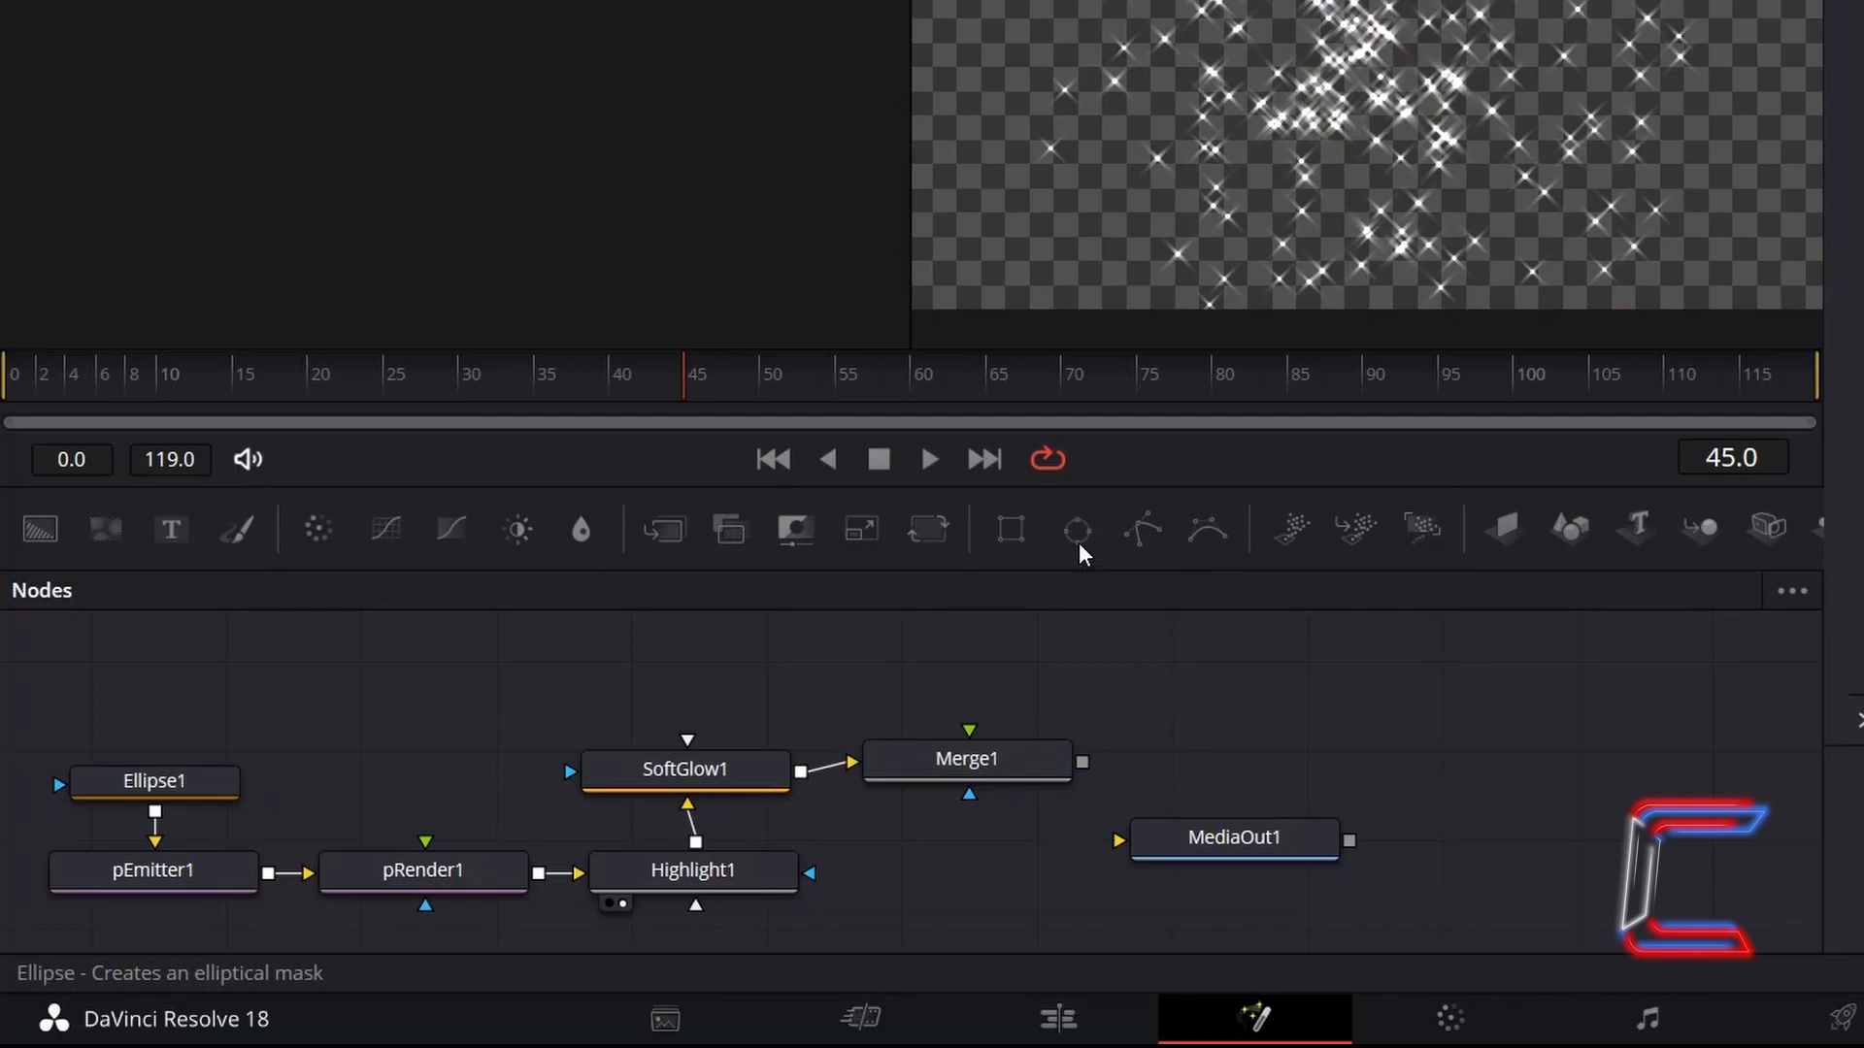
# Step: Create a soft-edged Ellipse2 mask feeding Merge1, then select Merge1
pyautogui.click(1077, 529)
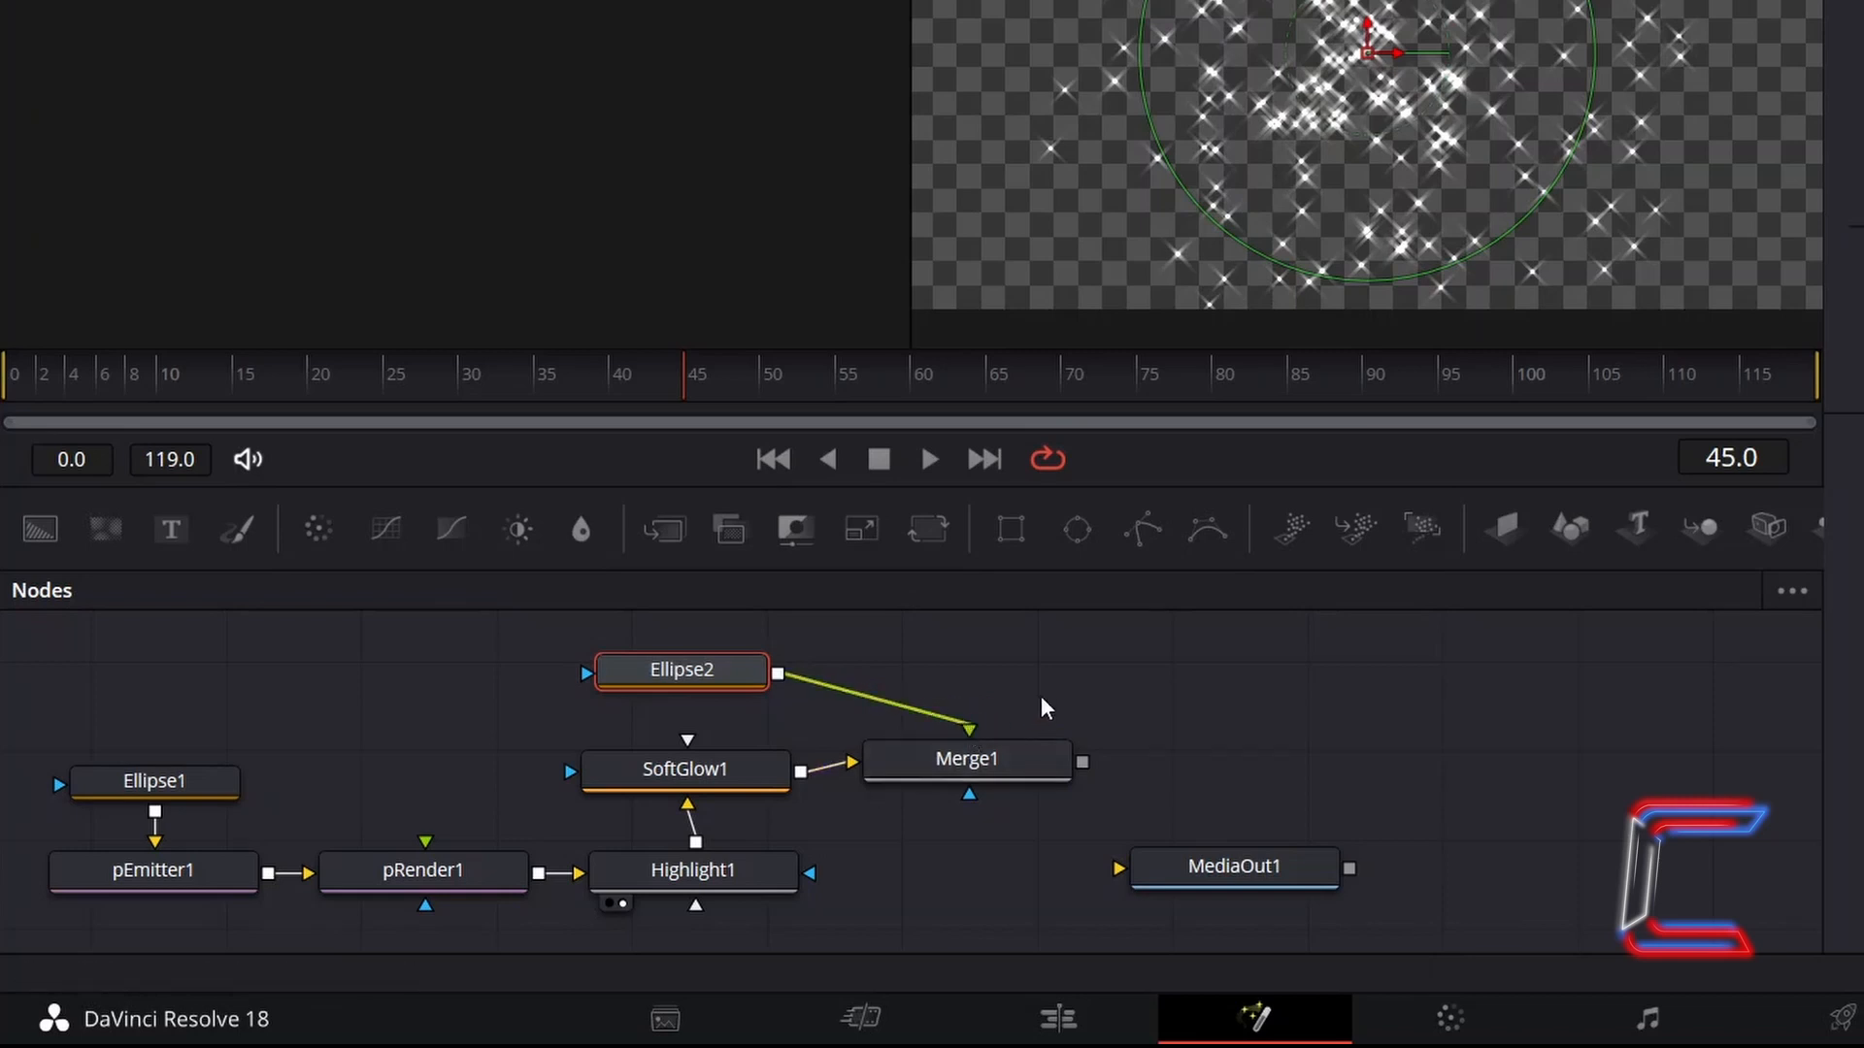
pyautogui.moveTo(1139, 683)
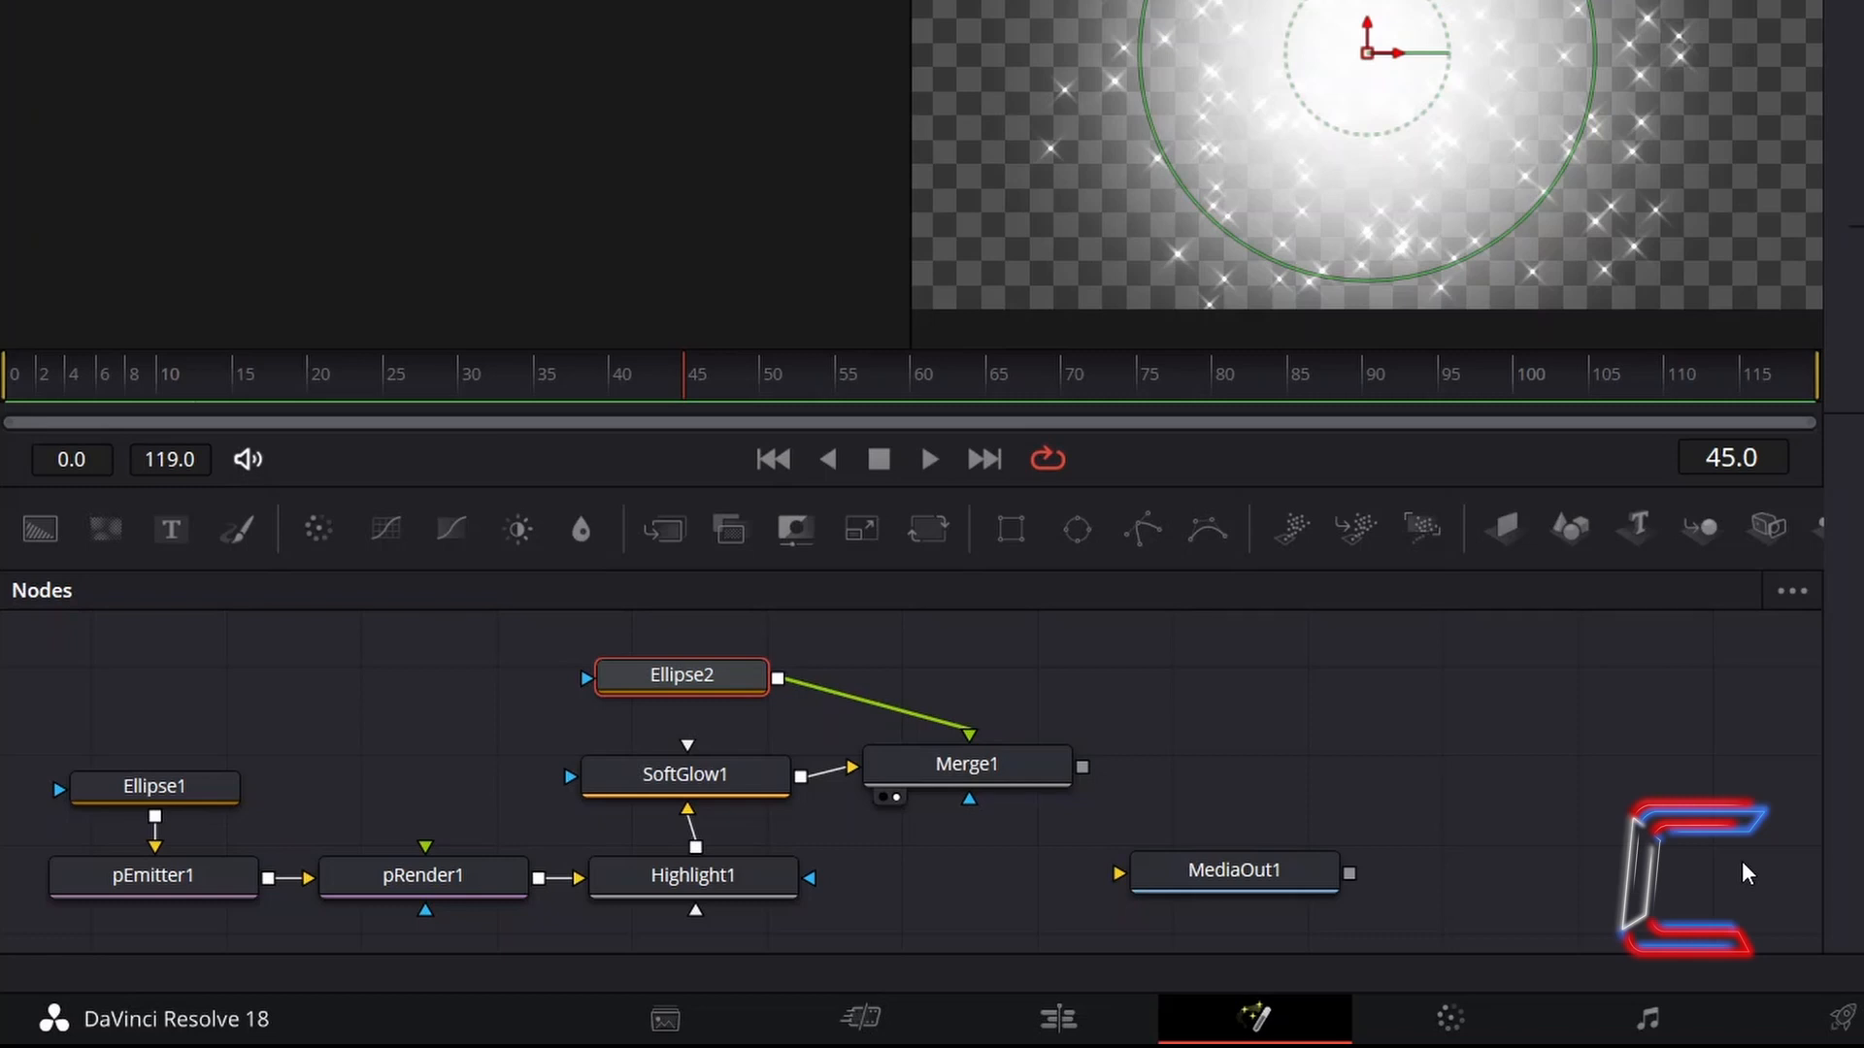
pyautogui.click(965, 762)
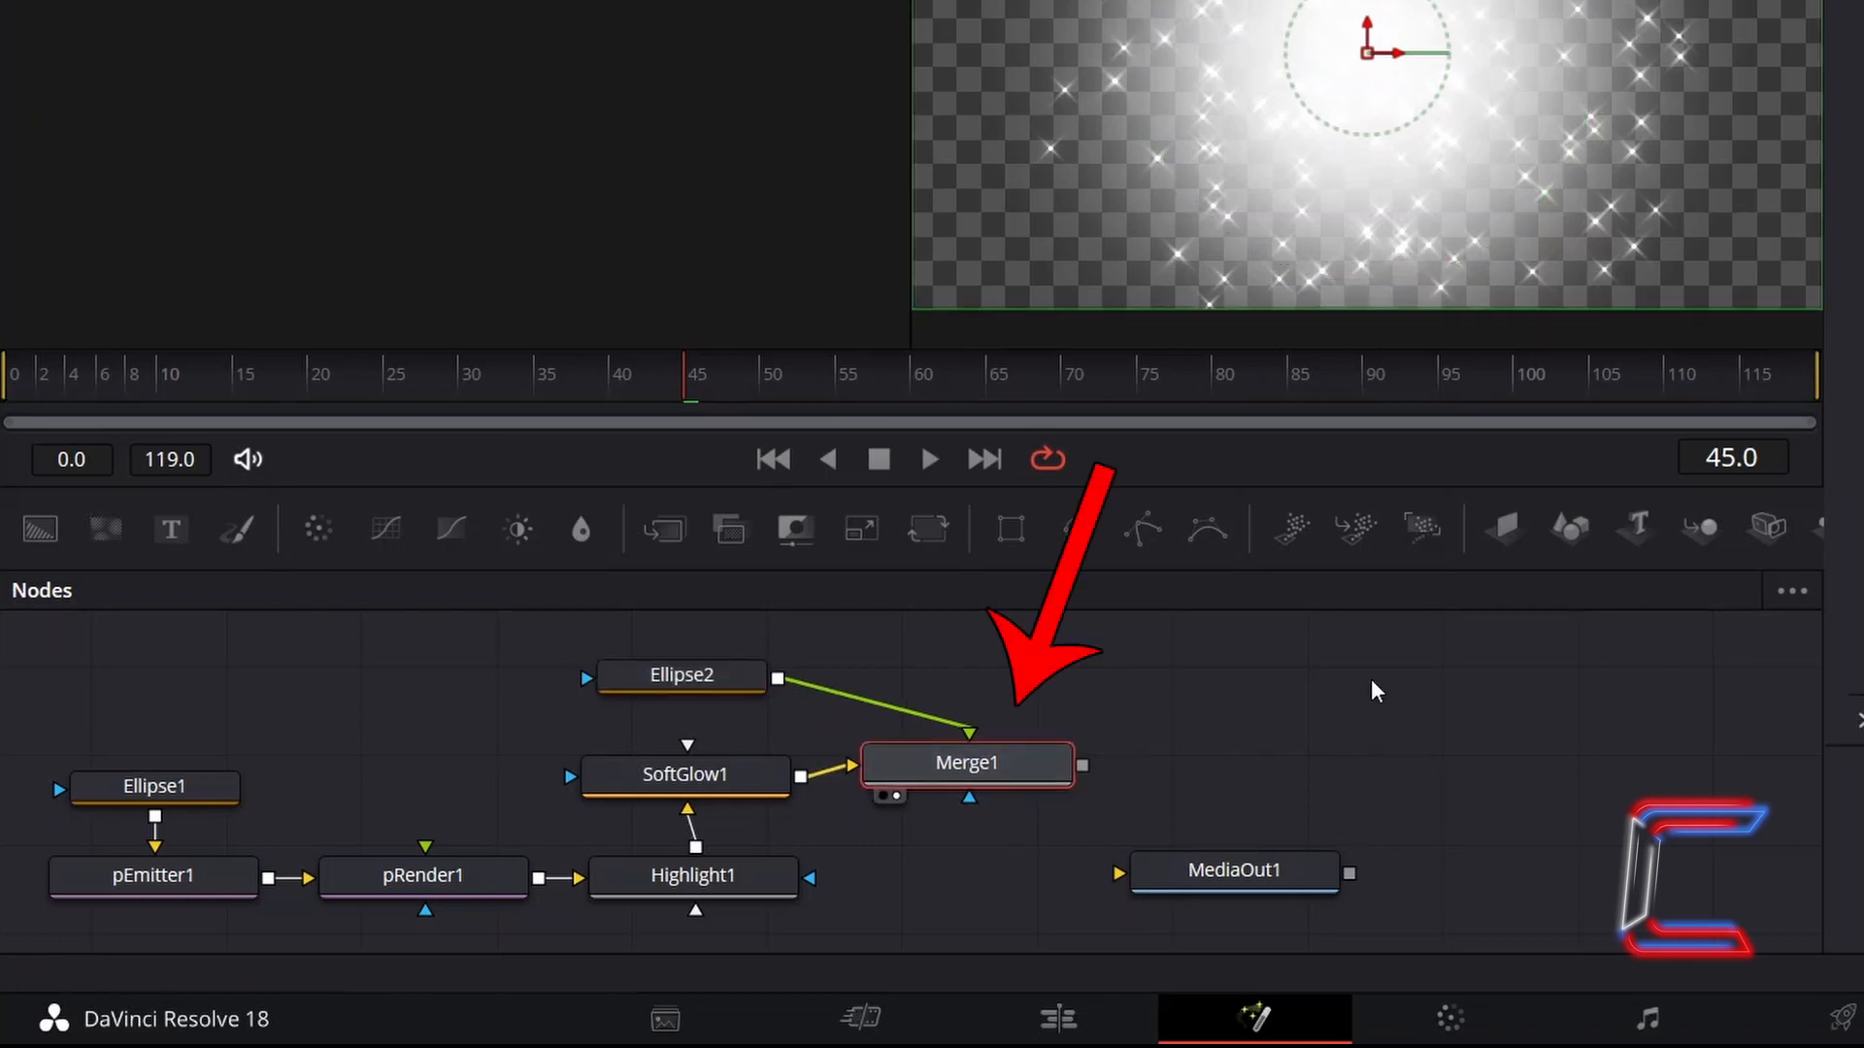
# Step: Choose a different compositing operator from Merge1's Operator dropdown
pyautogui.click(965, 762)
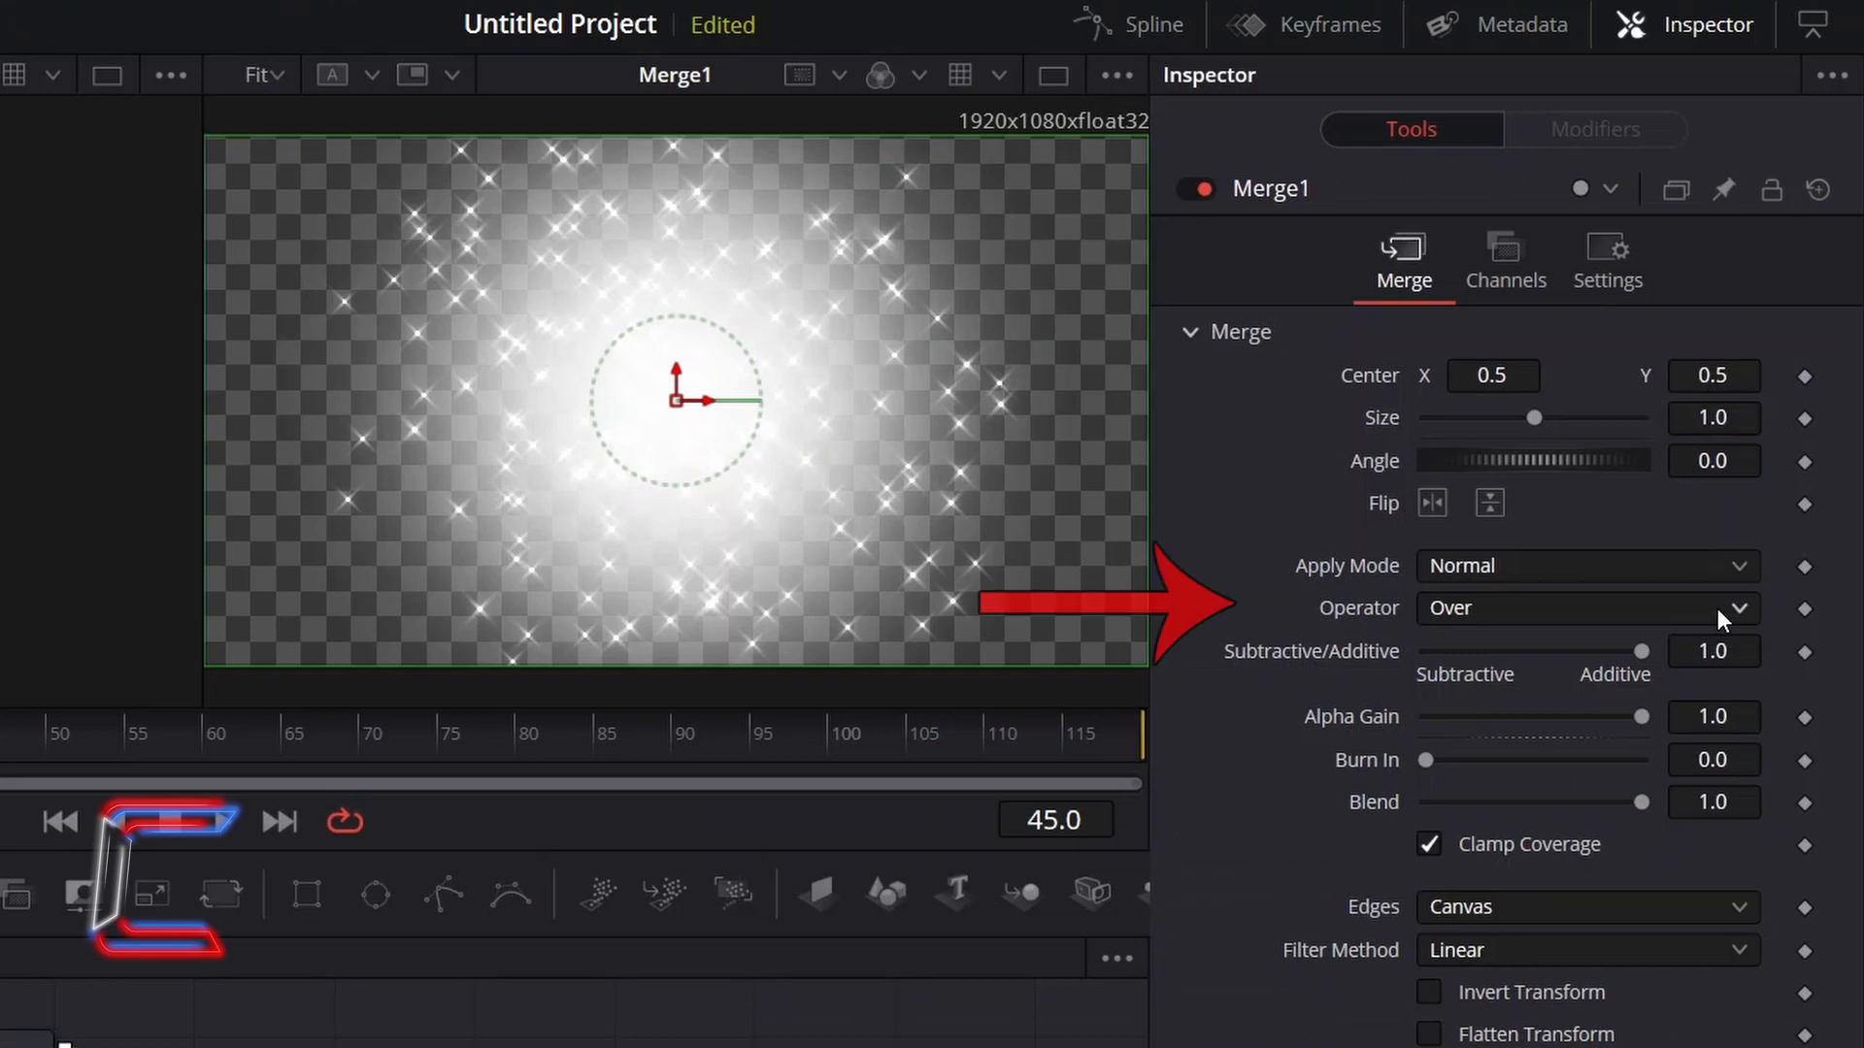
pyautogui.click(1737, 607)
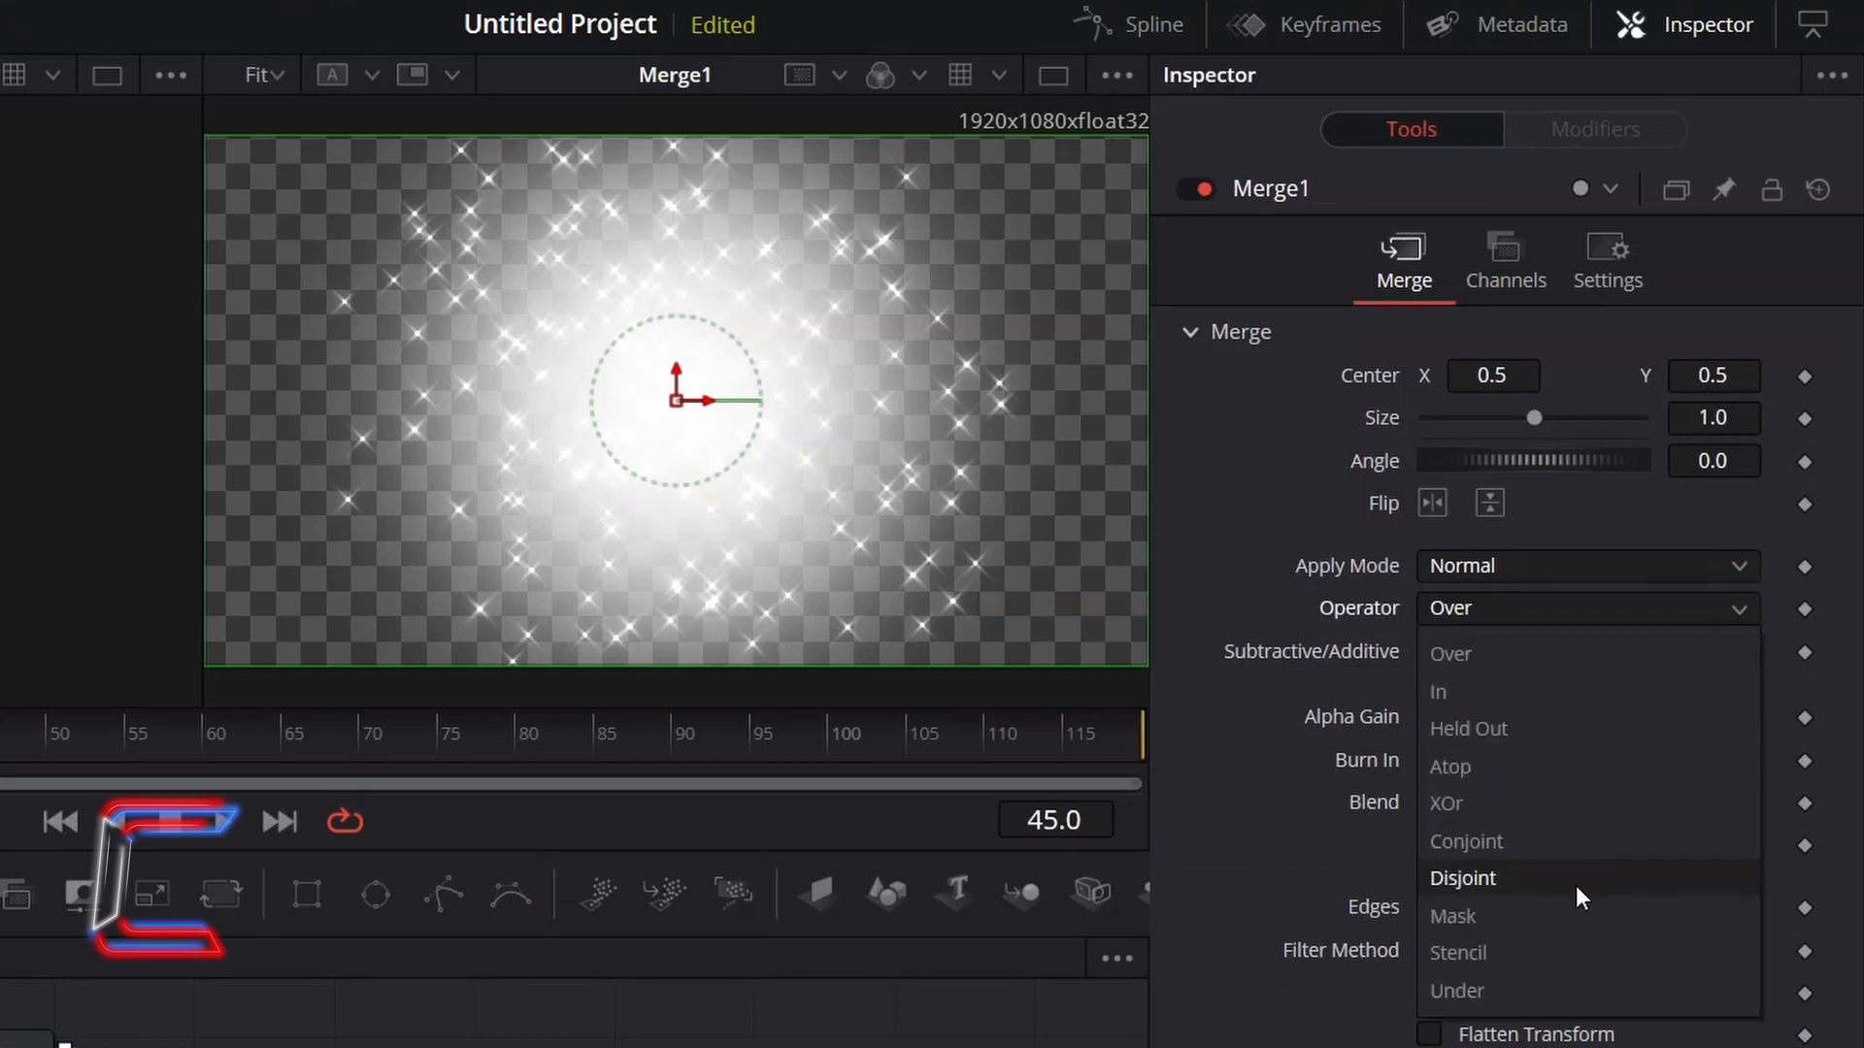
pyautogui.click(1452, 916)
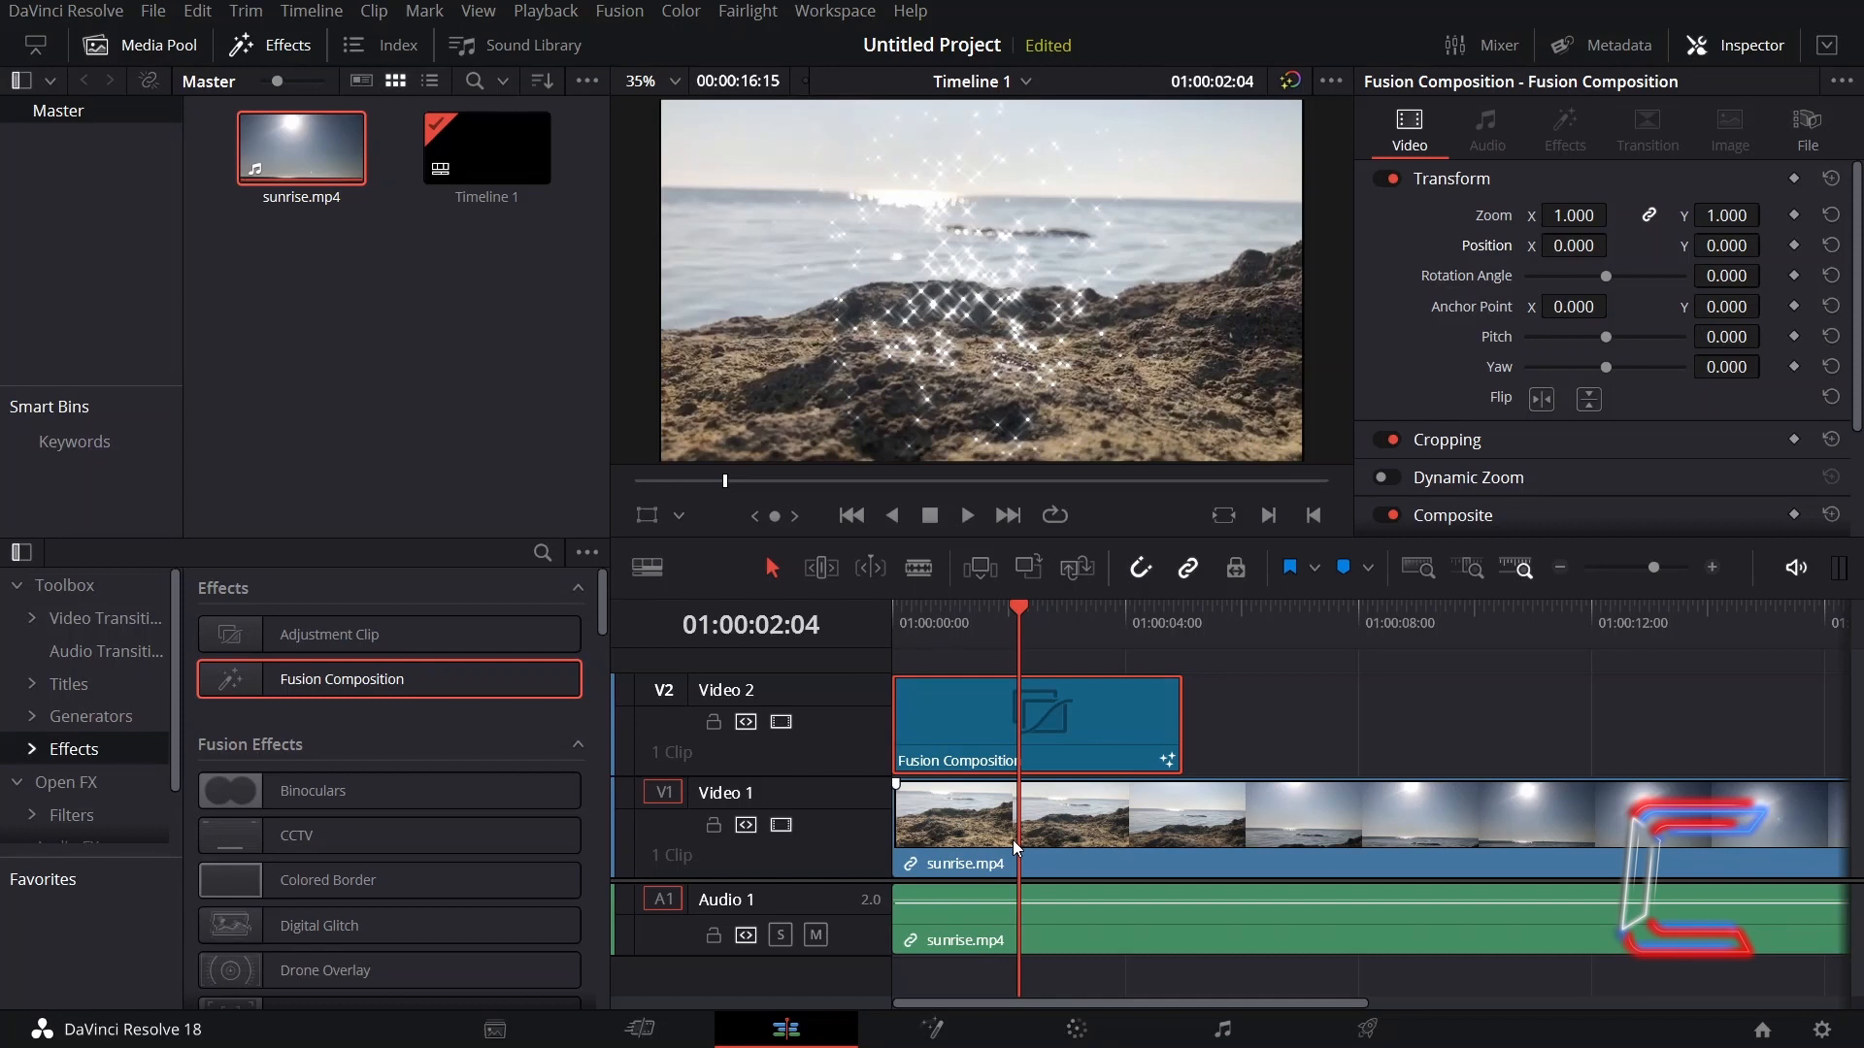
pyautogui.moveTo(1208, 812)
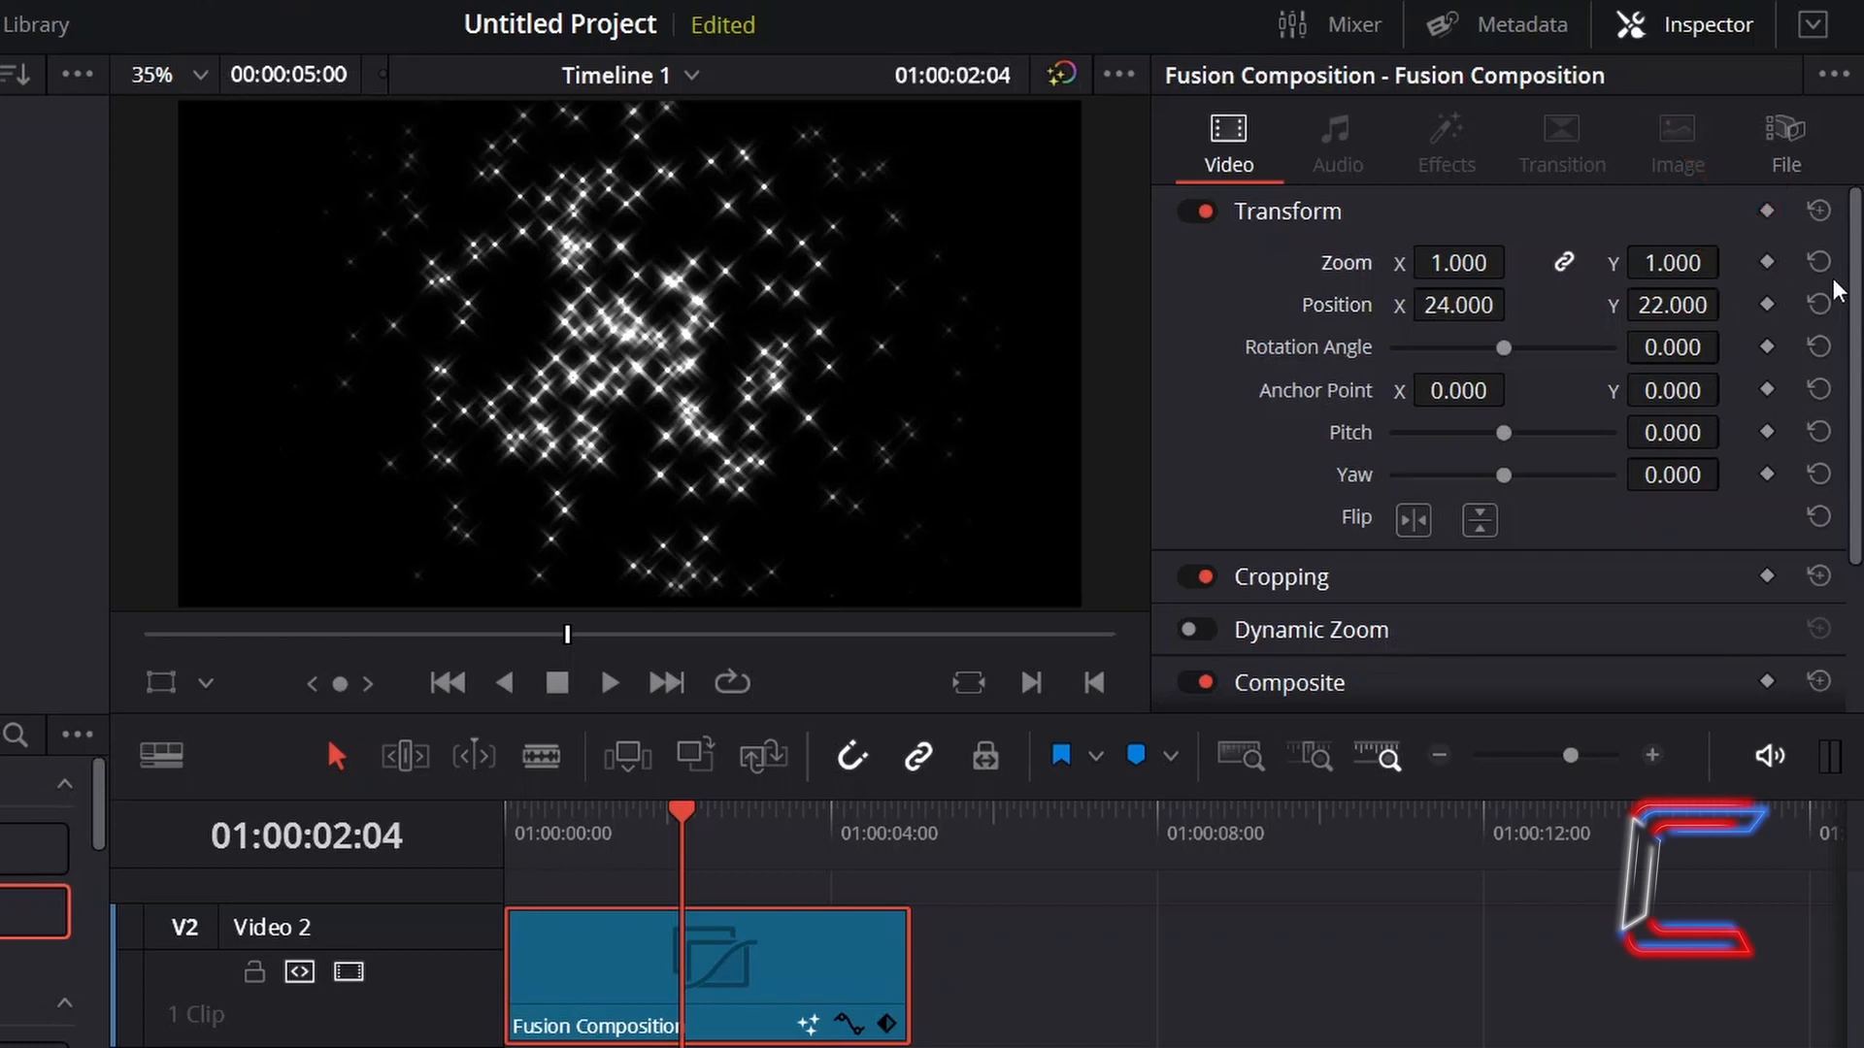
# Step: Reset the Fusion Composition clip's Transform Position to 0 on both axes
pyautogui.click(1818, 304)
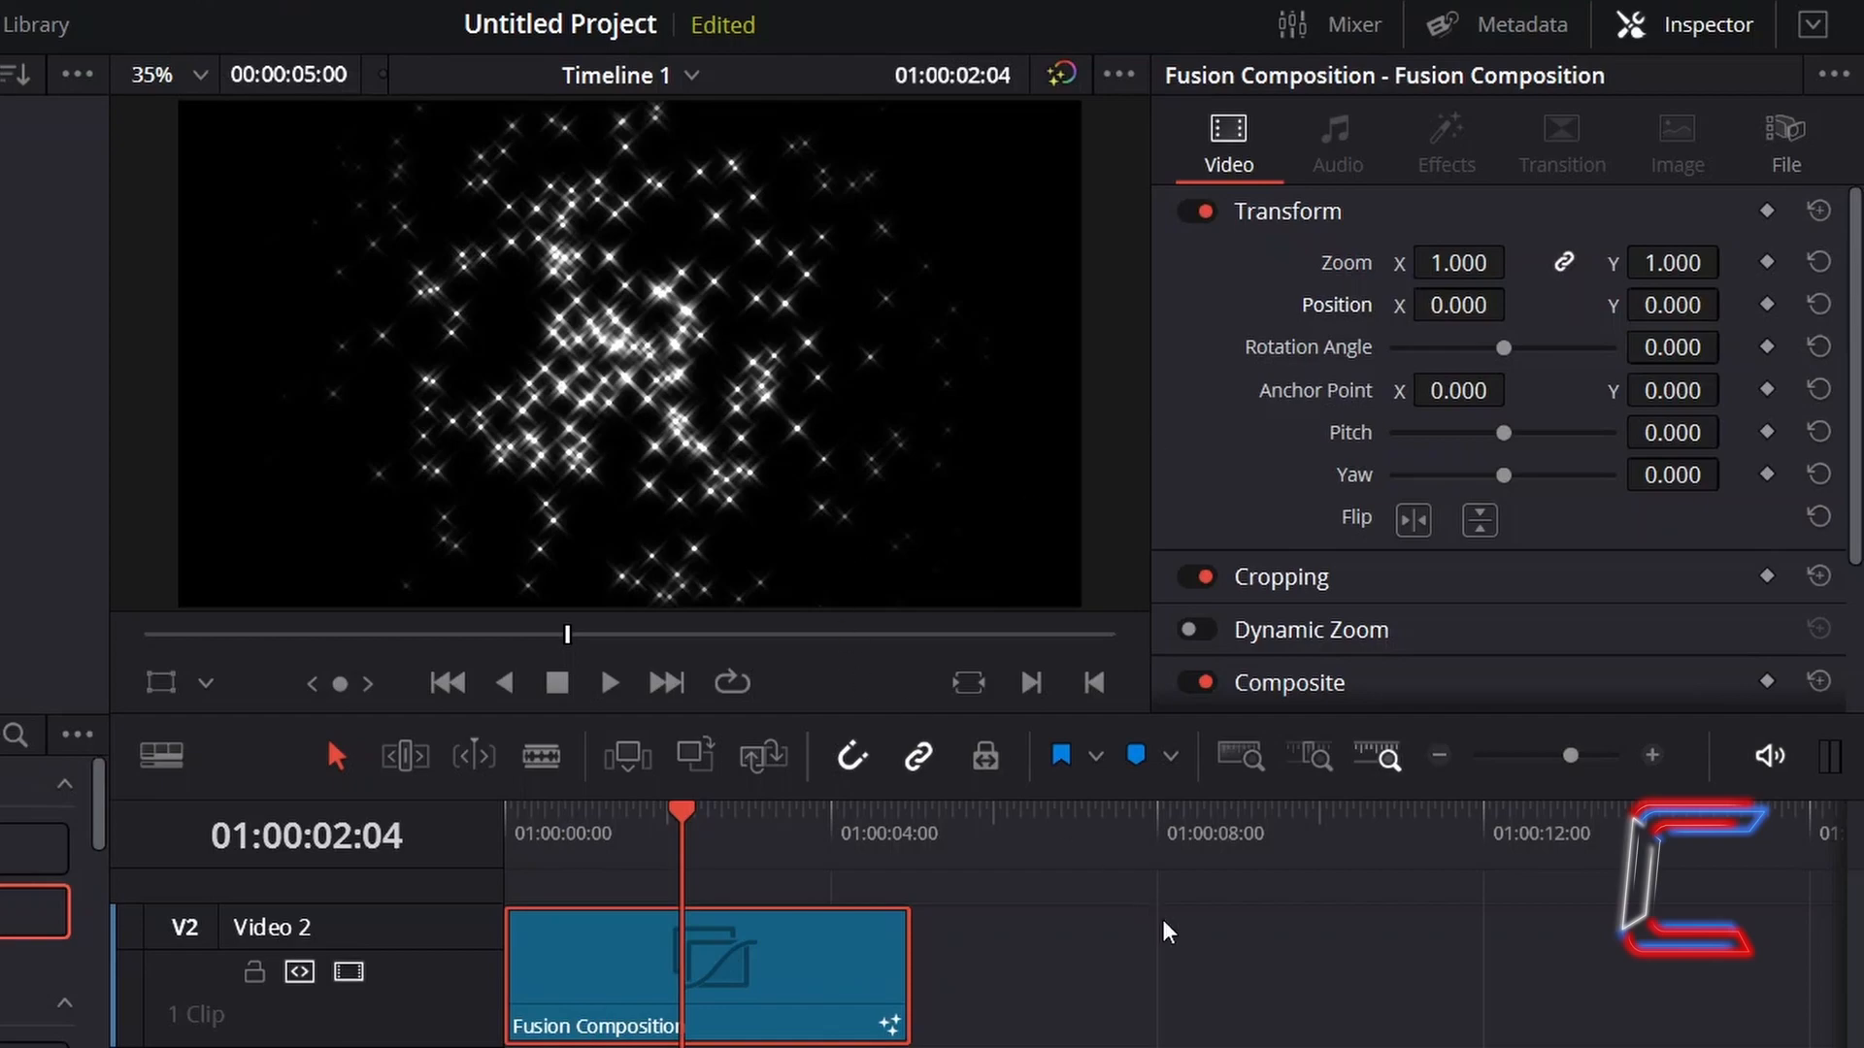